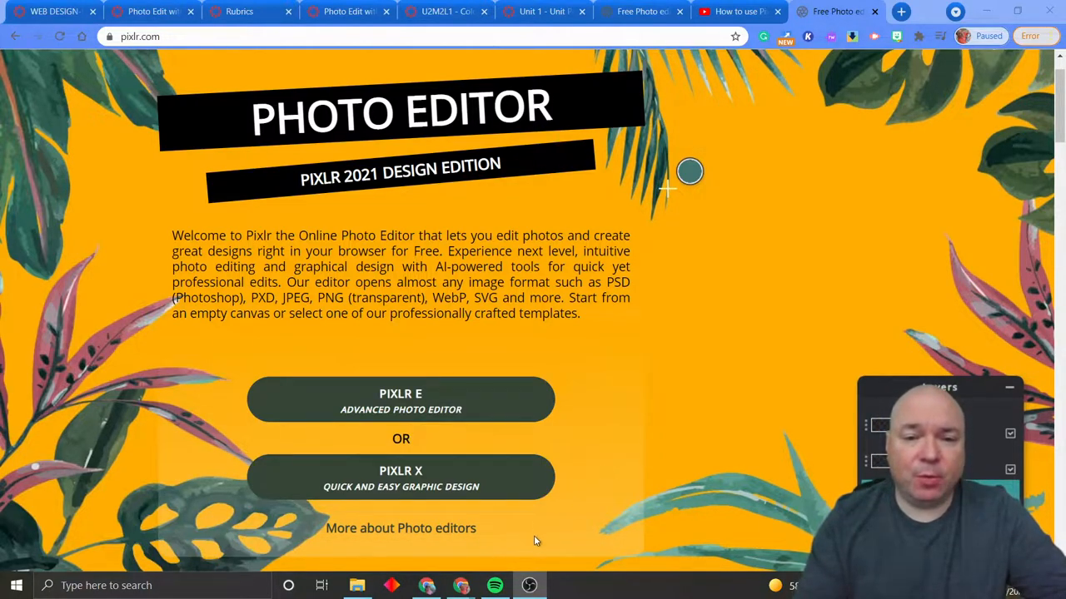
pyautogui.moveTo(548, 395)
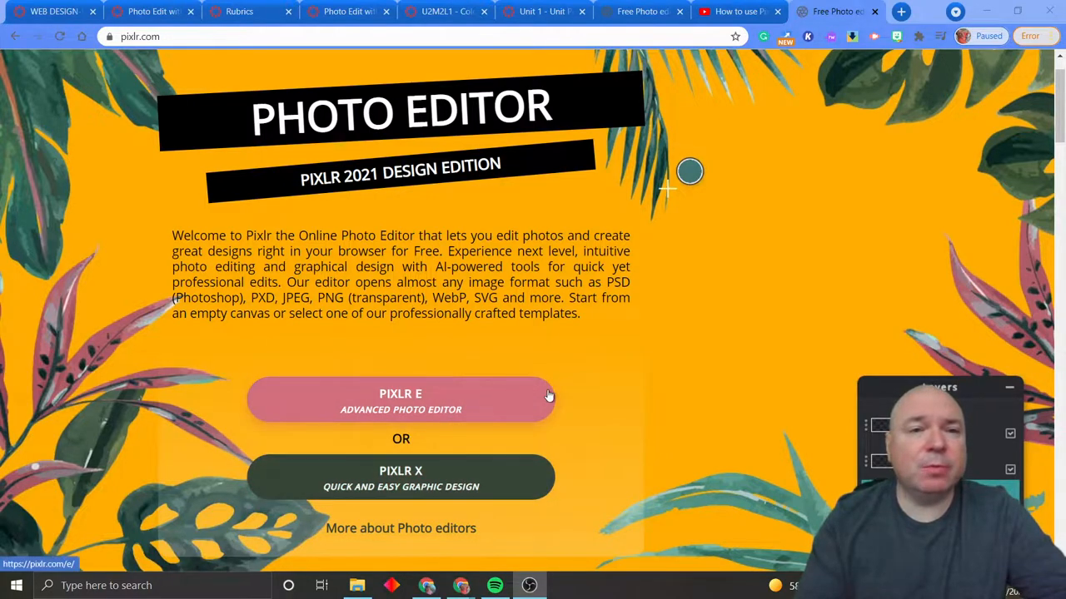
pyautogui.moveTo(545, 398)
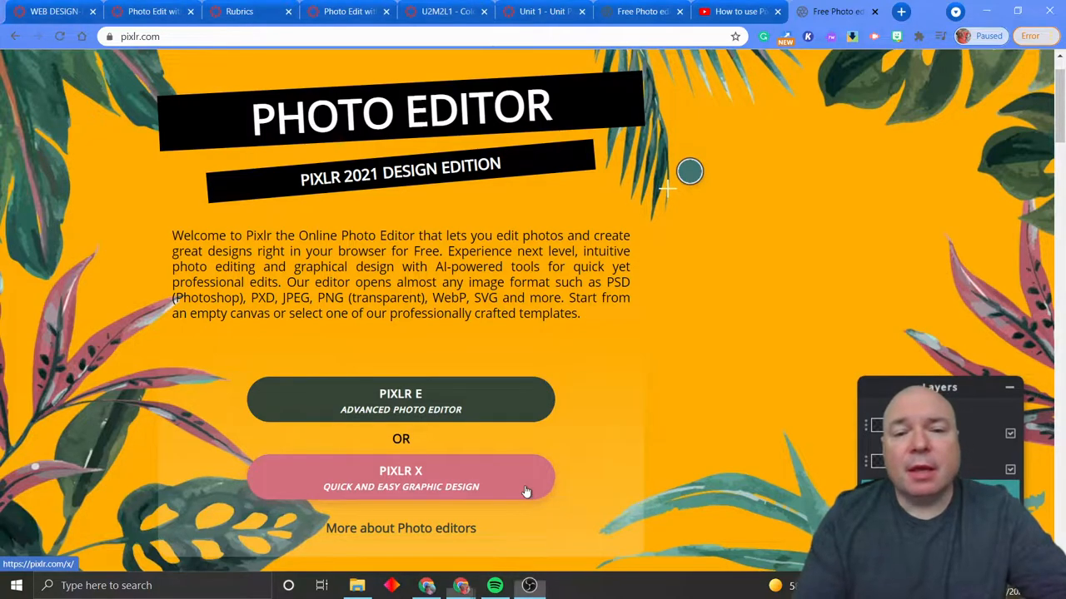
# Step: Open Pixlr X from the Pixlr site's 'Quick and easy graphic design' option
pyautogui.click(400, 478)
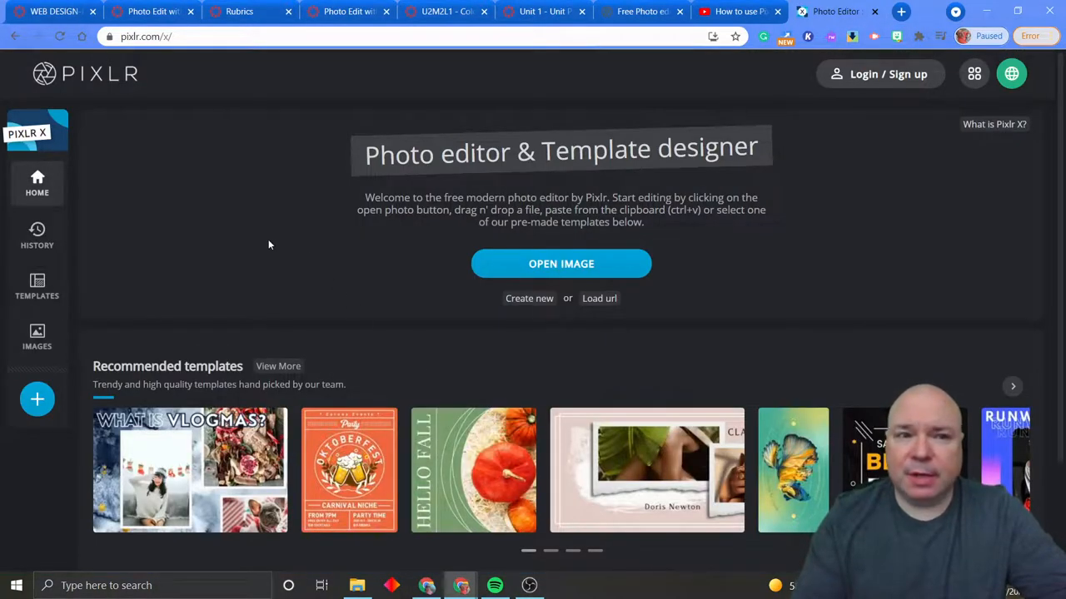
pyautogui.moveTo(561, 264)
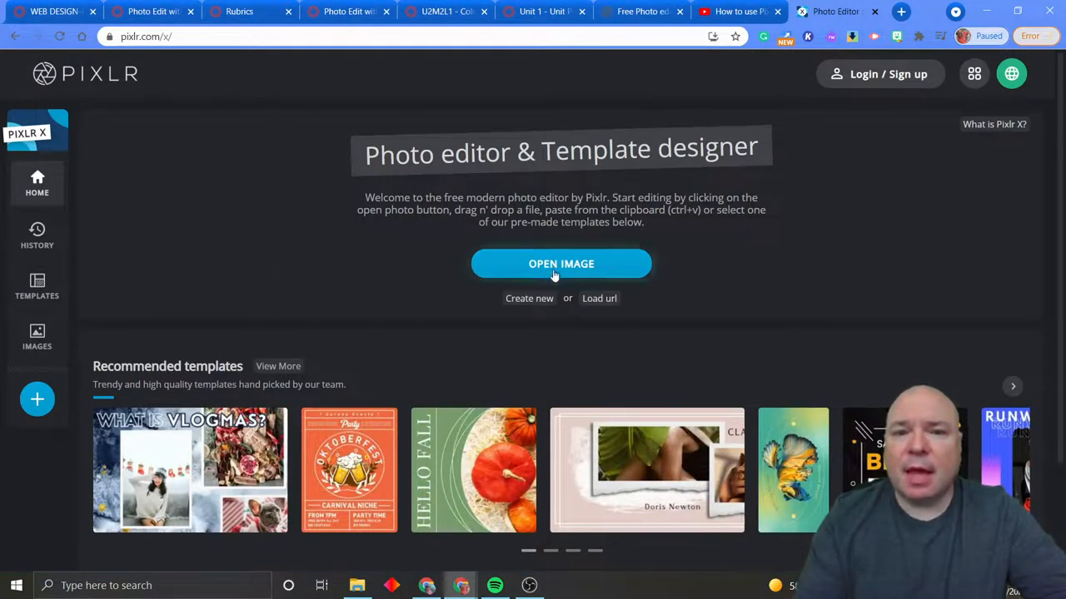
pyautogui.moveTo(528, 304)
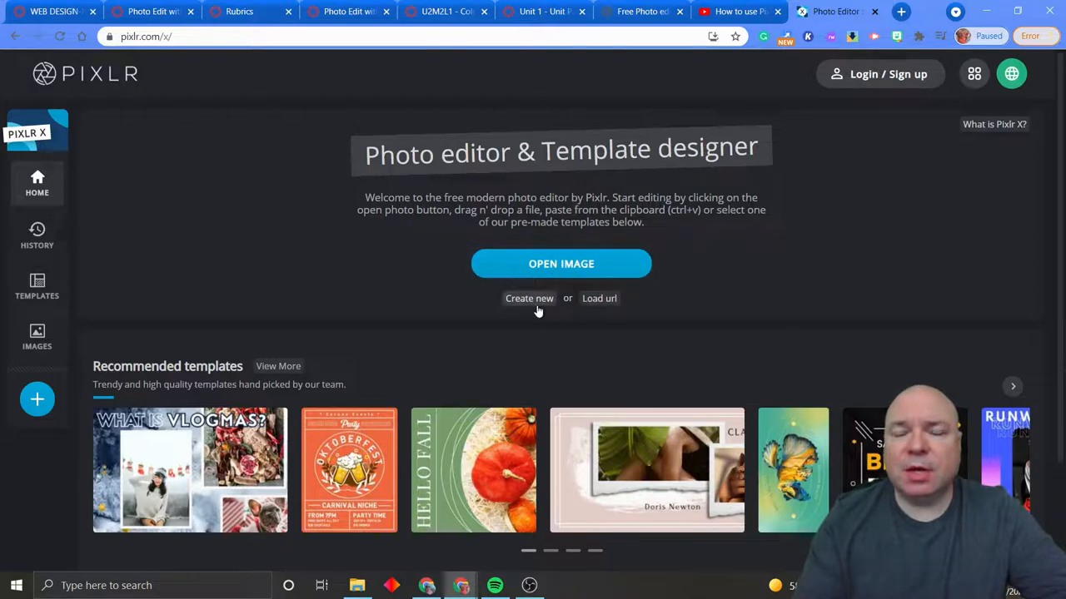
pyautogui.moveTo(686, 321)
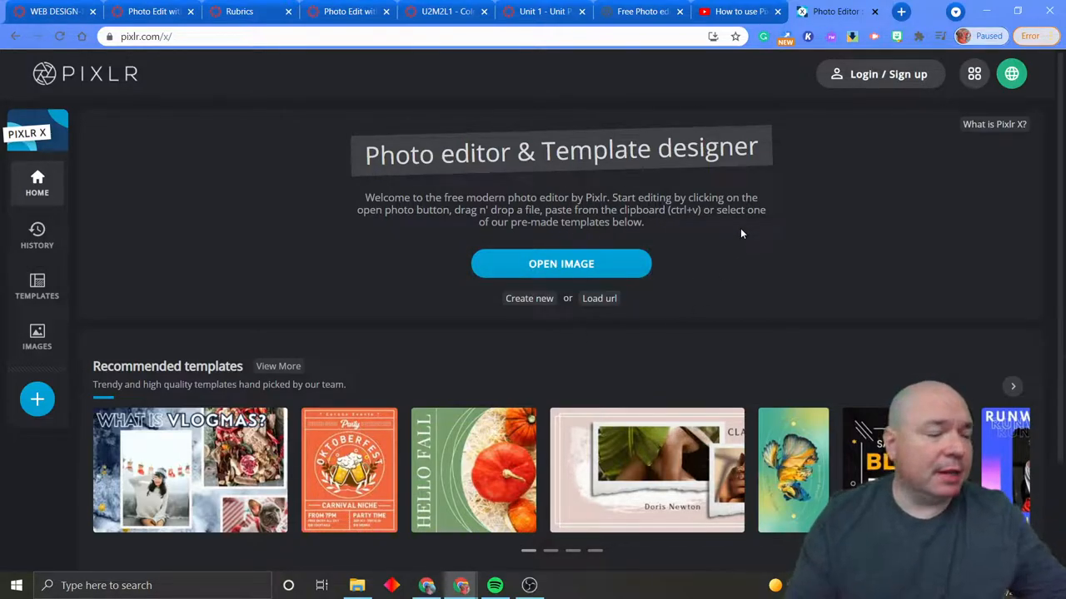
pyautogui.moveTo(921, 260)
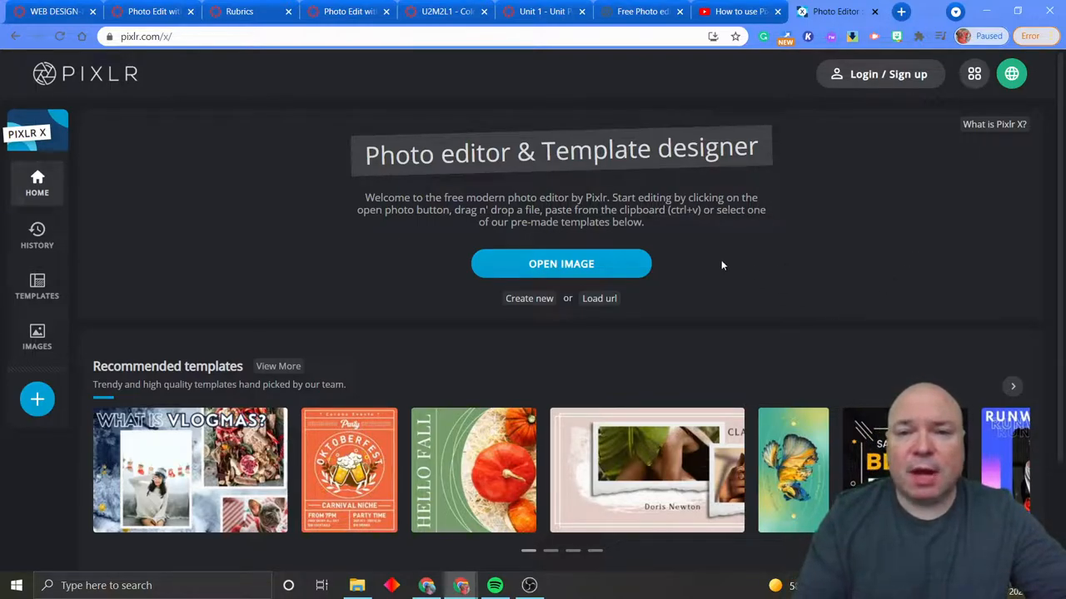
pyautogui.moveTo(561, 264)
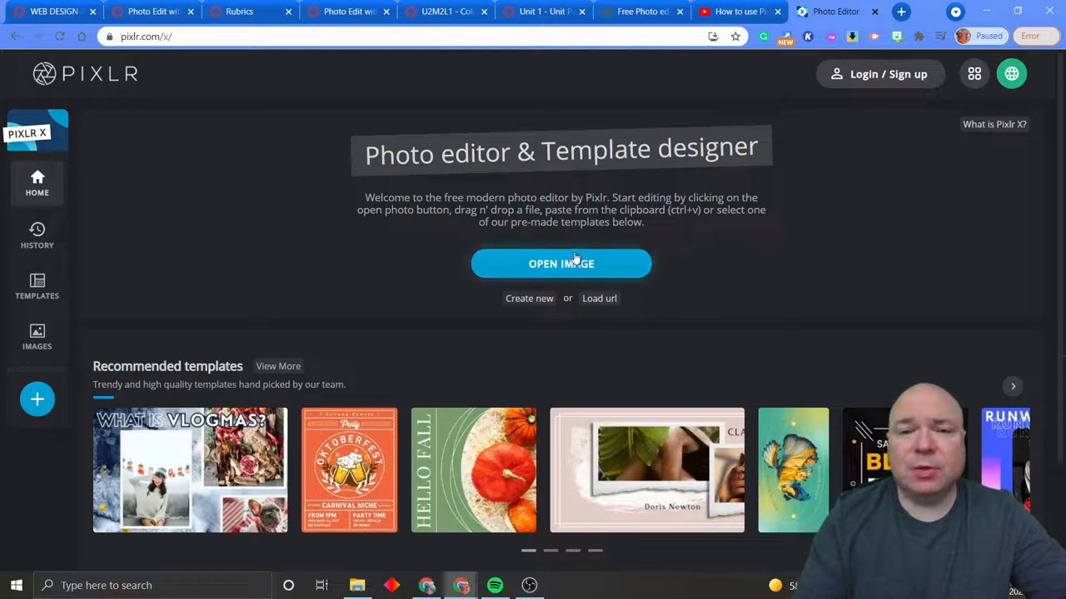
pyautogui.moveTo(599, 298)
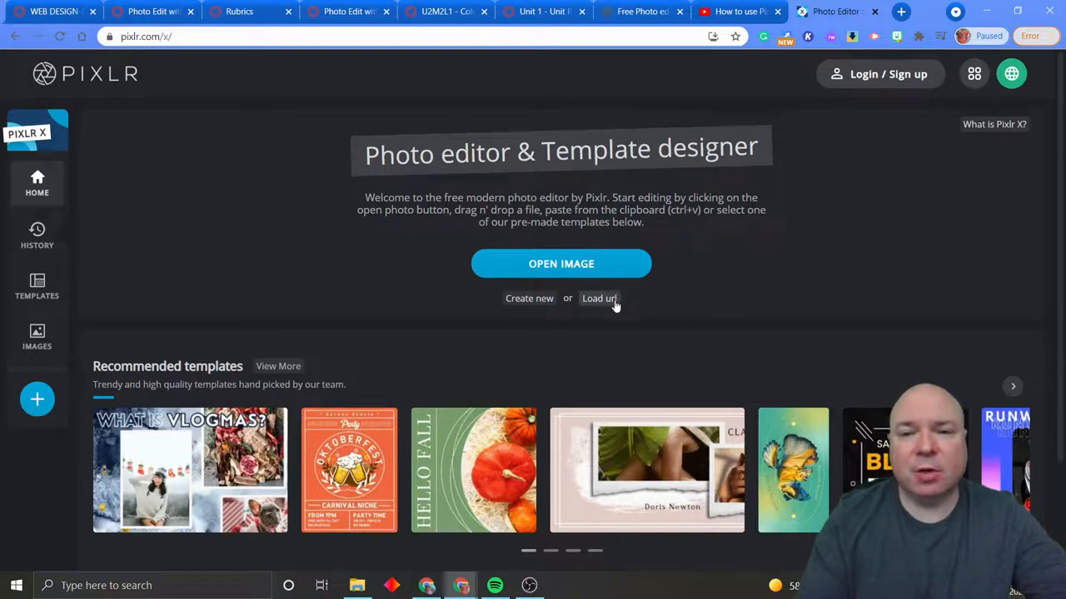
pyautogui.moveTo(880, 74)
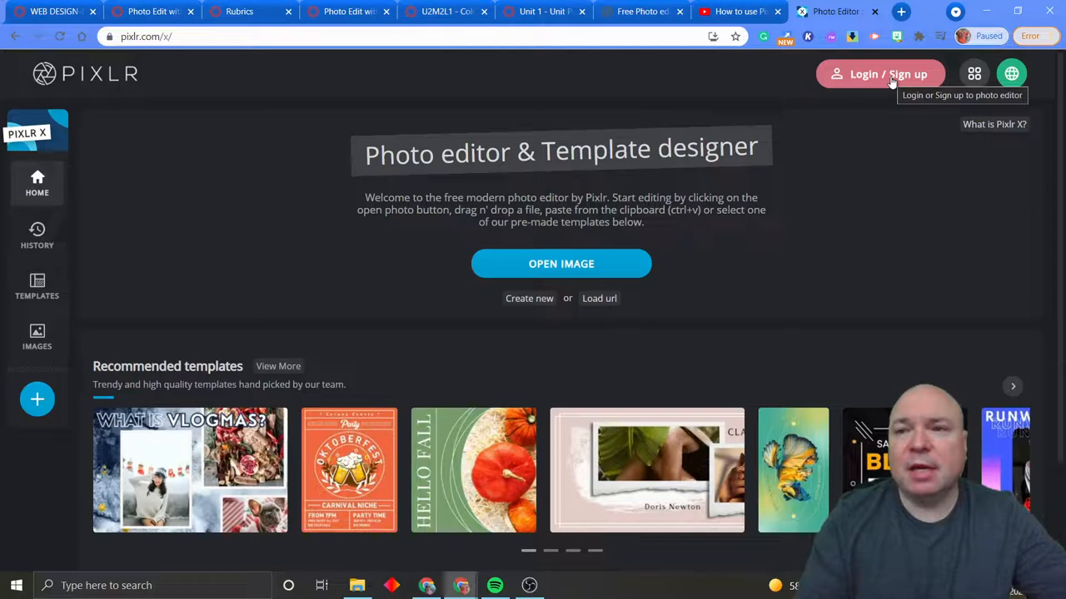
# Step: Sign in with Google, opting out of marketing emails and accepting the terms
pyautogui.click(880, 74)
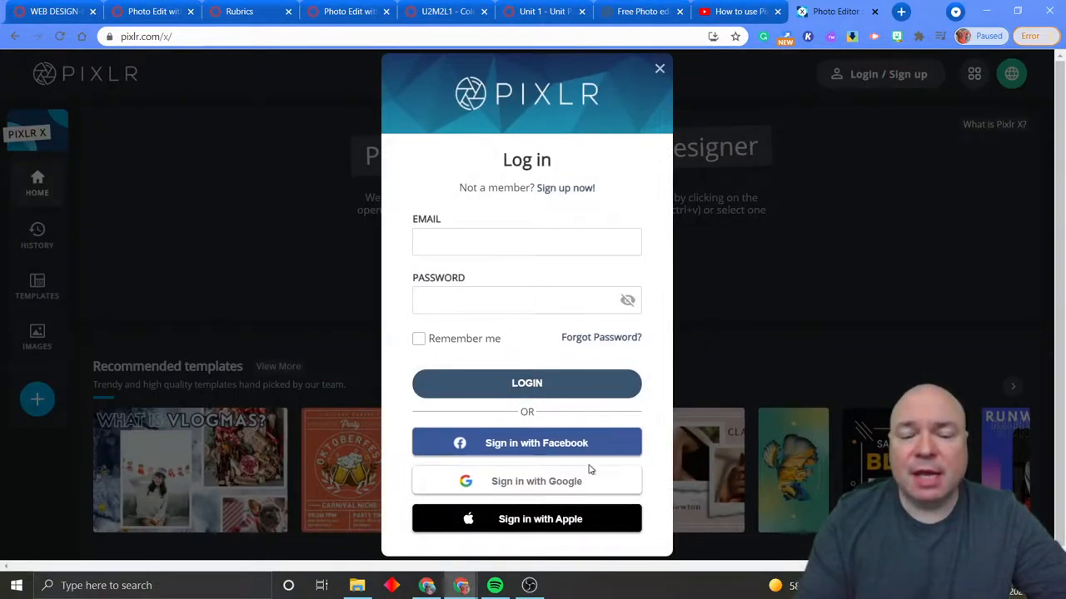
pyautogui.click(526, 481)
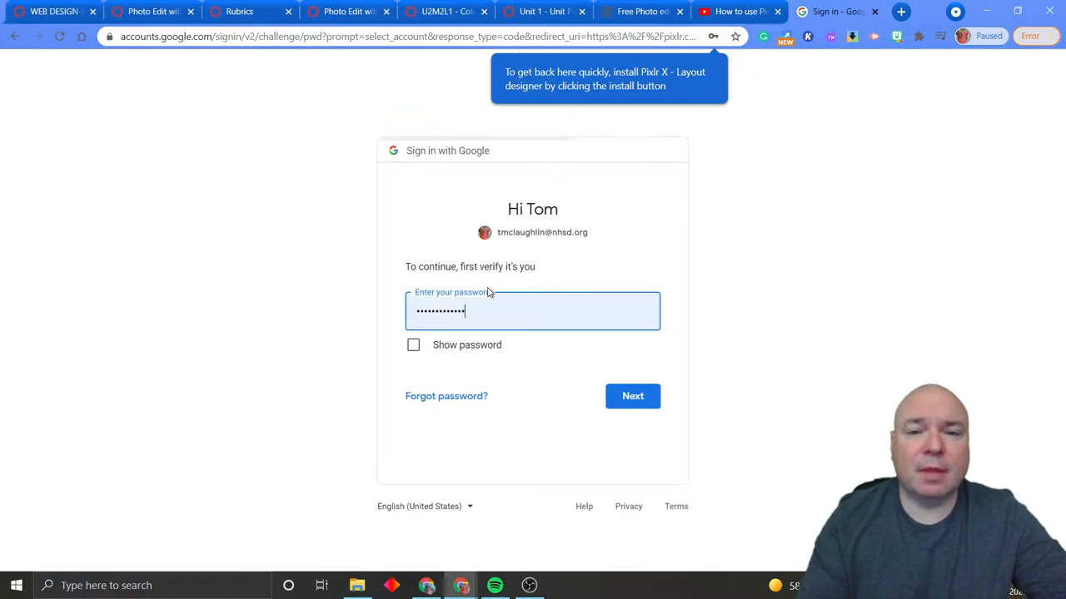
pyautogui.click(632, 396)
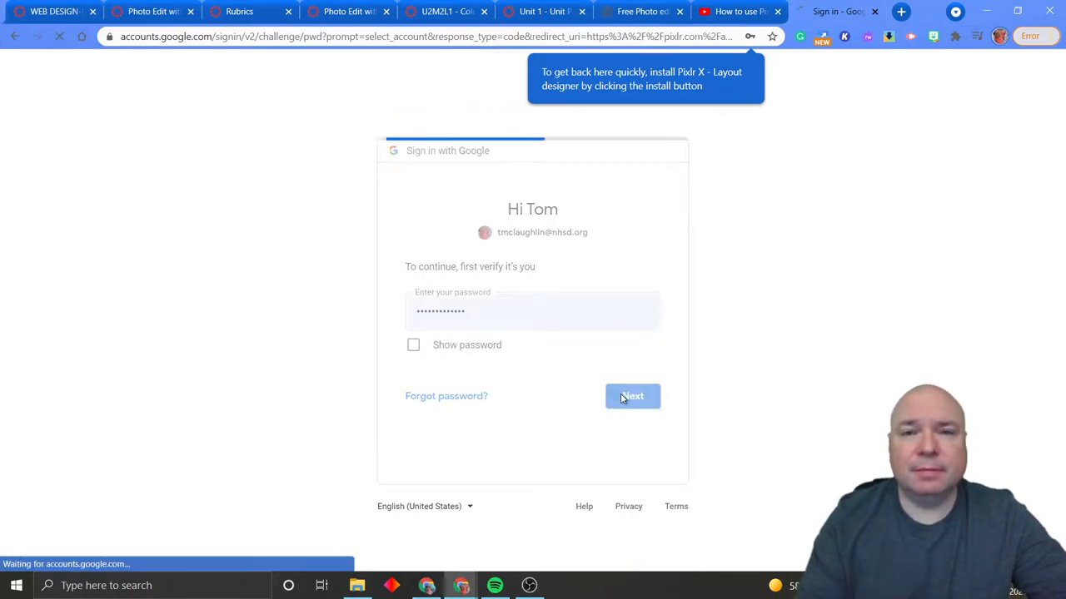
pyautogui.click(632, 397)
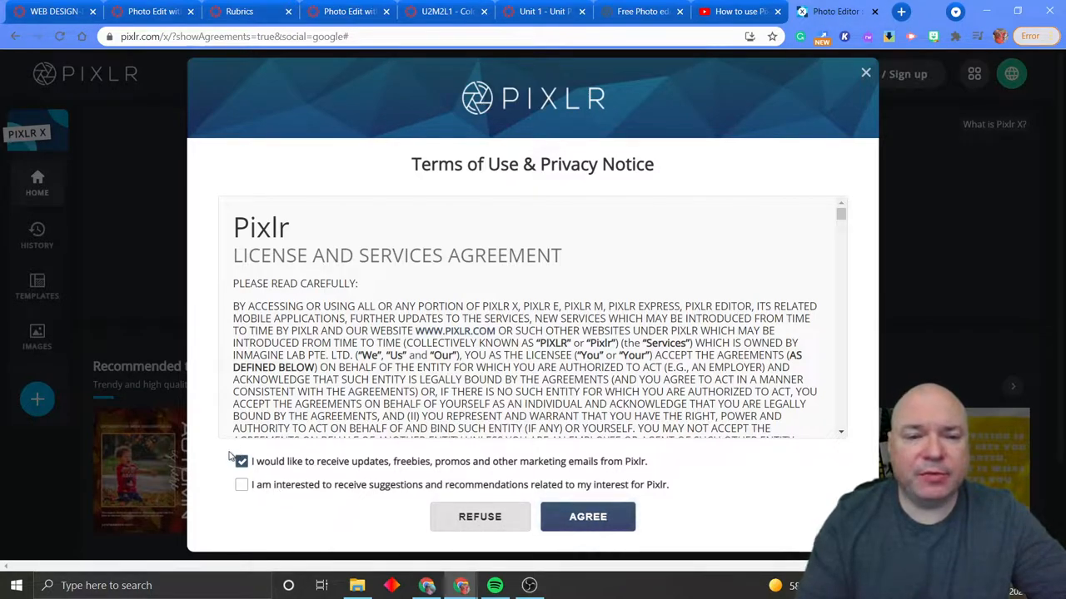
pyautogui.click(241, 461)
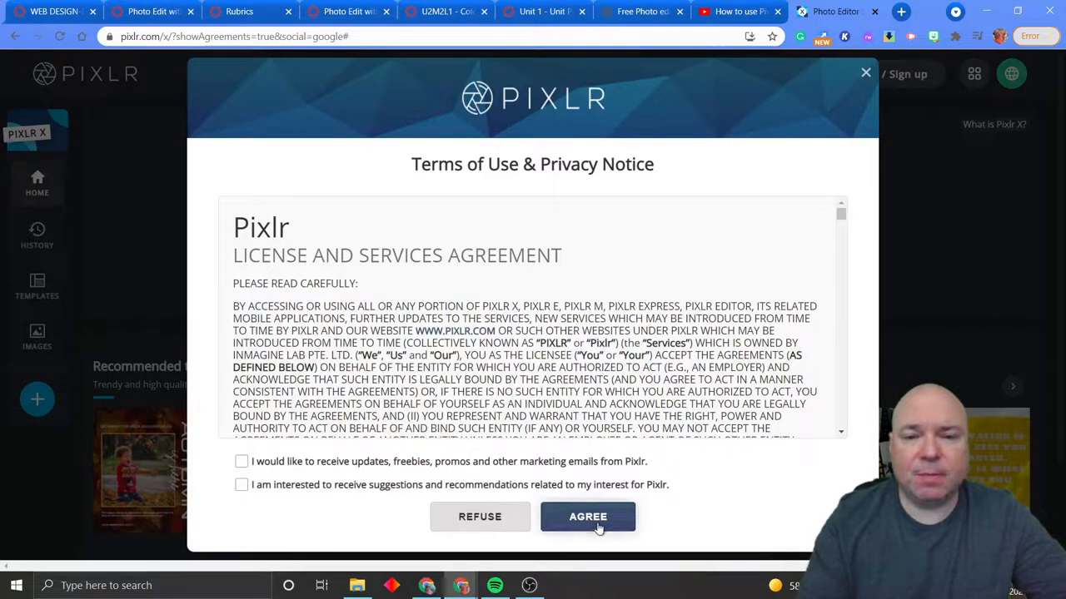
pyautogui.click(588, 517)
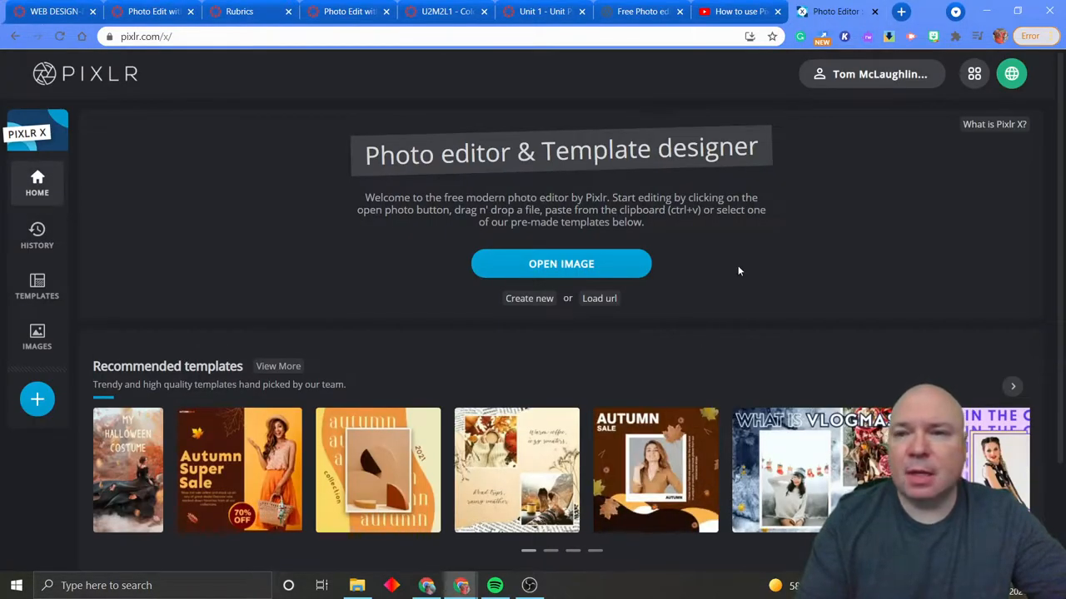
pyautogui.moveTo(710, 261)
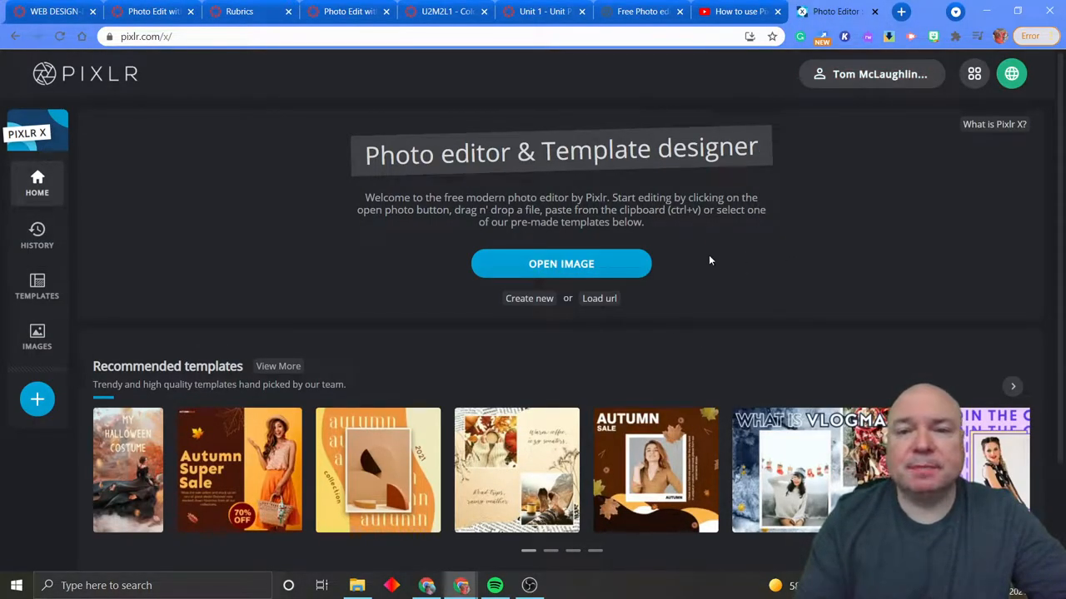
pyautogui.click(598, 298)
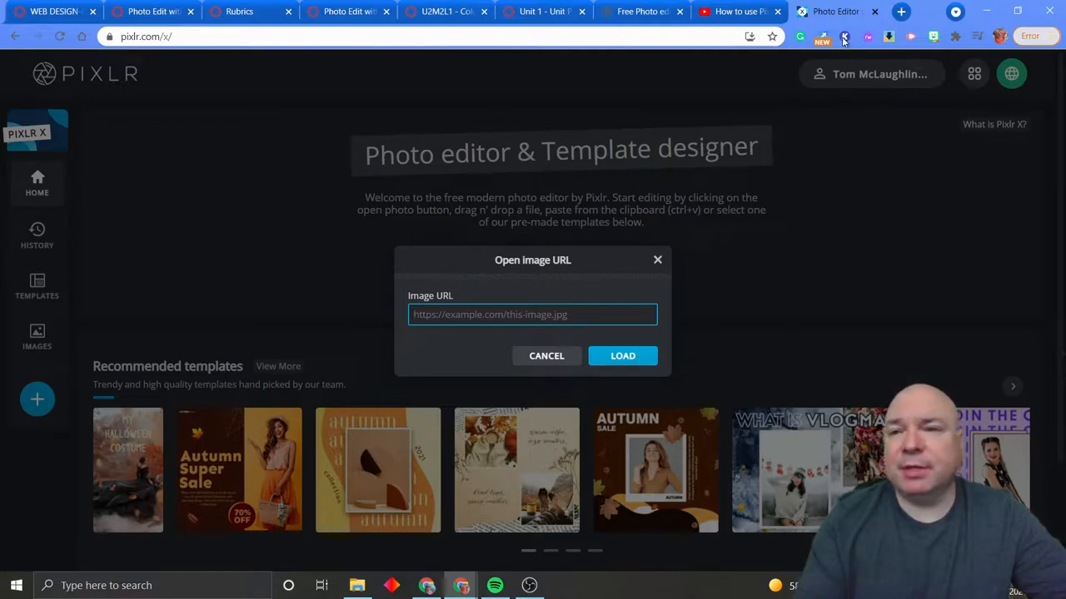
pyautogui.click(532, 314)
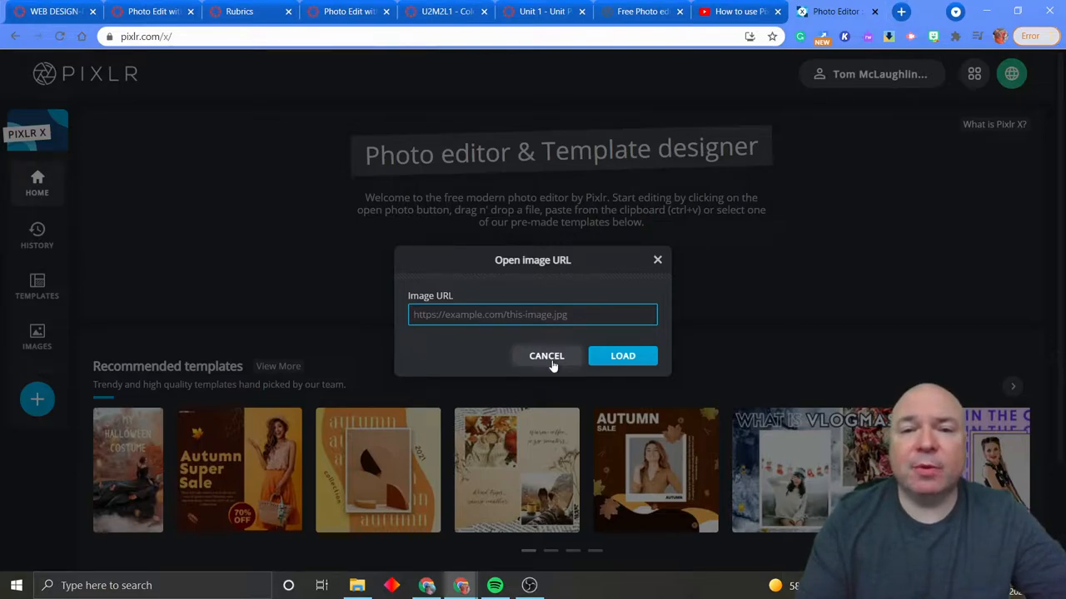
pyautogui.click(546, 355)
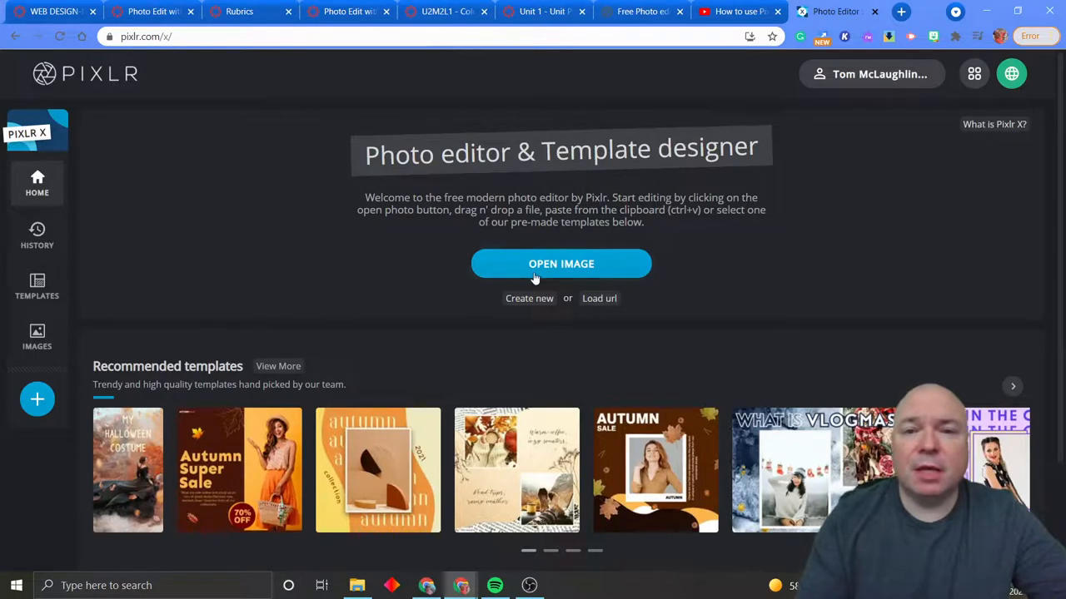
pyautogui.click(560, 263)
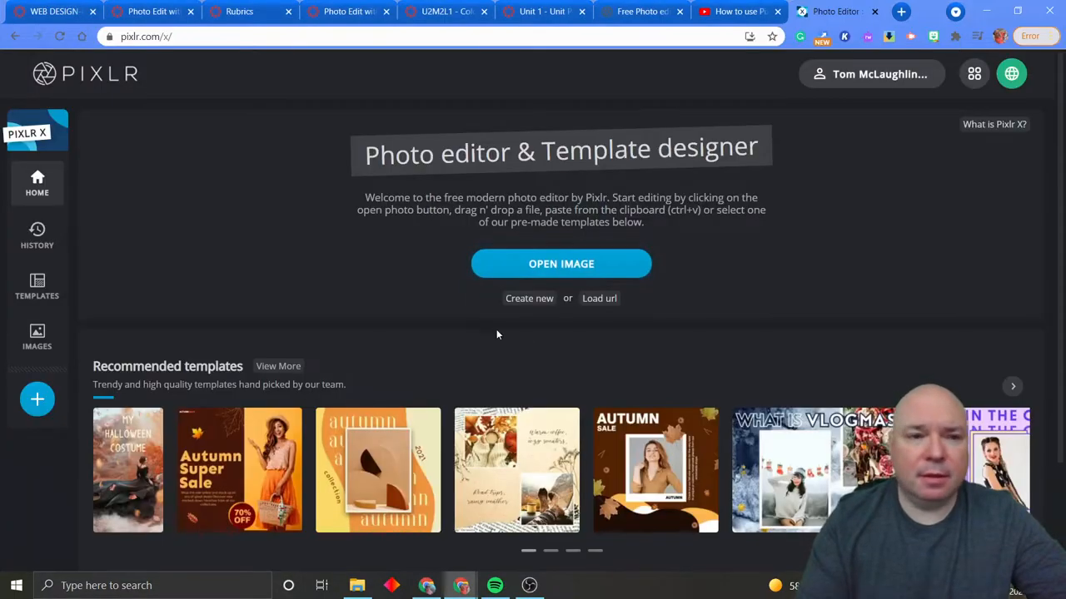
pyautogui.moveTo(37, 400)
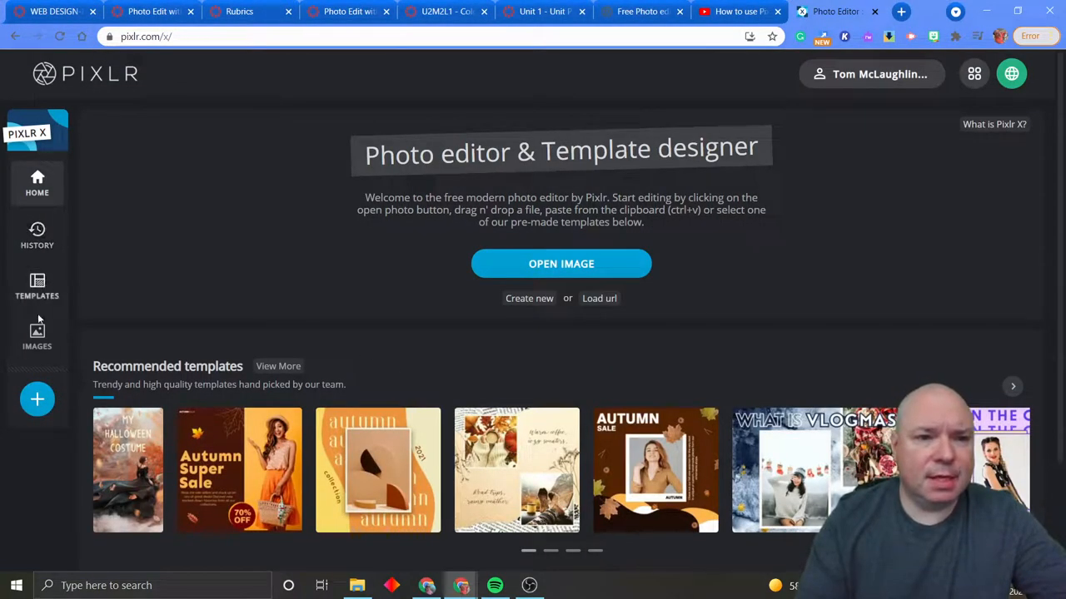
pyautogui.click(37, 287)
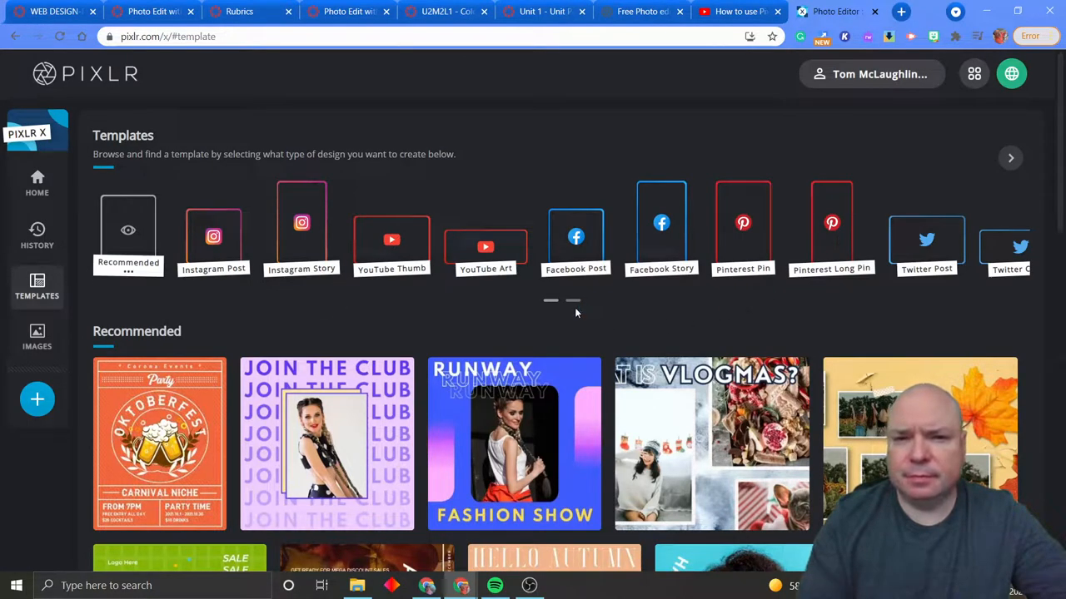
pyautogui.click(1009, 157)
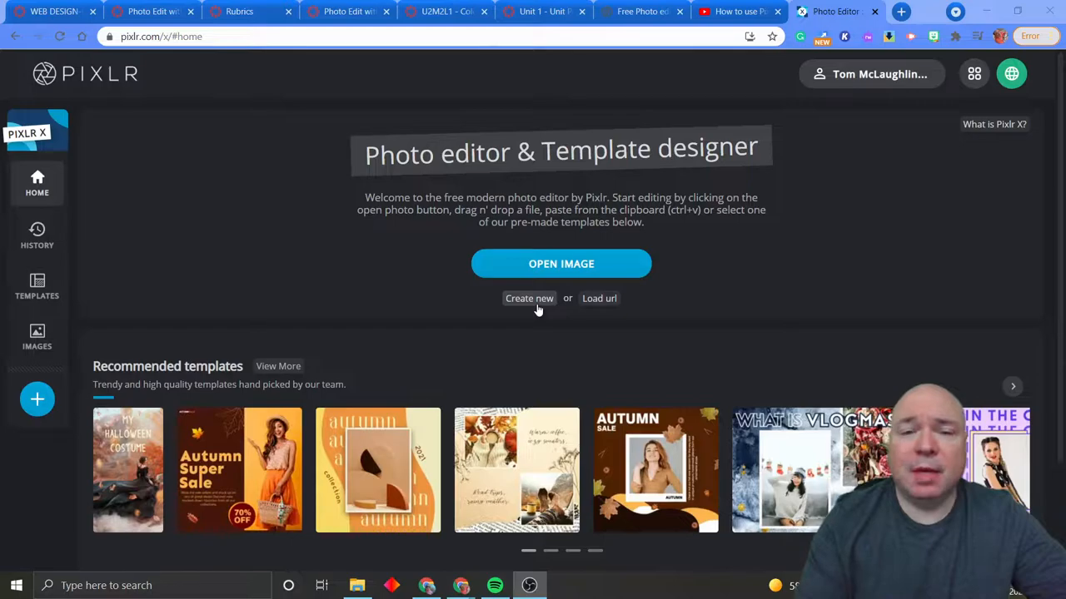
# Step: Start a new design named 'Header' with width 1920 and height 150 pixels
pyautogui.click(529, 298)
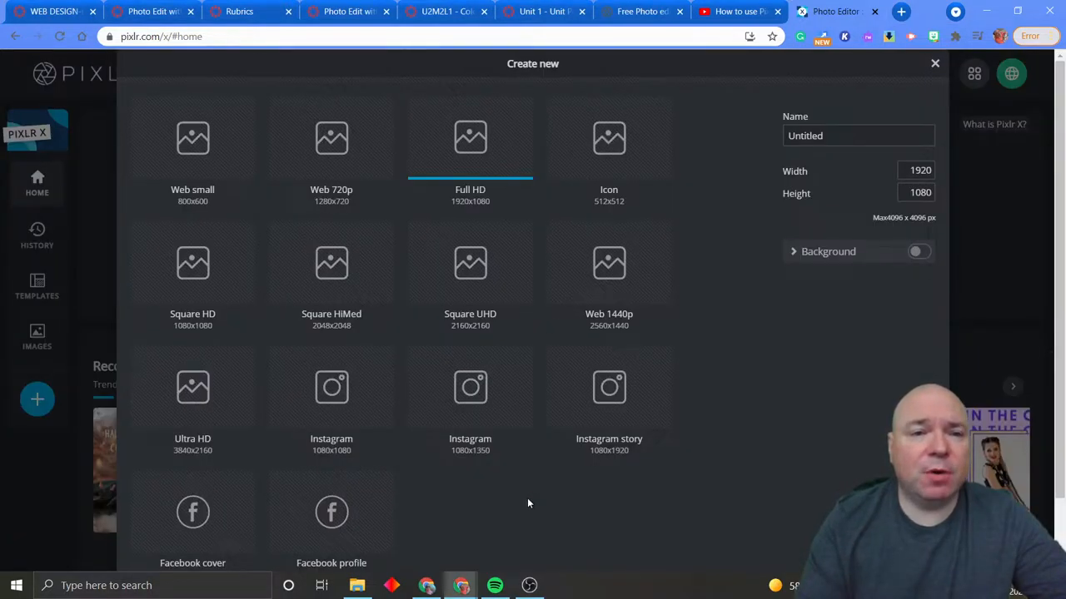
pyautogui.moveTo(225, 202)
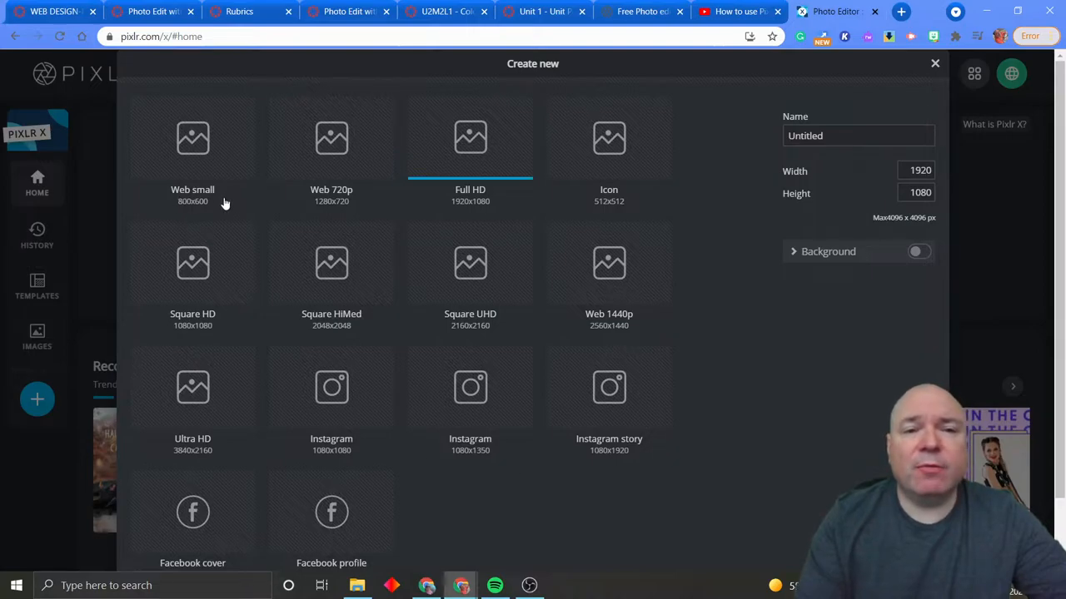
pyautogui.moveTo(292, 202)
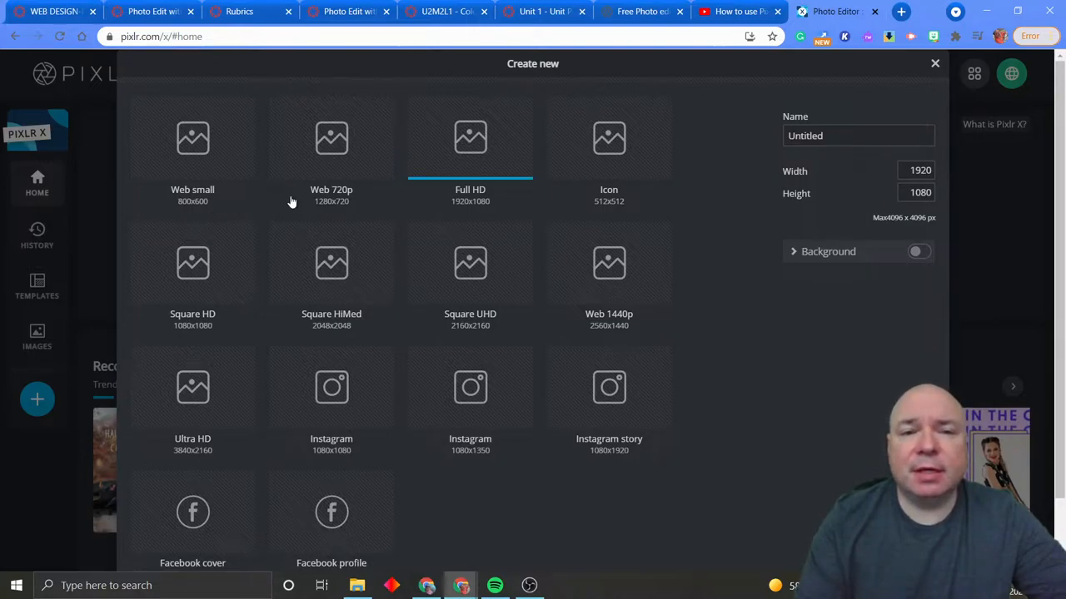
pyautogui.moveTo(489, 328)
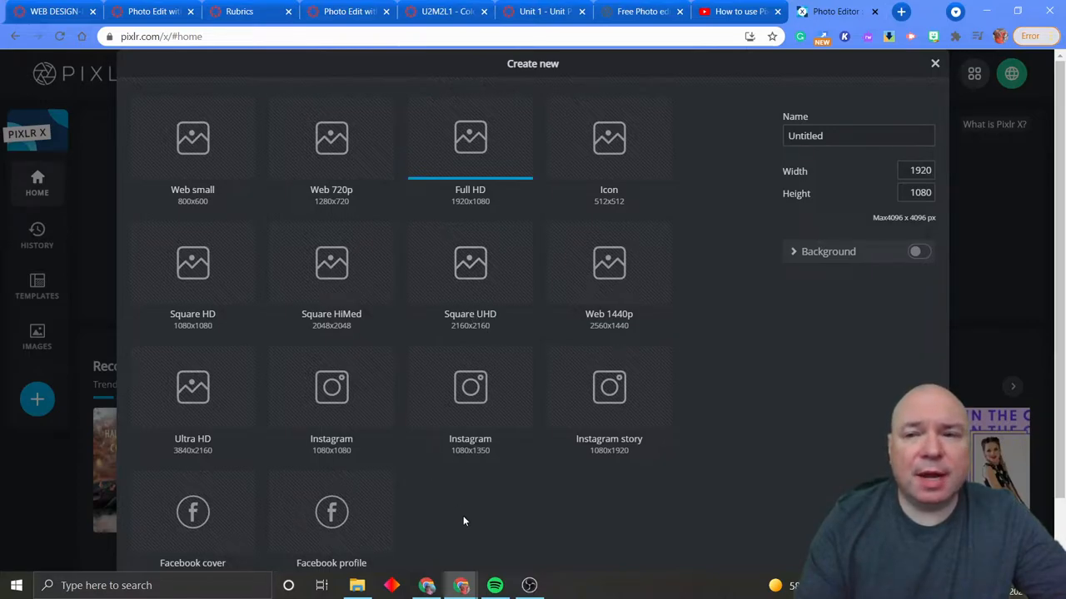
pyautogui.click(916, 170)
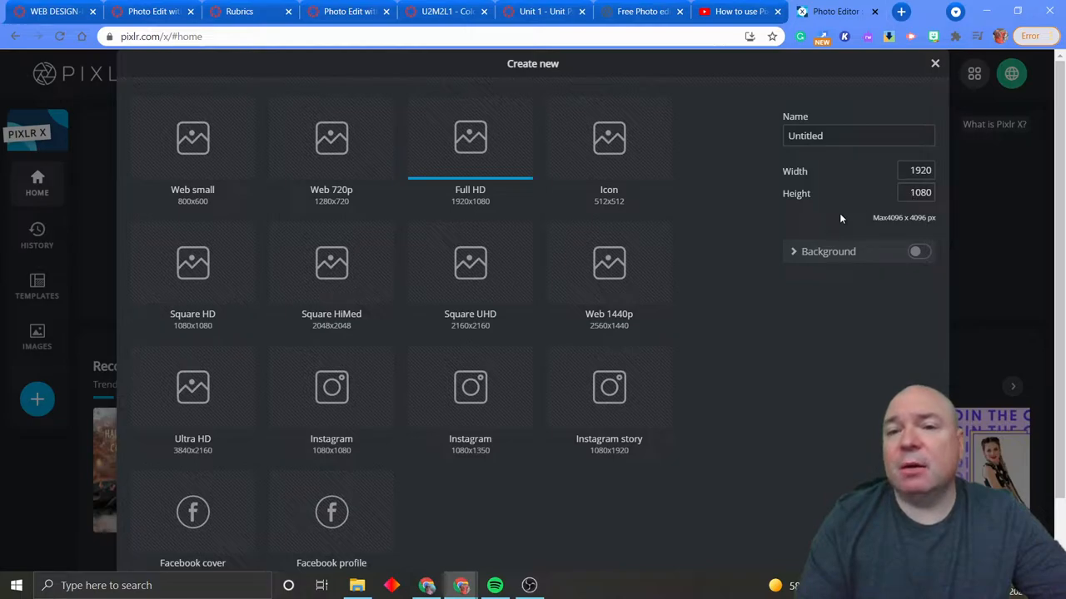
pyautogui.click(839, 135)
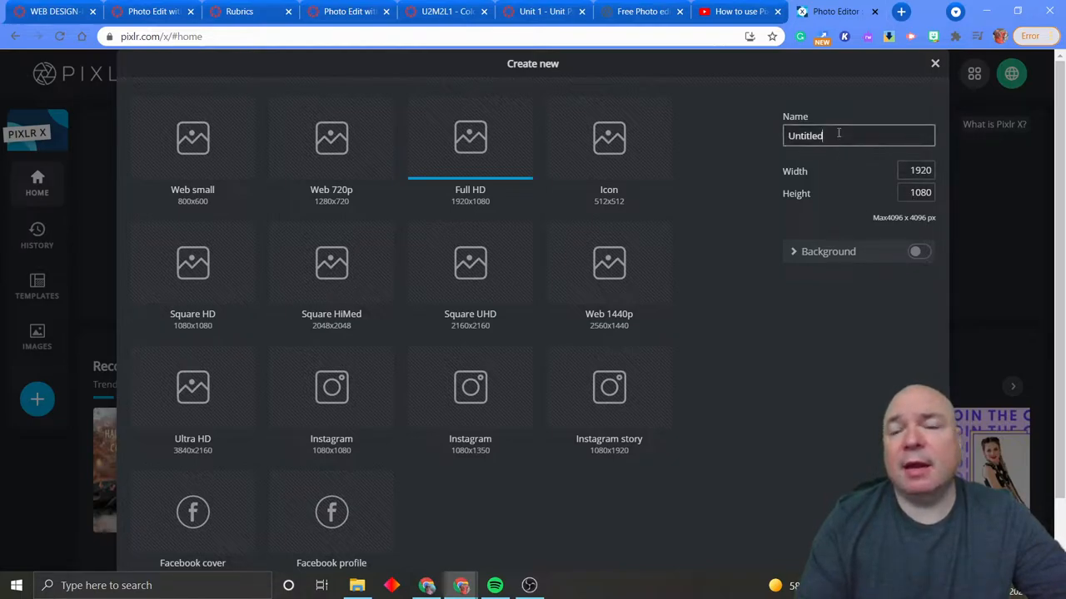
pyautogui.write('H')
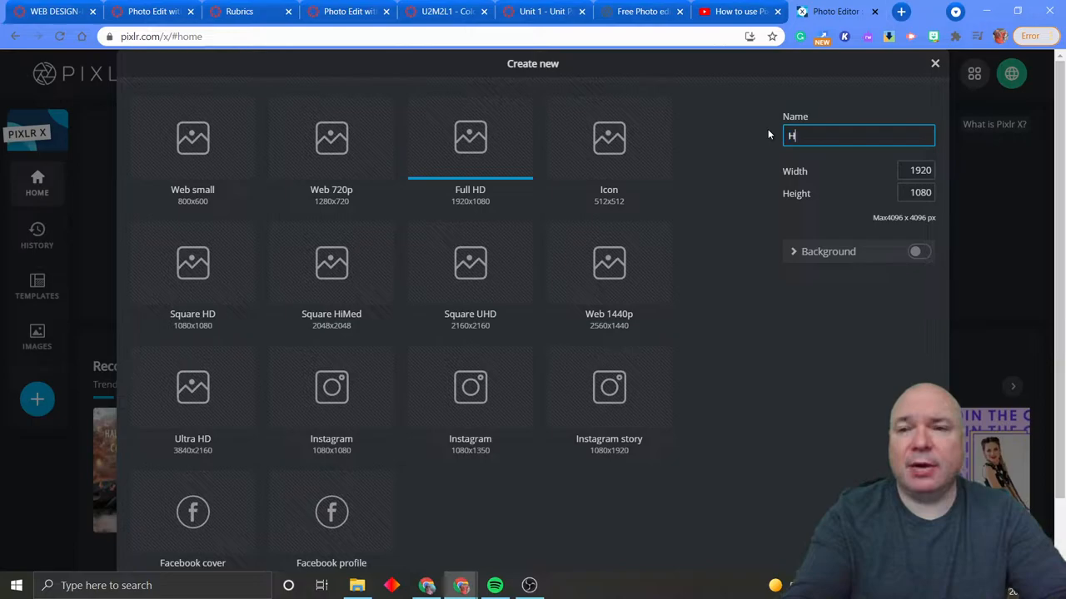
pyautogui.write('eader')
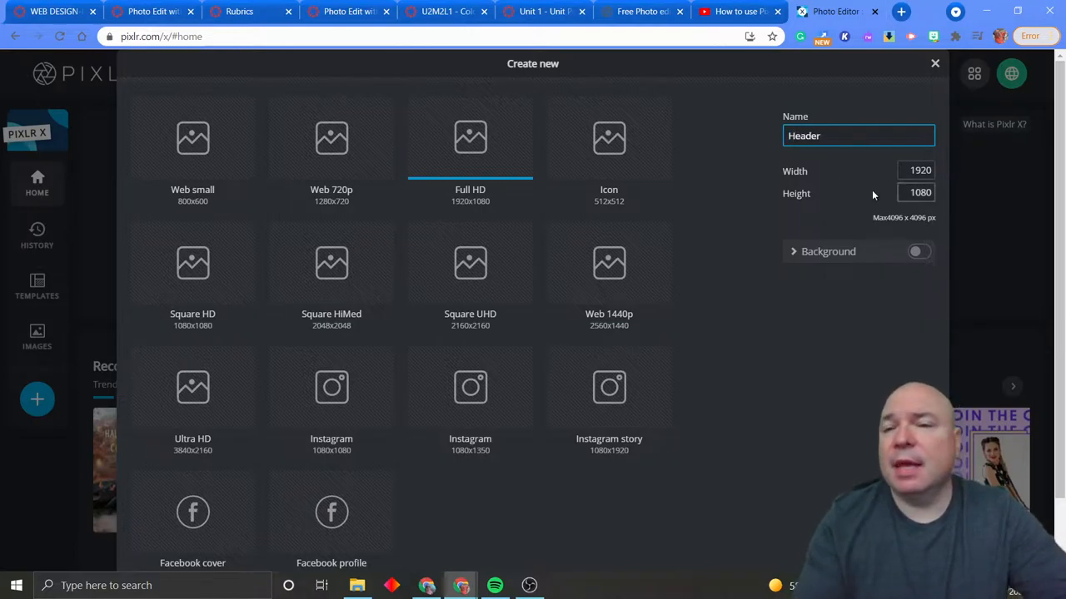
pyautogui.click(915, 192)
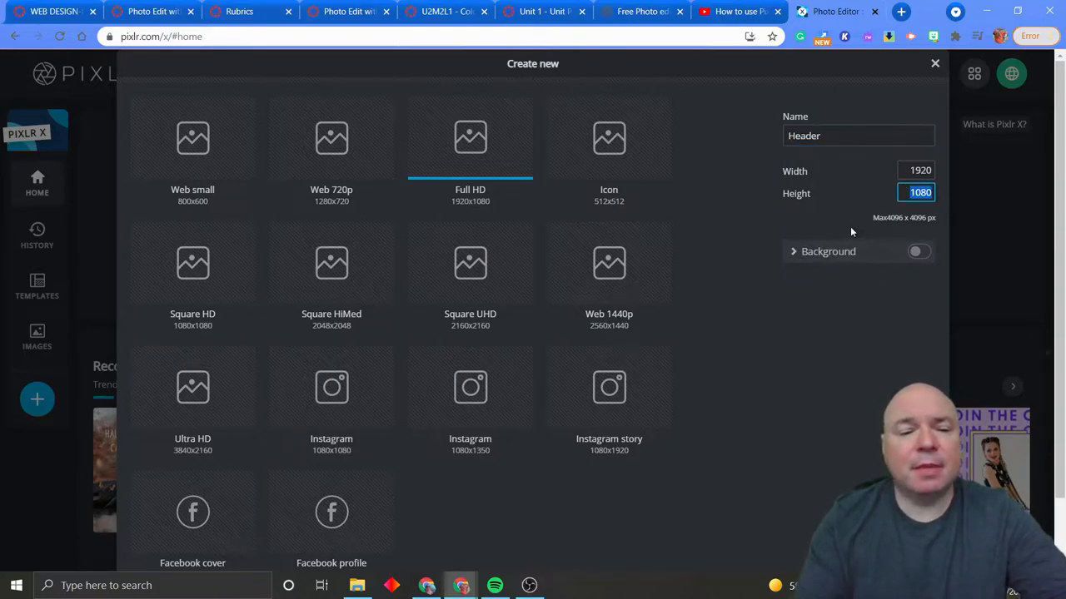
pyautogui.write('1')
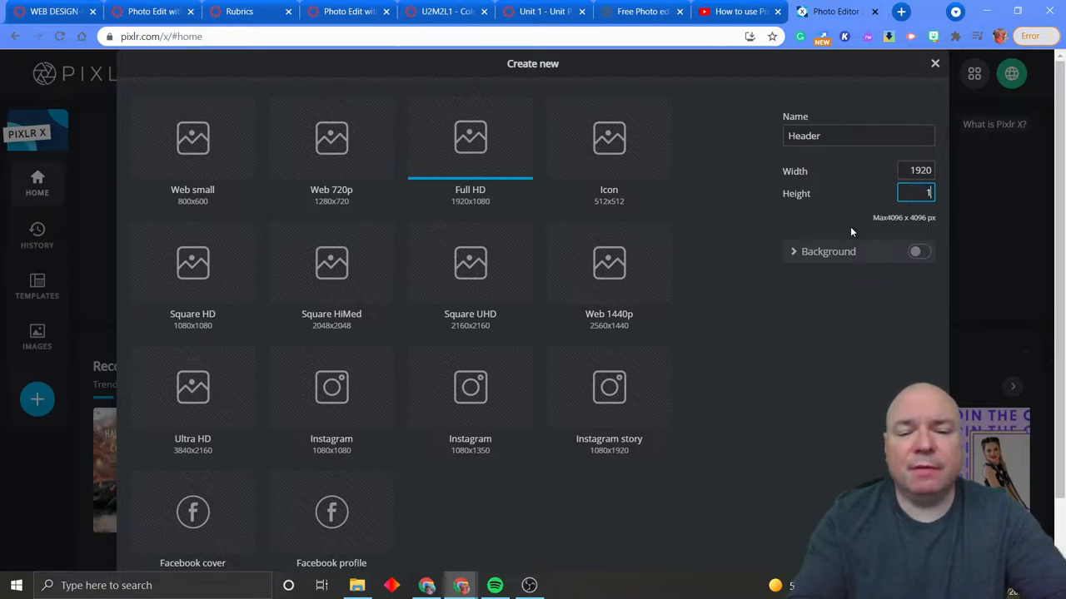
pyautogui.write('50')
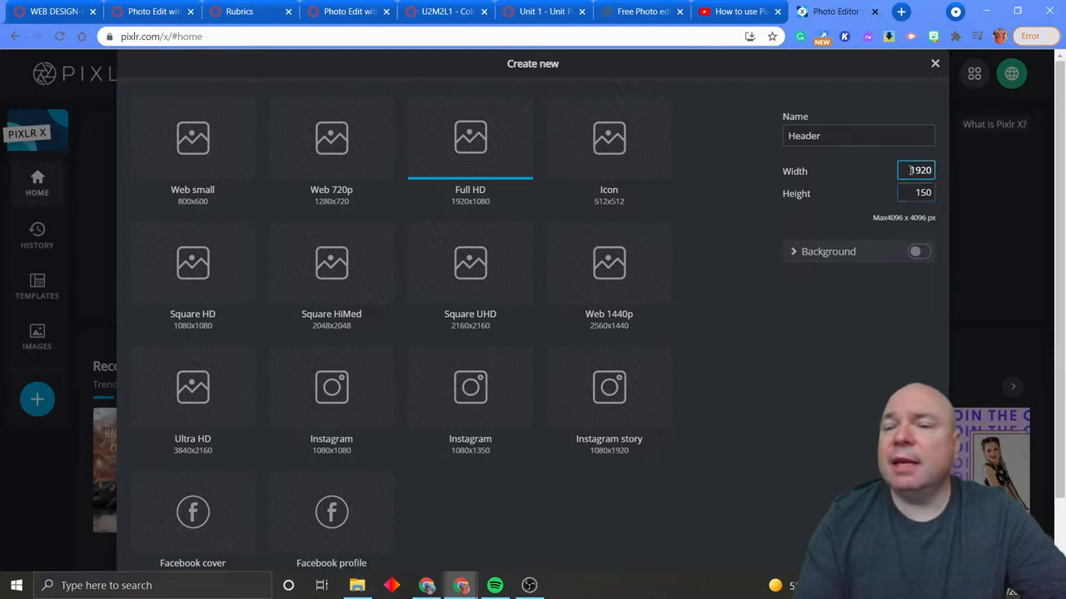
pyautogui.moveTo(862, 329)
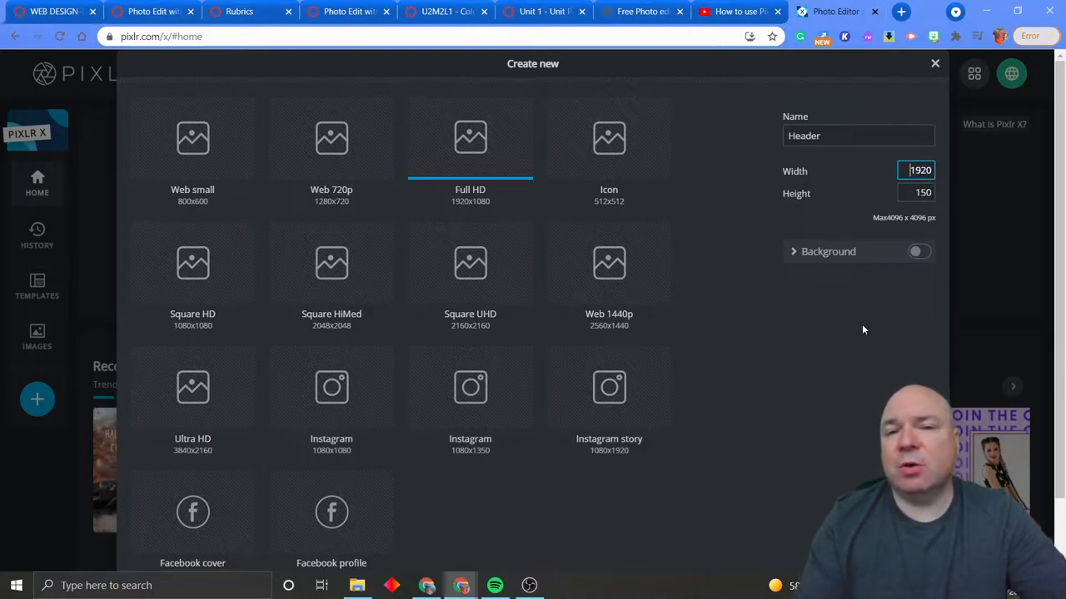
pyautogui.moveTo(869, 327)
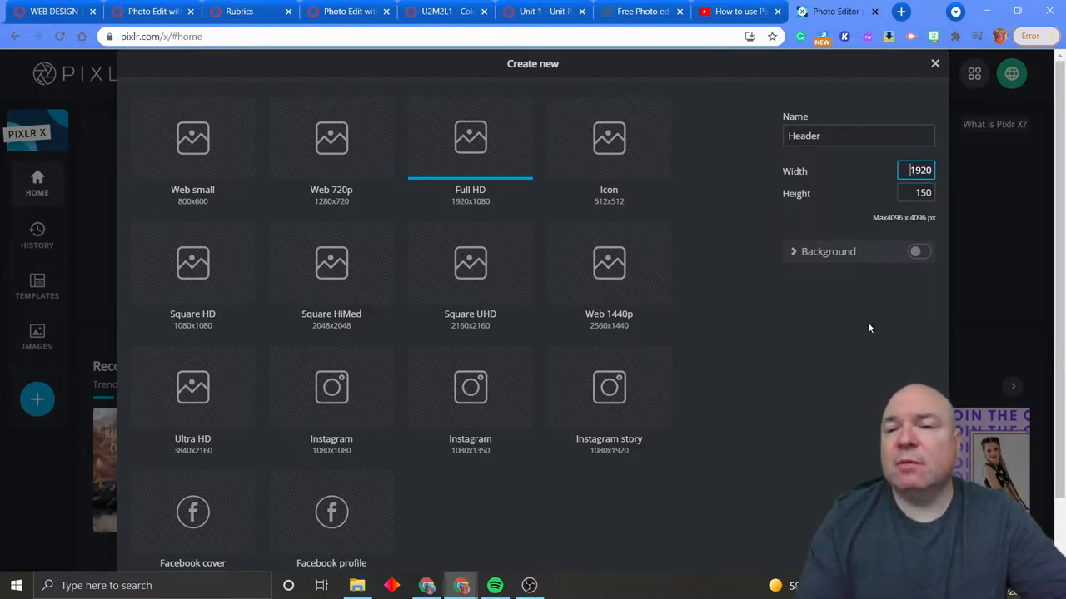
# Step: Turn on a light grey #E8E0E0 background and create the Header canvas
pyautogui.click(827, 252)
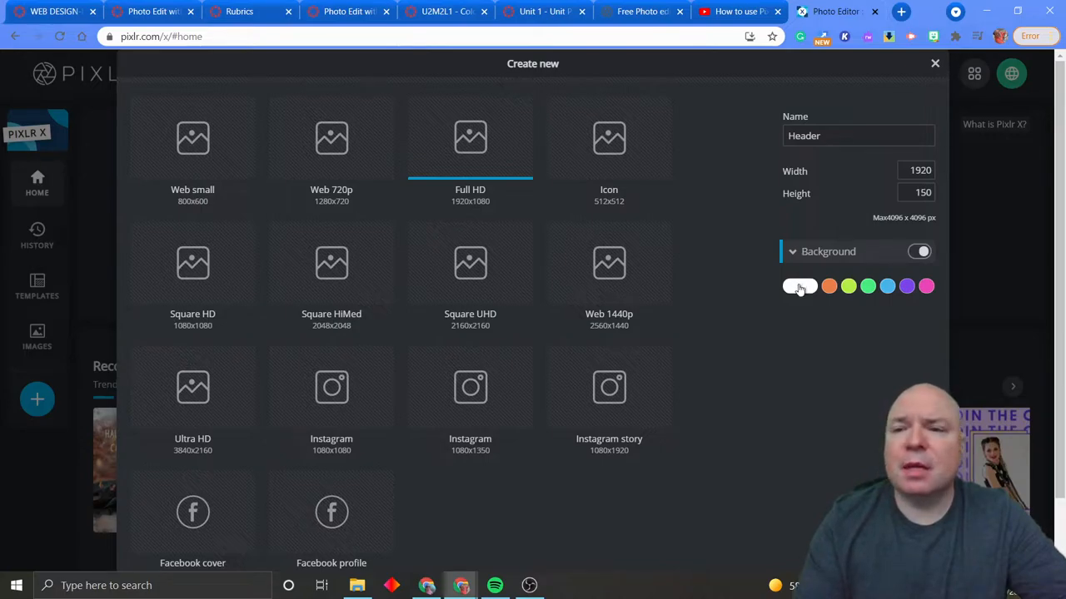
pyautogui.click(799, 285)
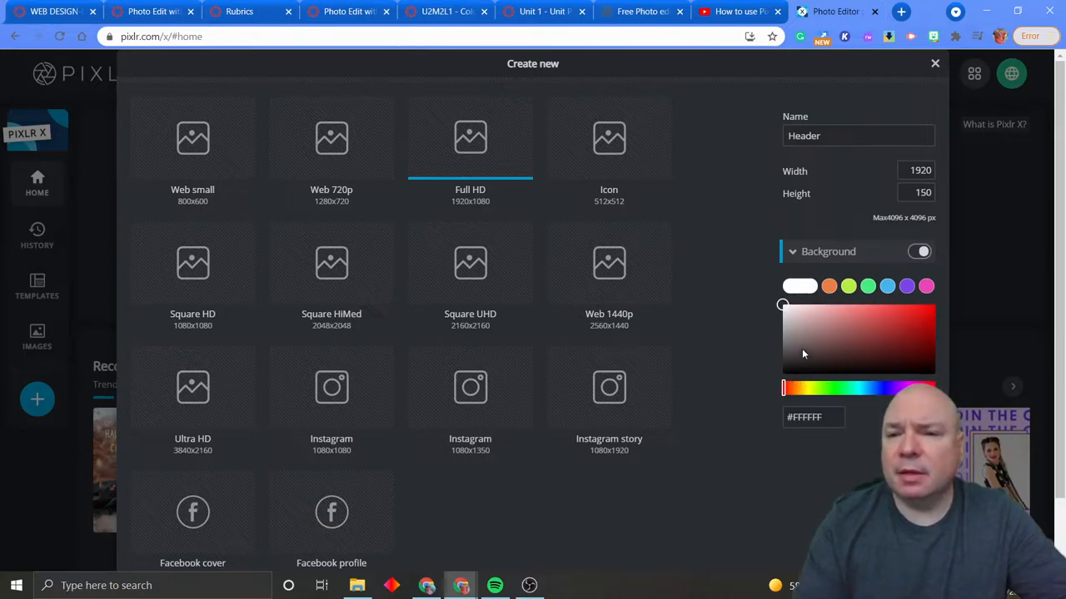
pyautogui.click(790, 323)
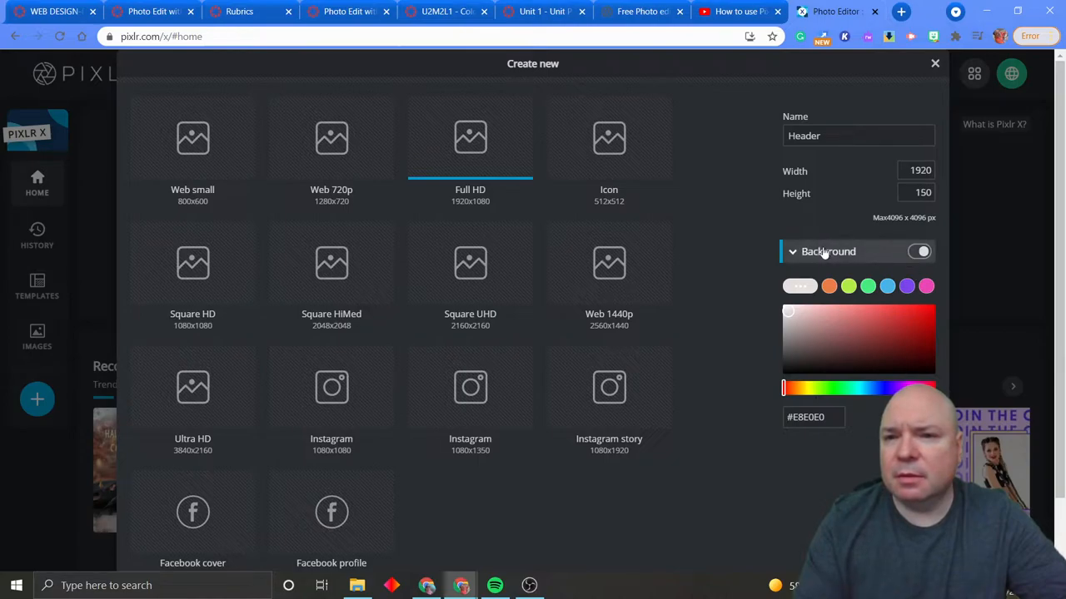
pyautogui.click(922, 251)
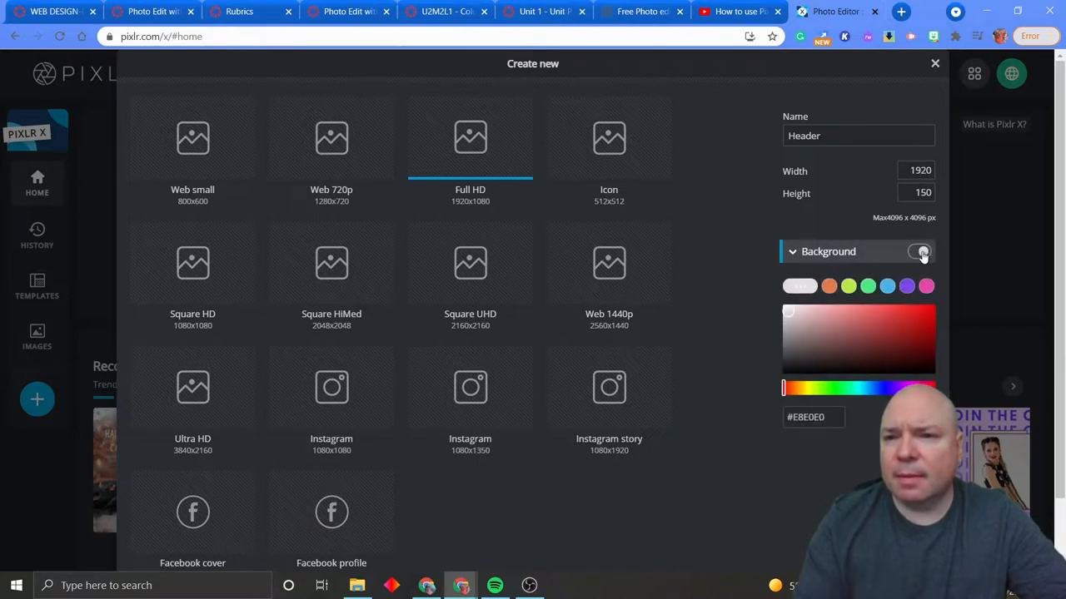
pyautogui.click(921, 251)
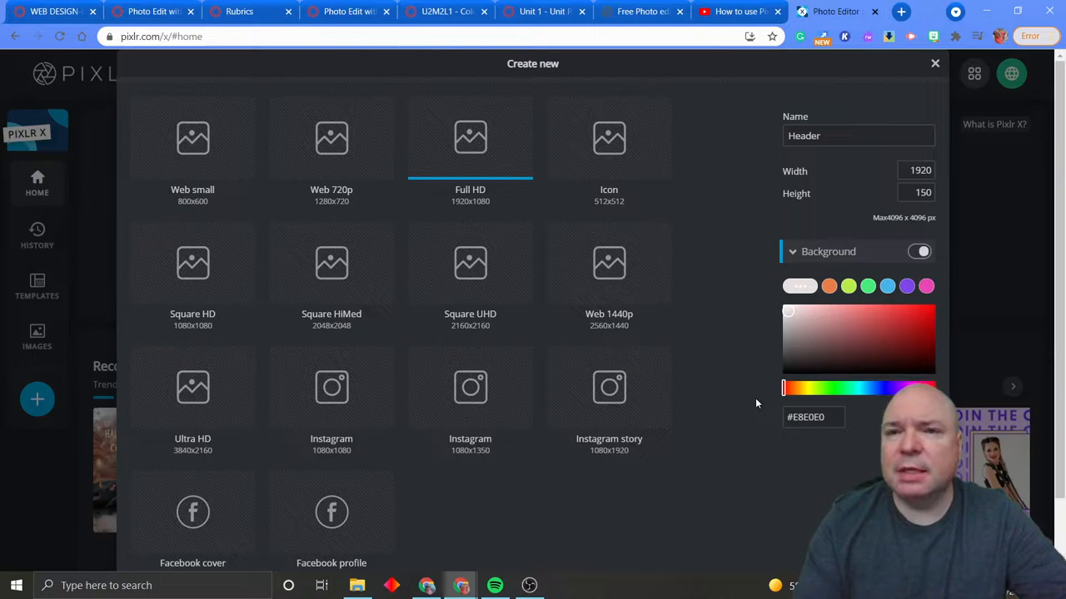
pyautogui.scroll(-3)
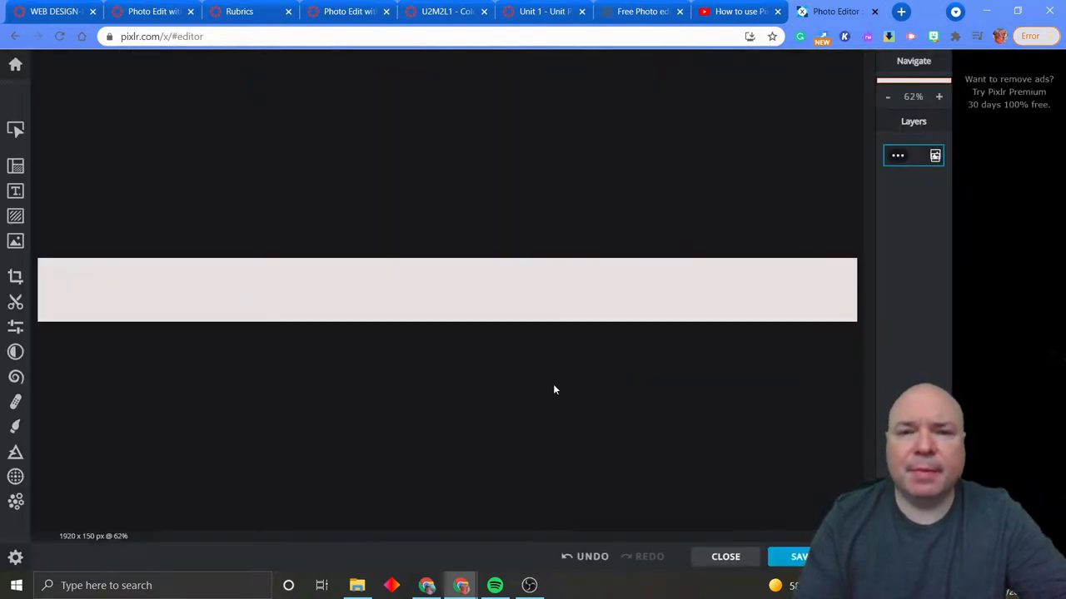
pyautogui.moveTo(683, 280)
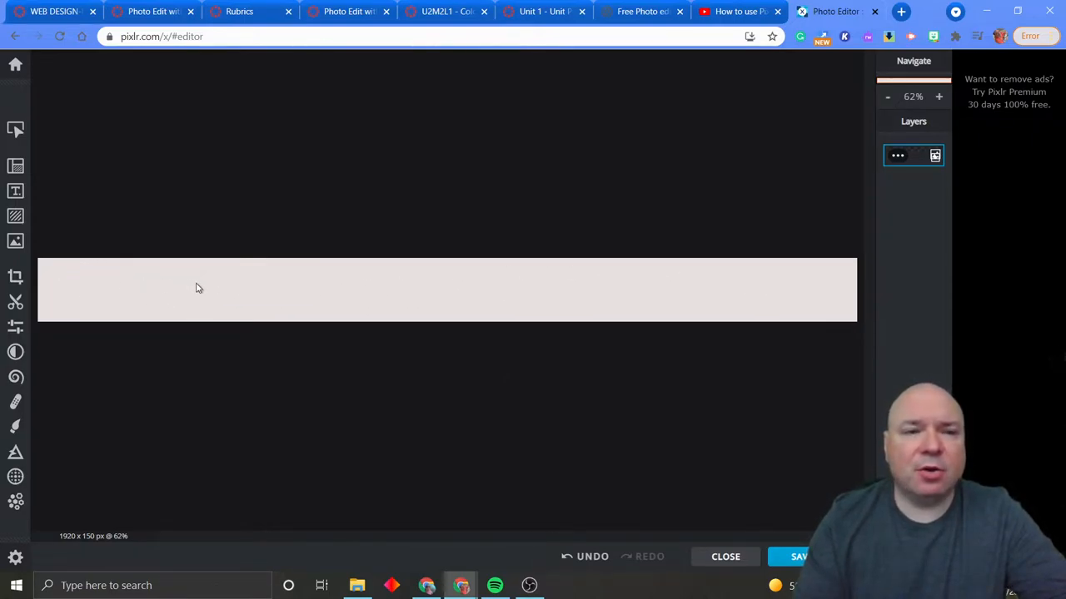
pyautogui.moveTo(128, 374)
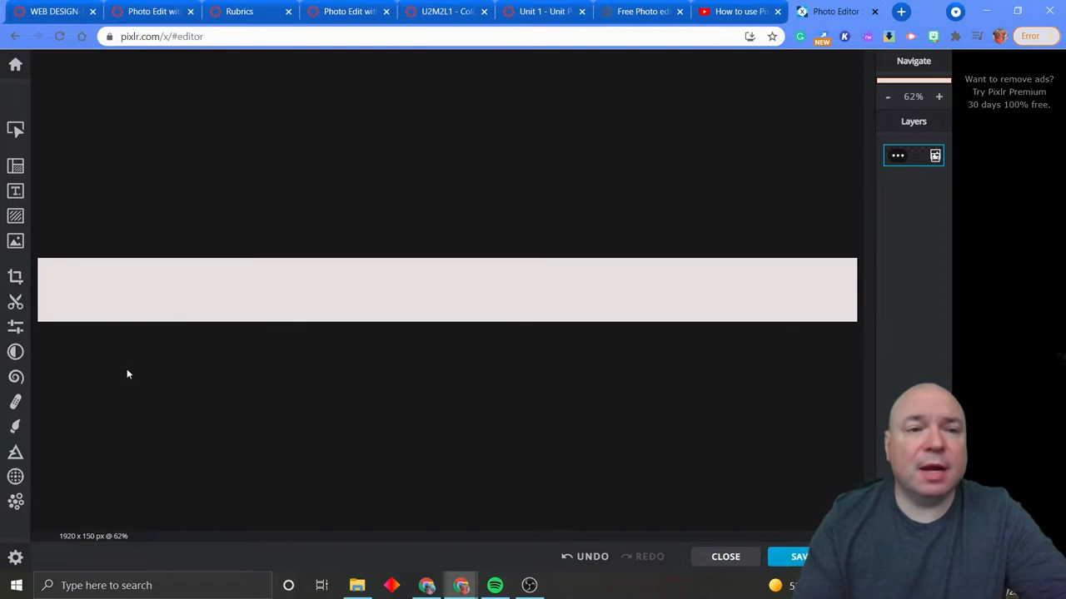
pyautogui.moveTo(118, 205)
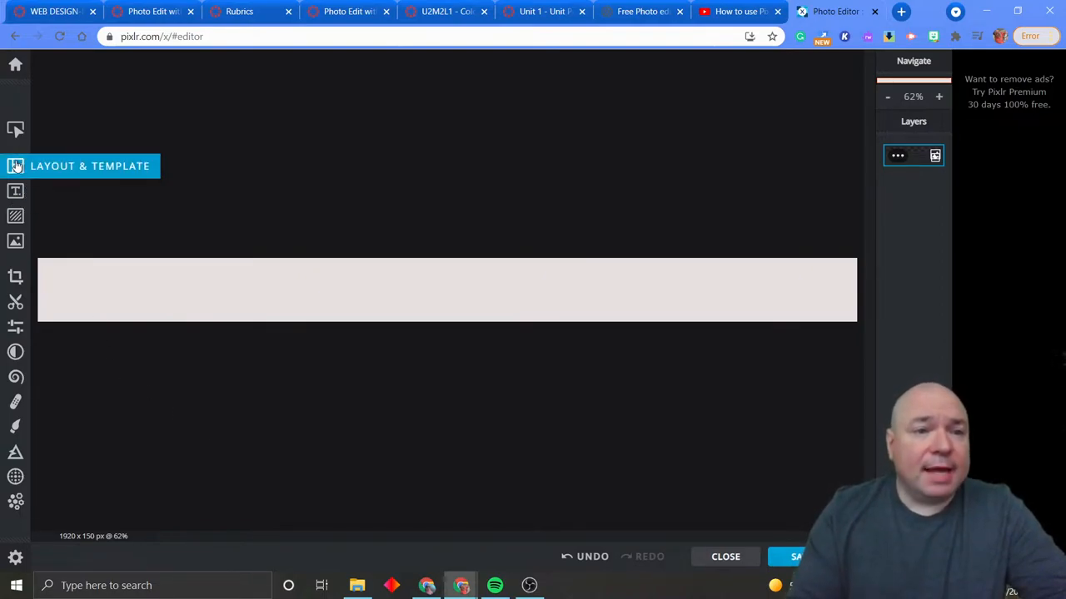
pyautogui.moveTo(15, 241)
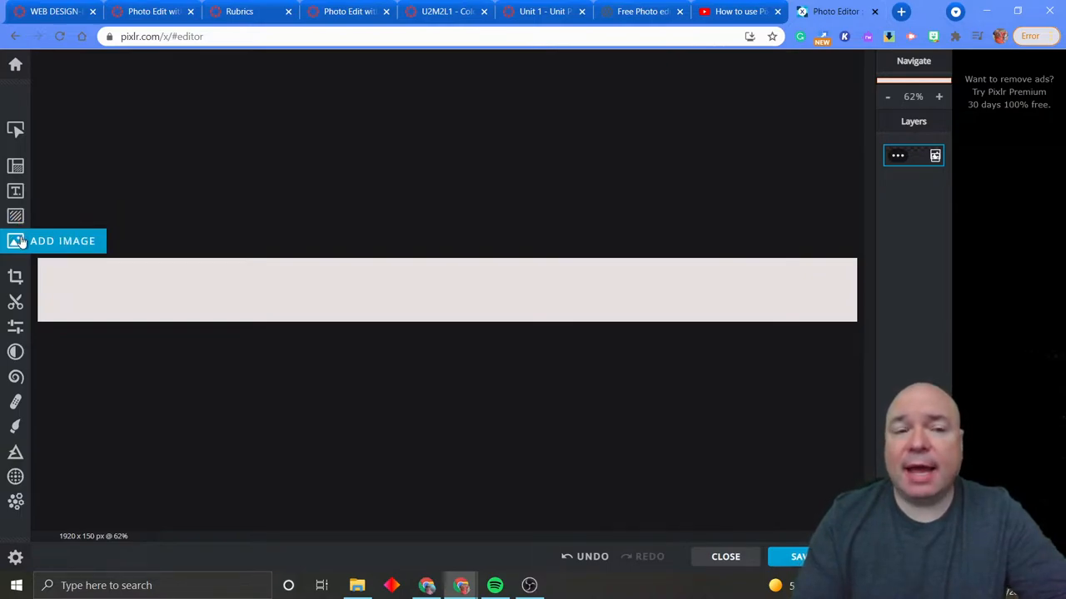
# Step: Show the Add Image options, then open a new blank browser tab
pyautogui.click(62, 240)
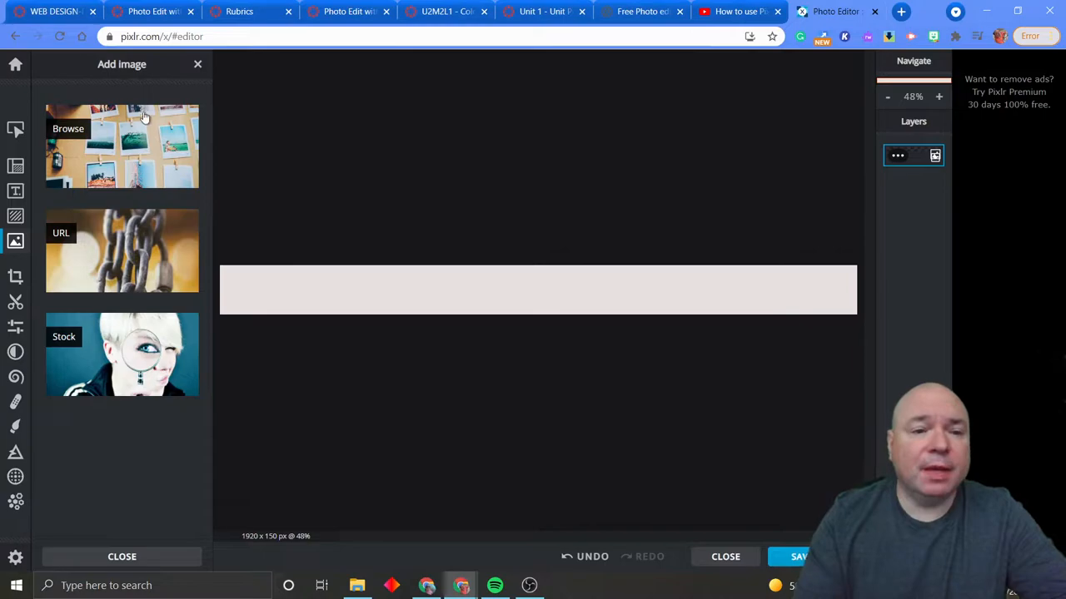
pyautogui.moveTo(62, 172)
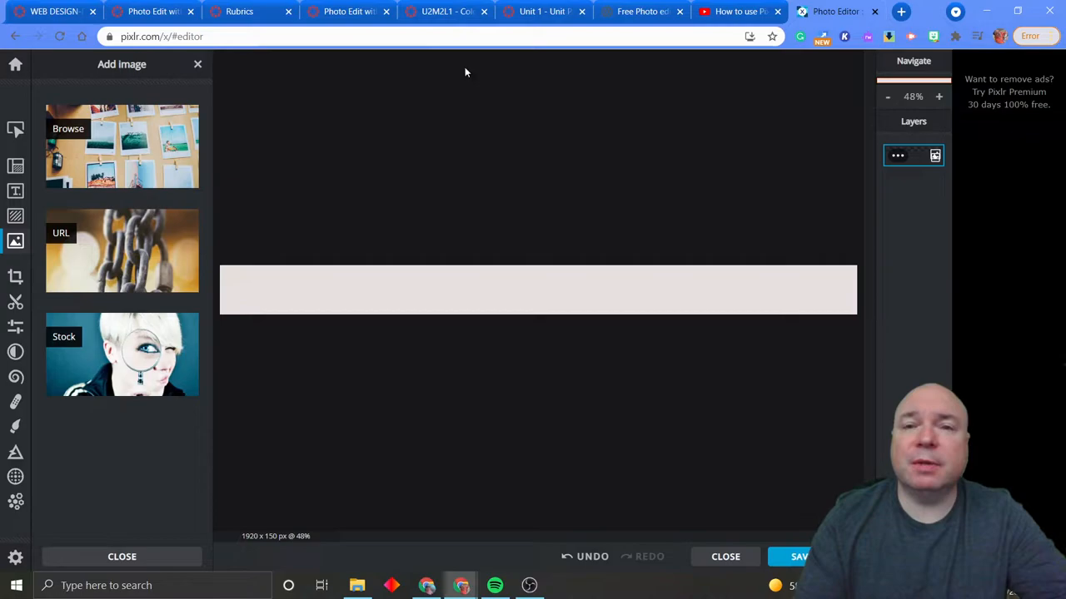
pyautogui.click(900, 11)
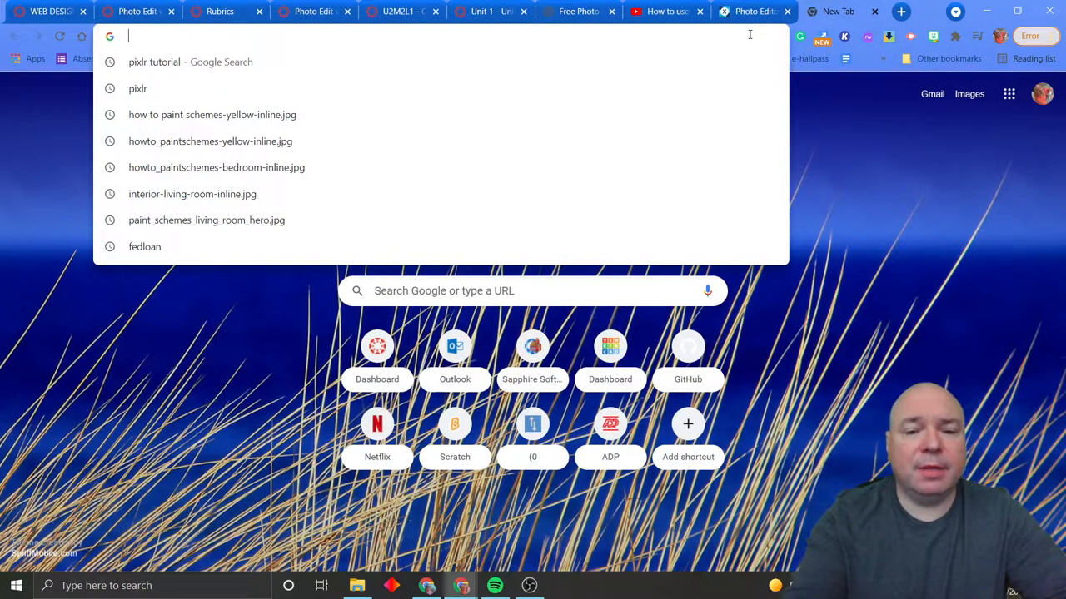
# Step: Search Google Images for dragon, restricted to Creative Commons licenses, and open the Type choices
pyautogui.write('drag')
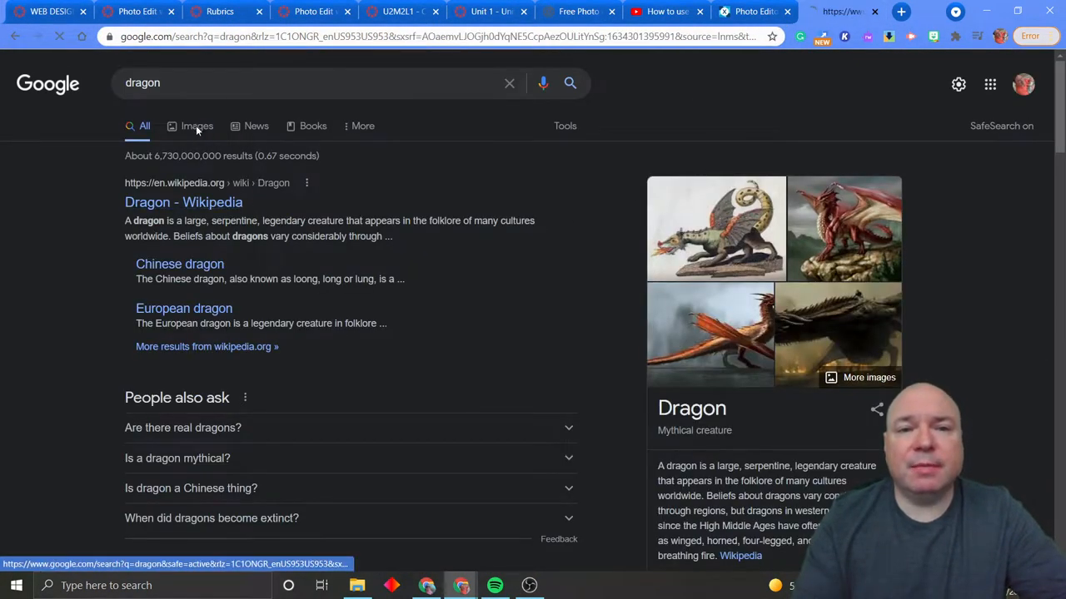
pyautogui.click(195, 126)
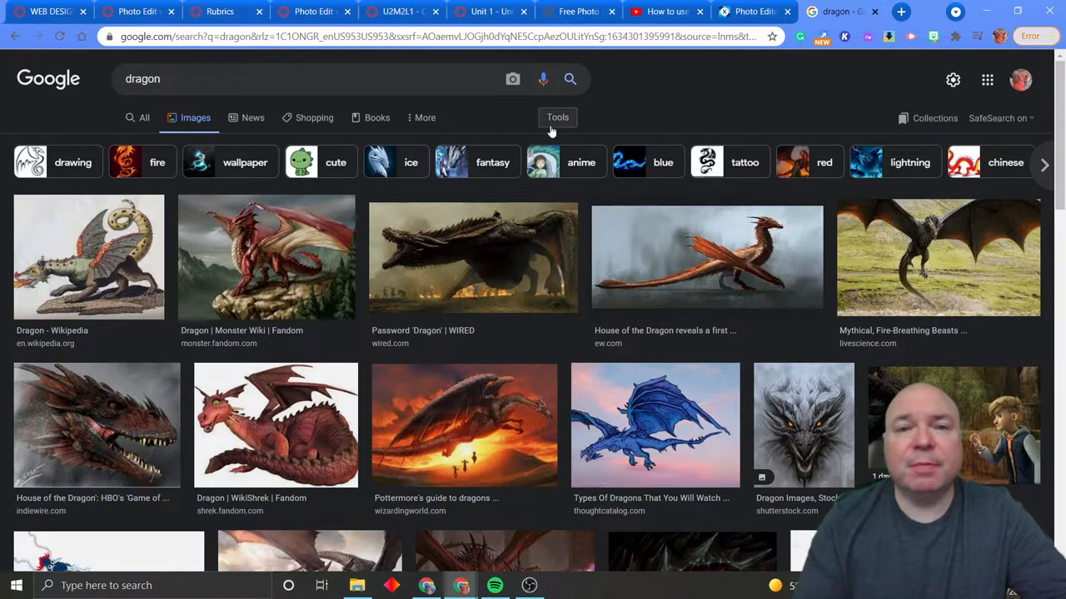
pyautogui.click(557, 117)
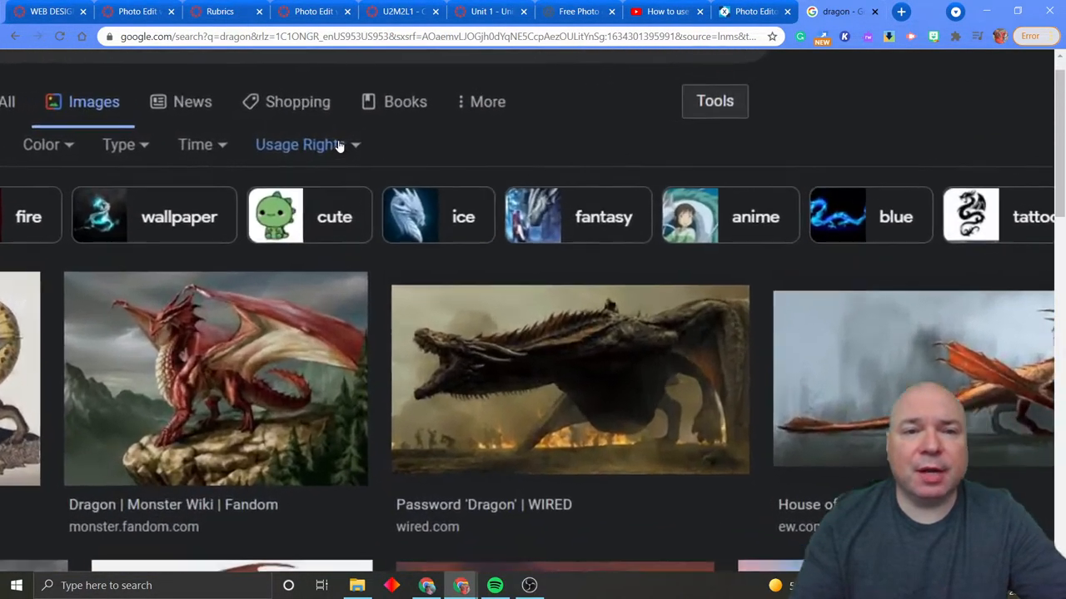
pyautogui.click(307, 144)
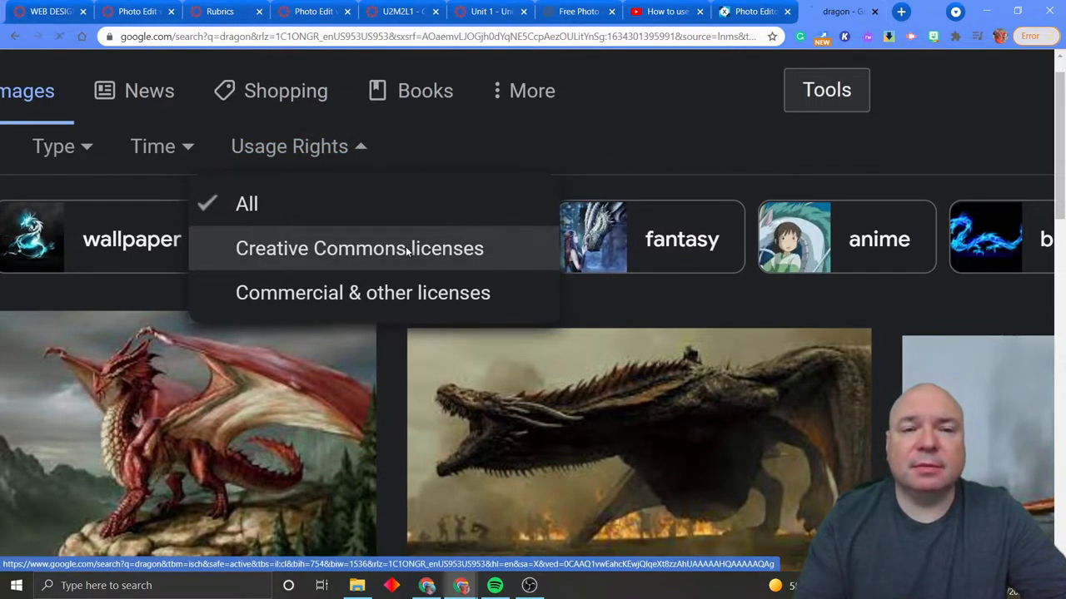
pyautogui.click(359, 248)
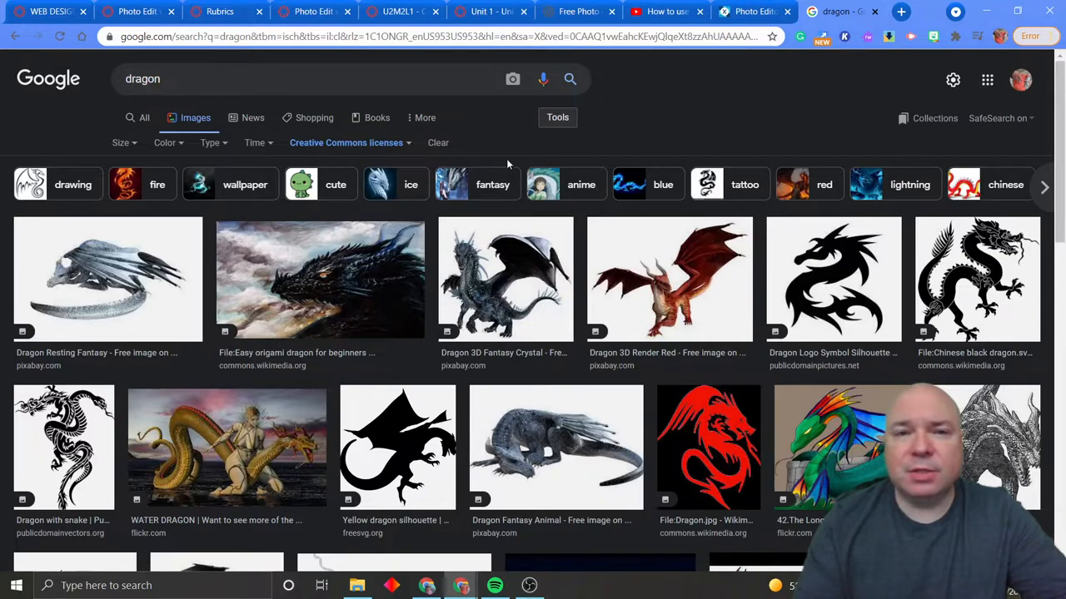
pyautogui.click(210, 142)
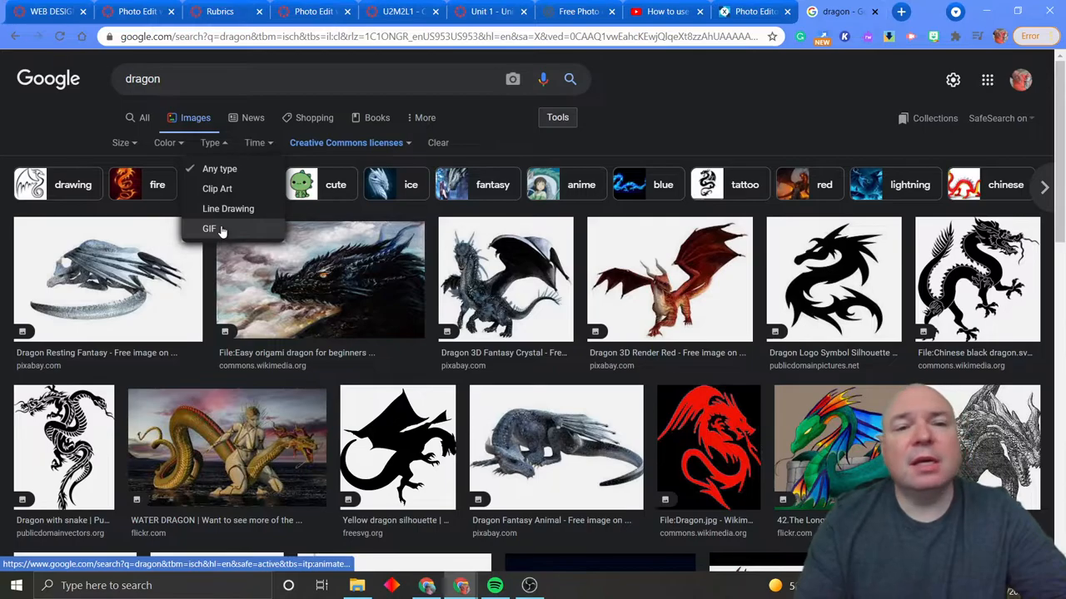
pyautogui.click(209, 228)
pyautogui.write(' png')
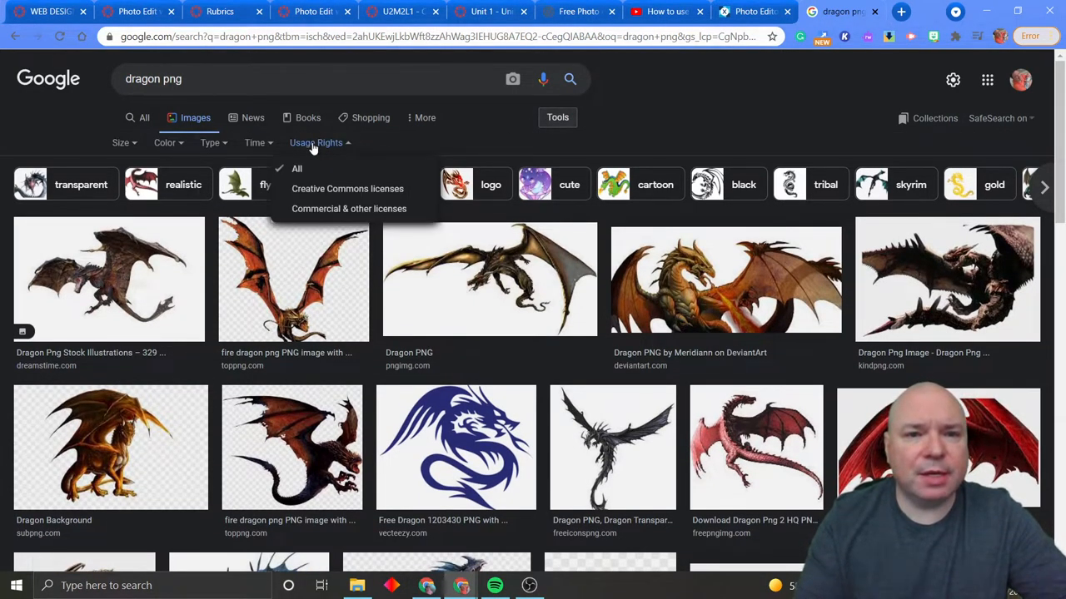
# Step: Limit 'dragon png' results to Creative Commons and preview the gray flying dragon
pyautogui.click(347, 188)
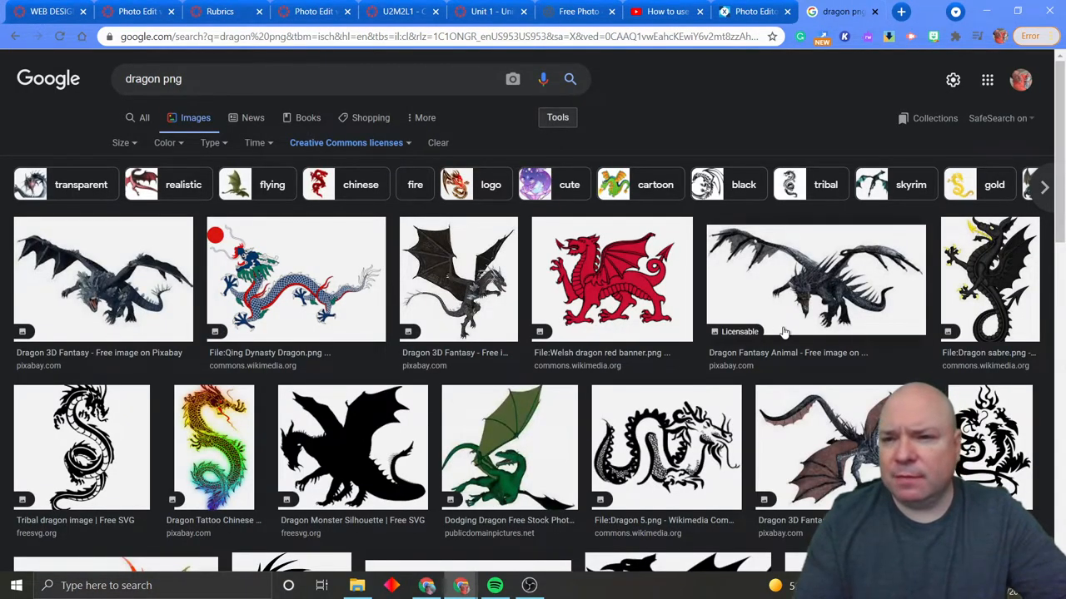
pyautogui.scroll(-3)
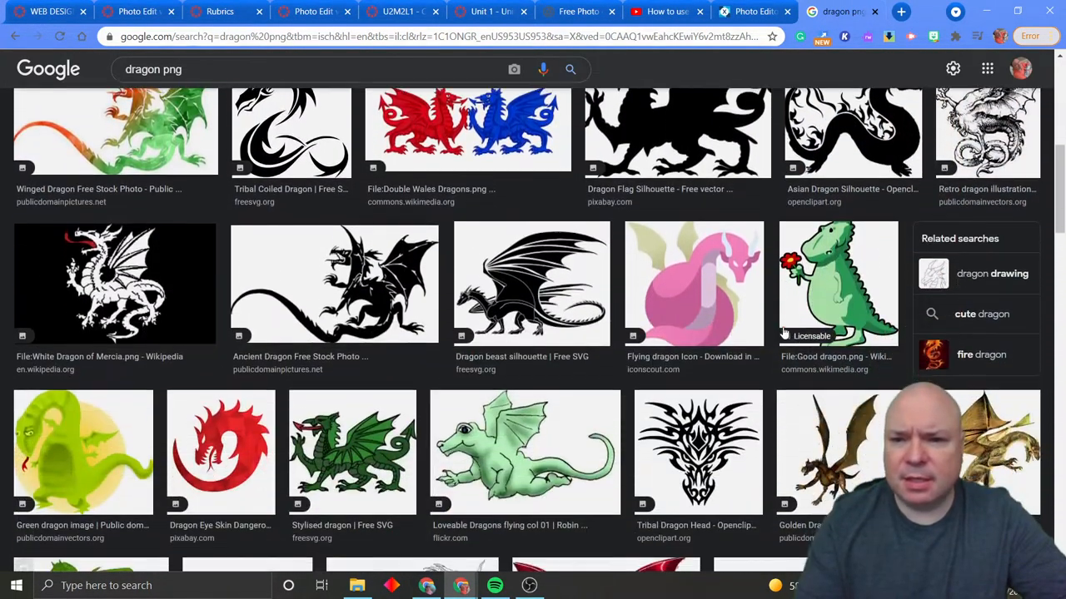
pyautogui.scroll(-3)
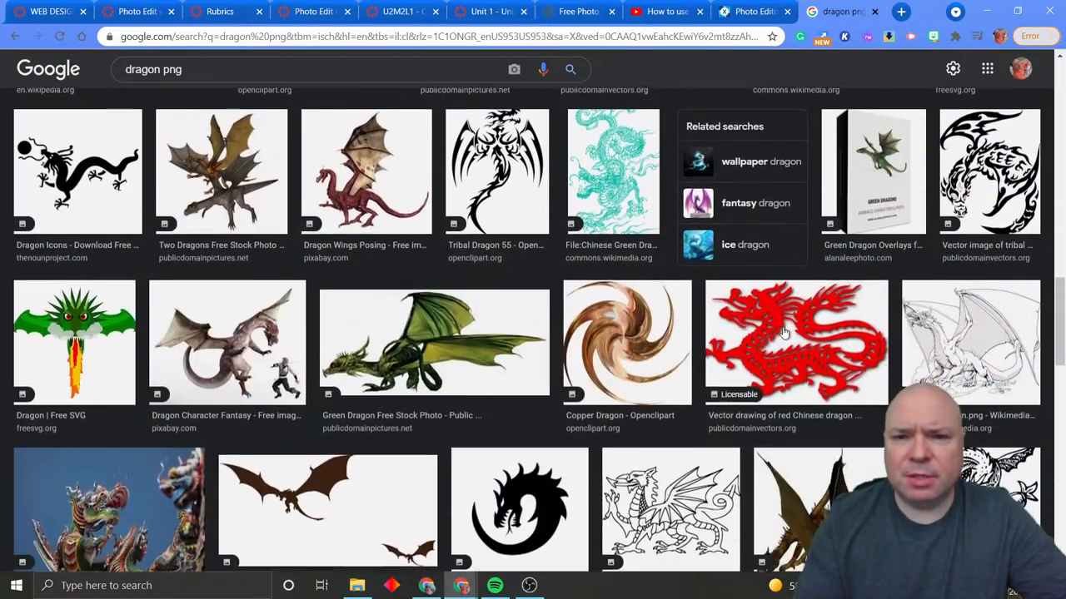
pyautogui.scroll(-3)
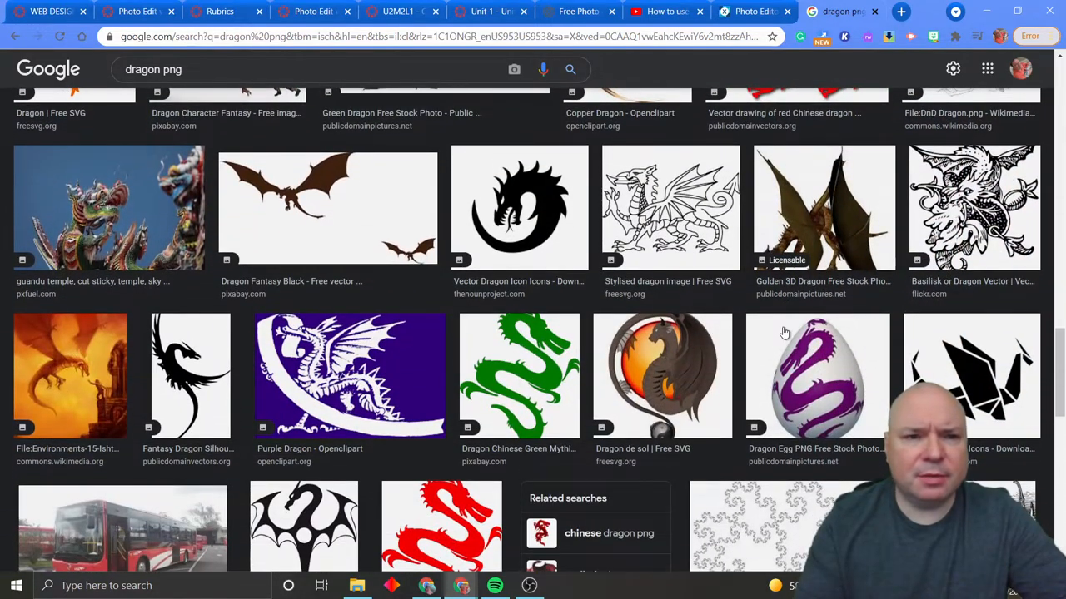
pyautogui.scroll(-3)
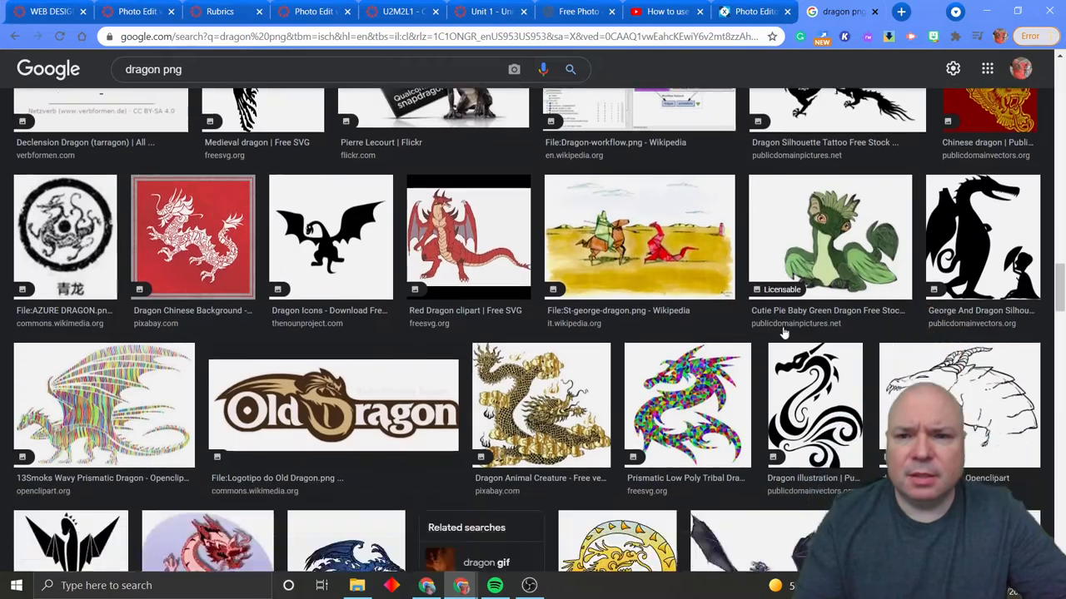
pyautogui.scroll(-3)
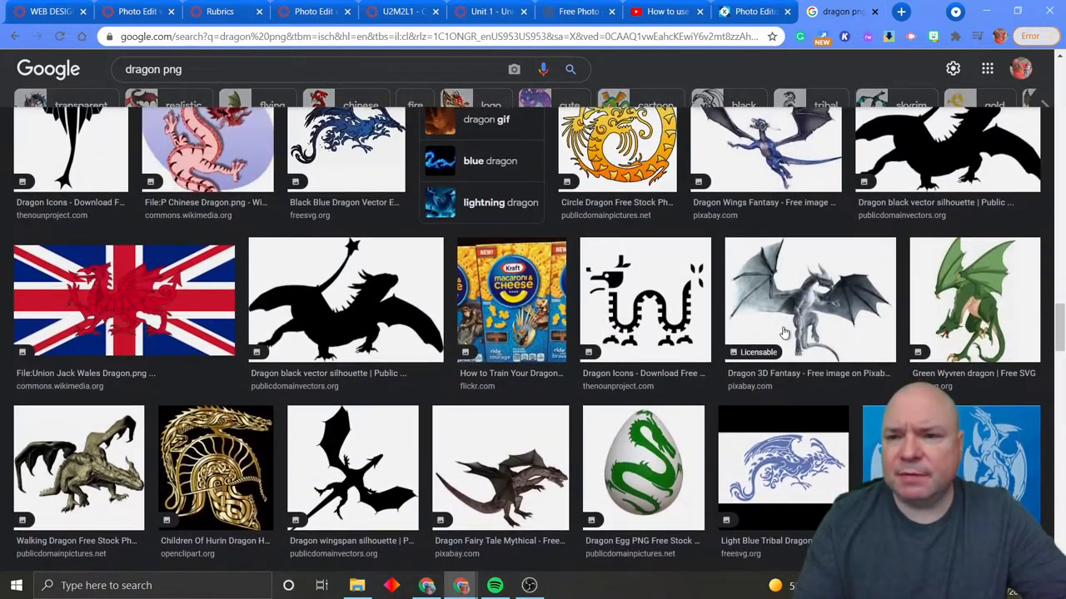
pyautogui.scroll(-3)
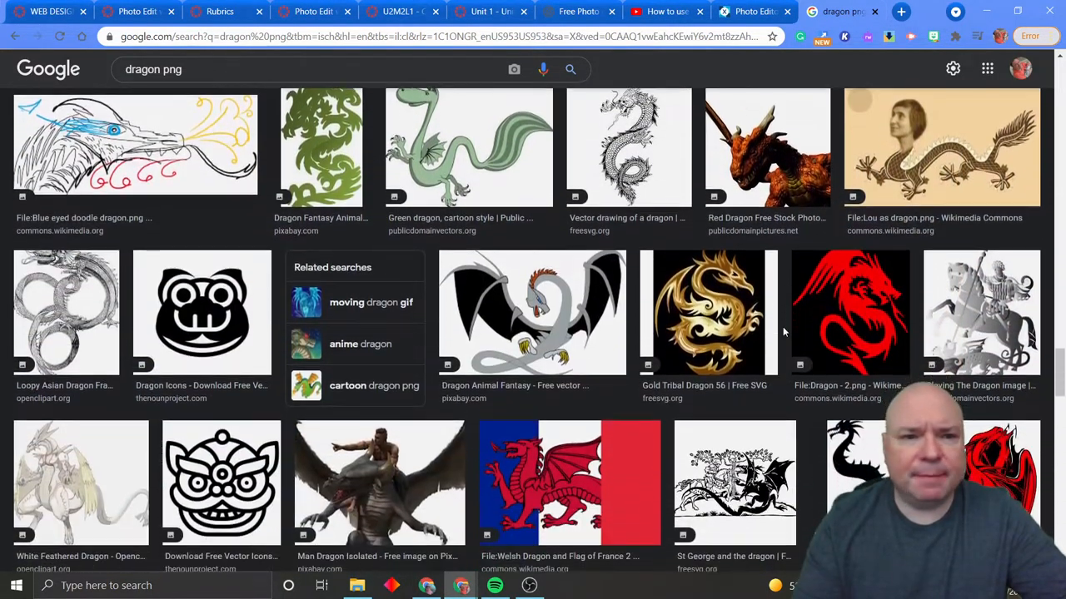
pyautogui.scroll(-3)
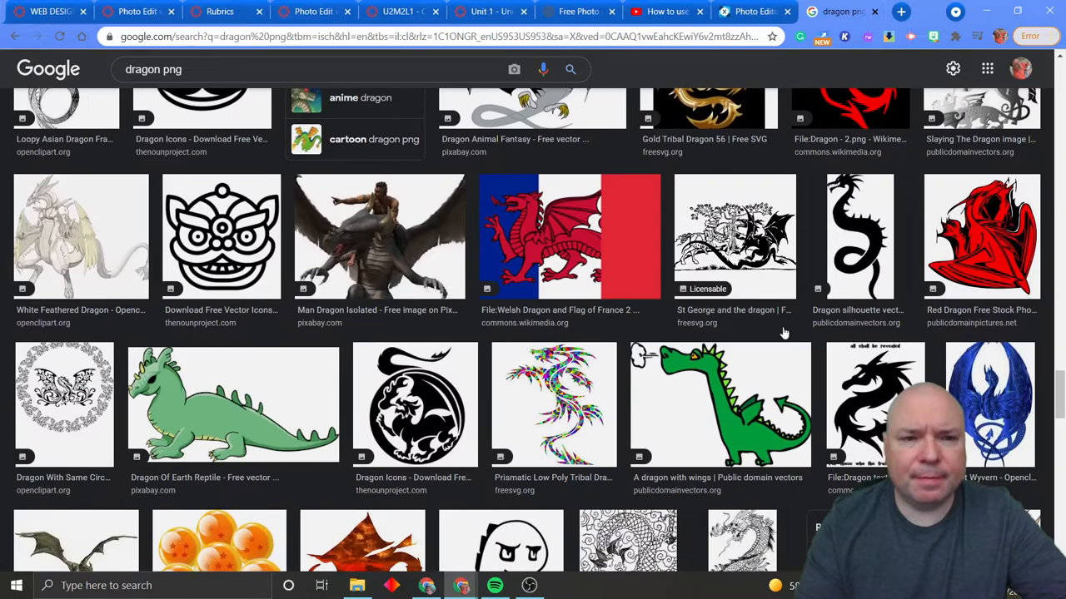
pyautogui.scroll(-3)
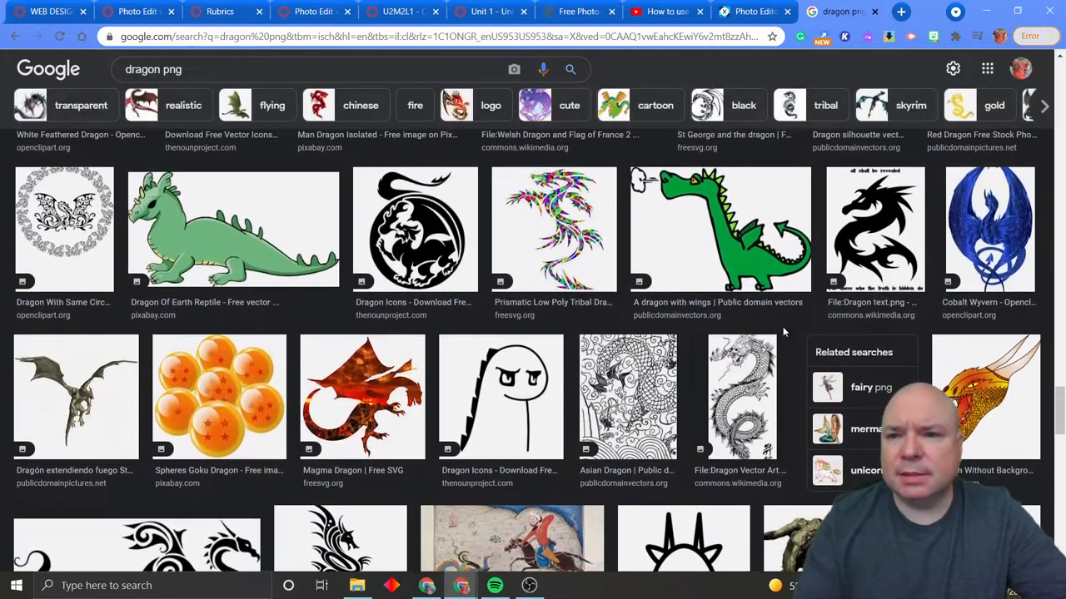
pyautogui.scroll(-3)
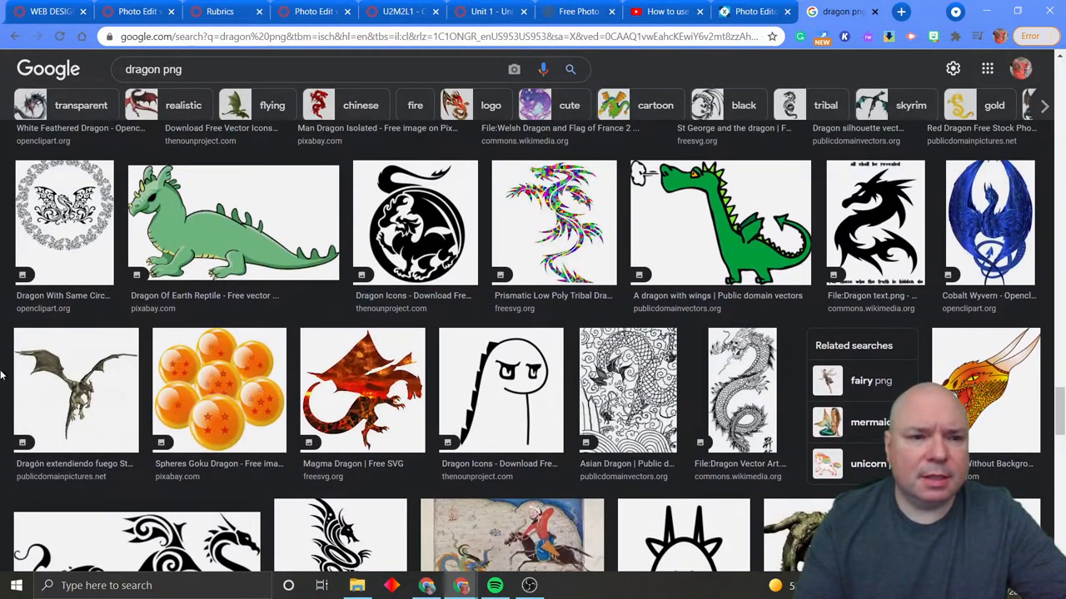
pyautogui.click(76, 390)
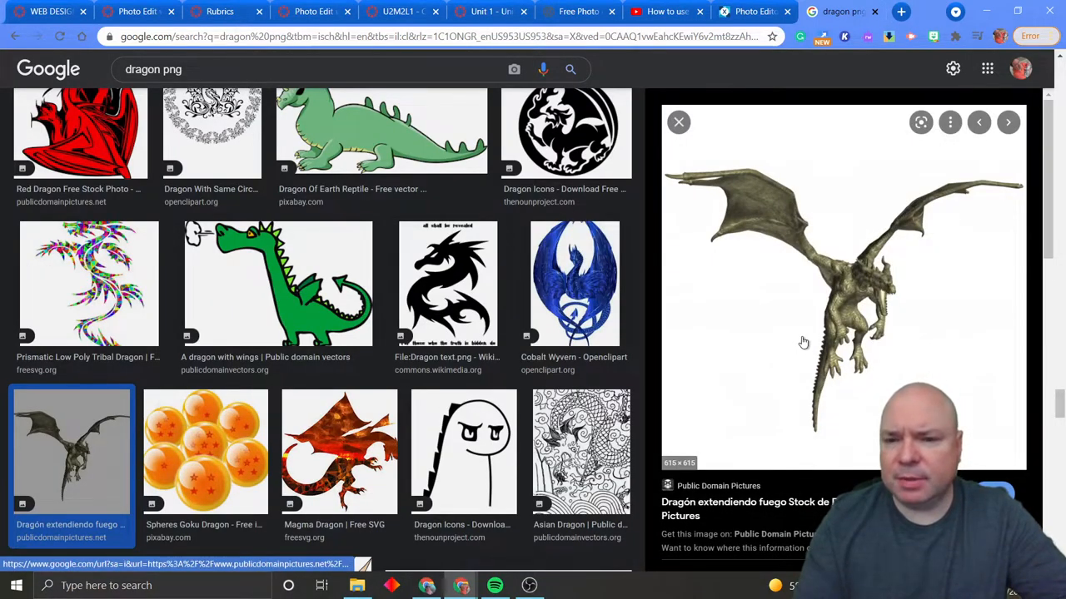
# Step: Open dragon-spreading-fire.jpg full-size in its own tab, then return to Pixlr X
pyautogui.rightClick(803, 342)
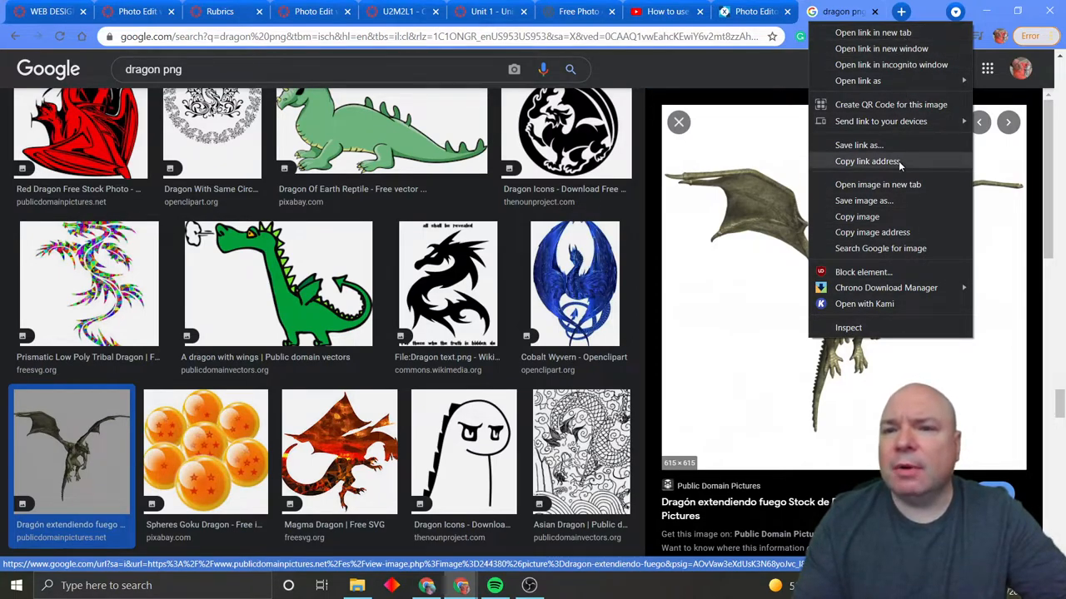
pyautogui.moveTo(878, 184)
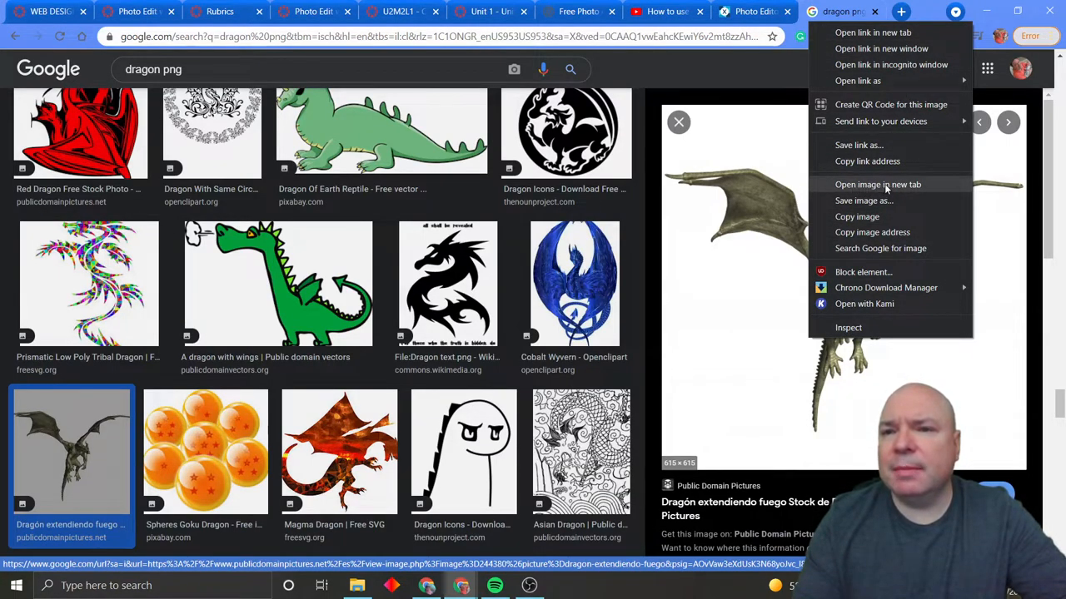
pyautogui.click(878, 184)
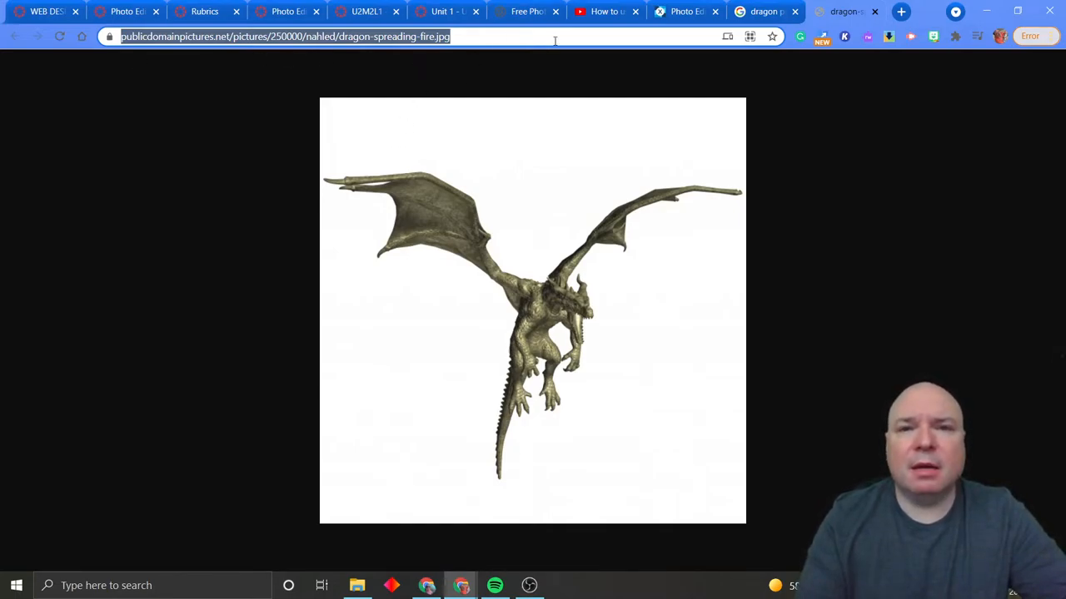
pyautogui.click(687, 11)
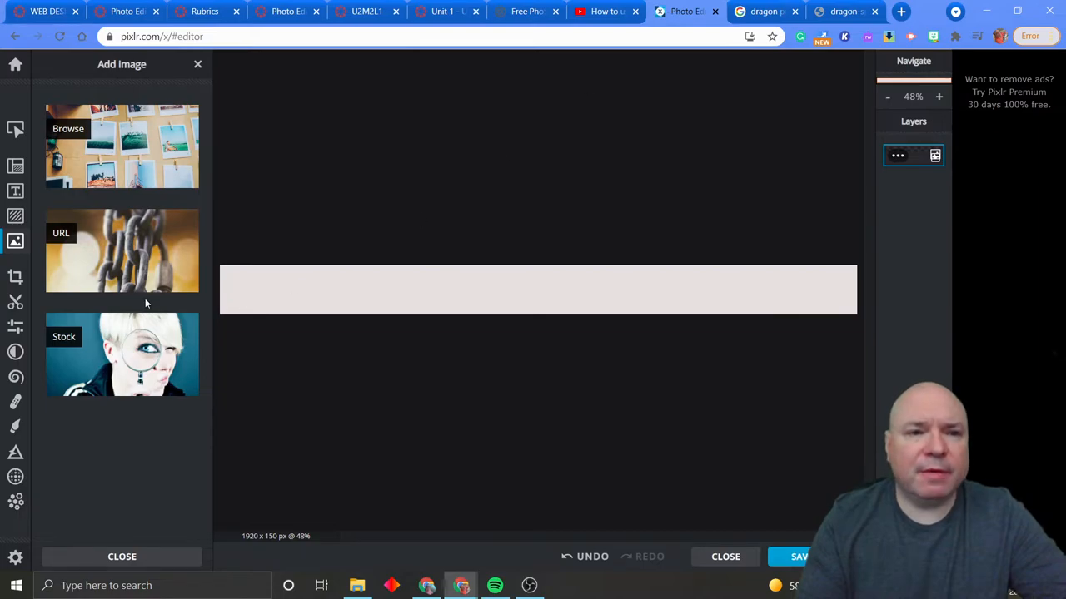
pyautogui.click(121, 250)
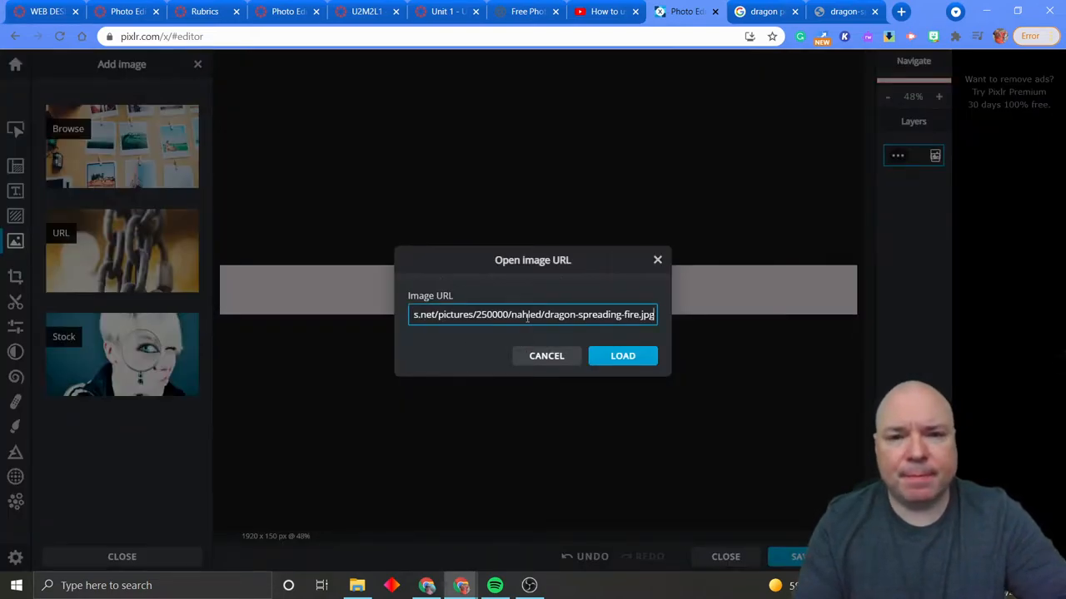
pyautogui.click(622, 355)
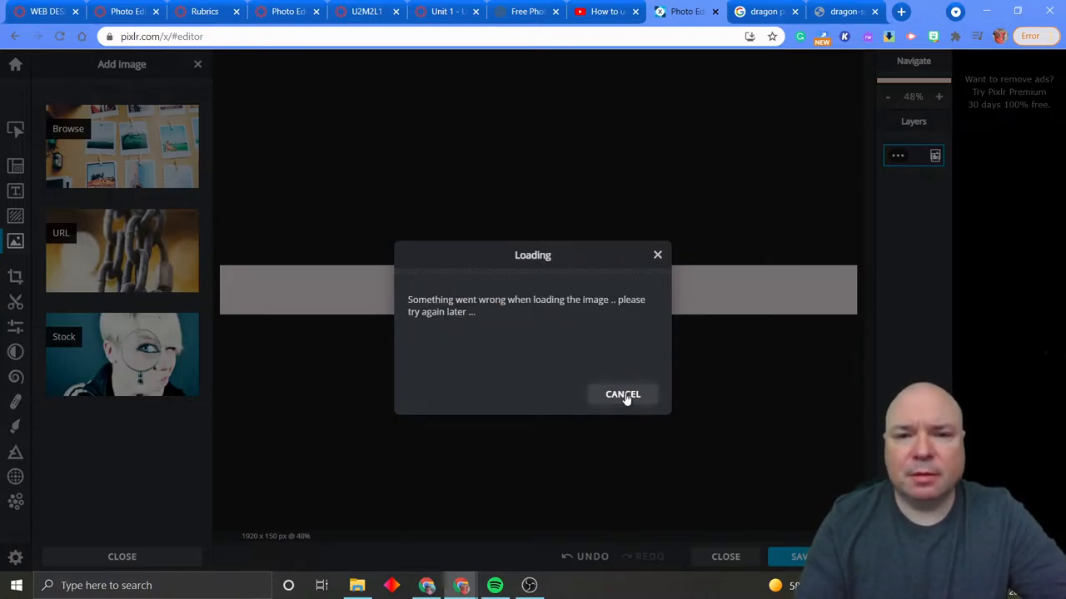
pyautogui.click(623, 394)
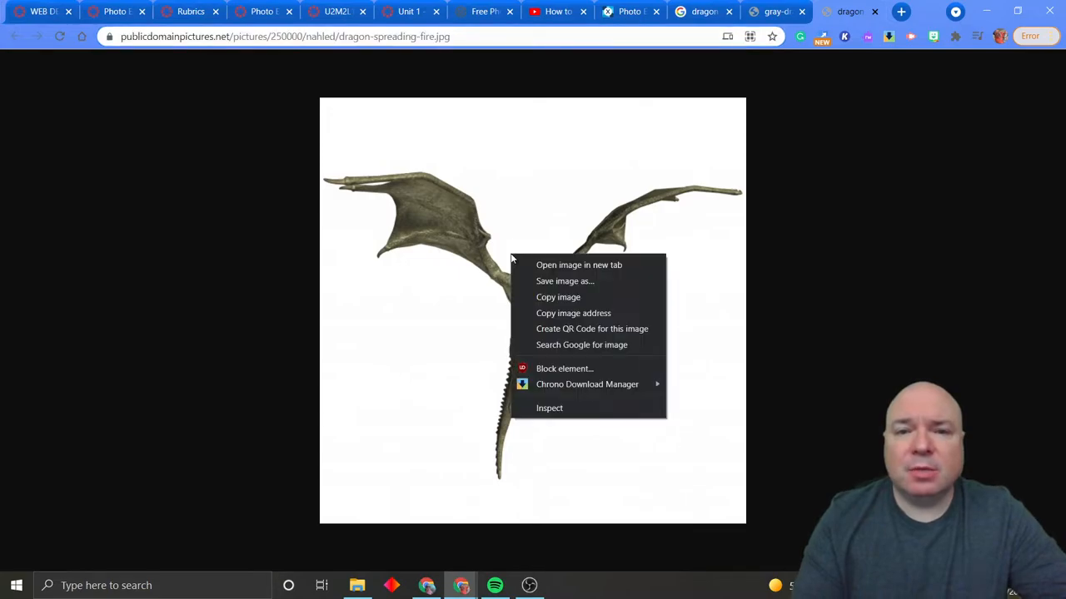
pyautogui.moveTo(565, 281)
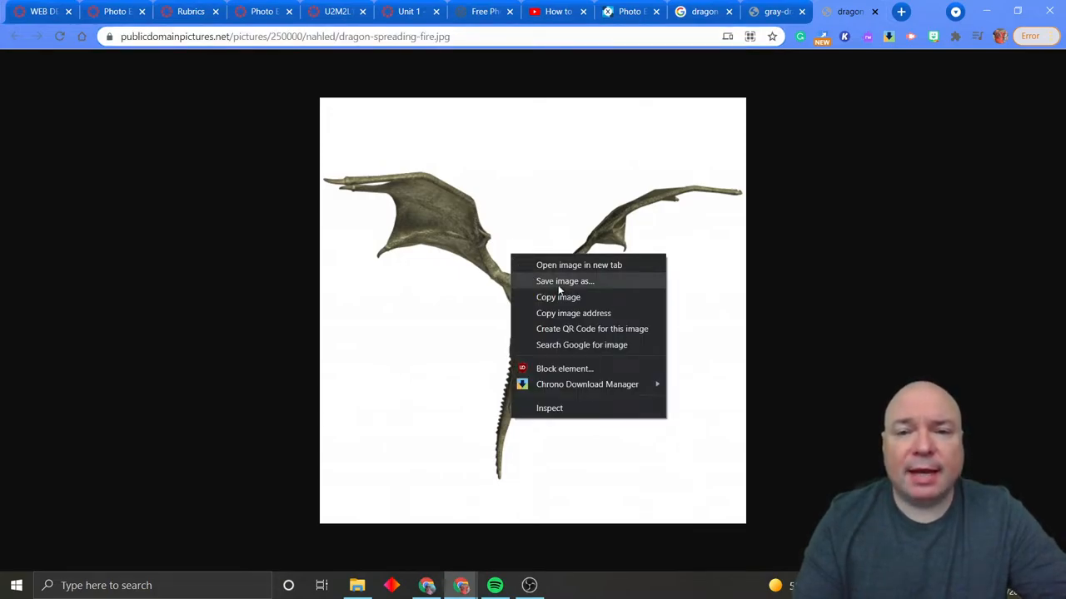
# Step: Save the dragon image from its tab into the Downloads folder
pyautogui.click(565, 280)
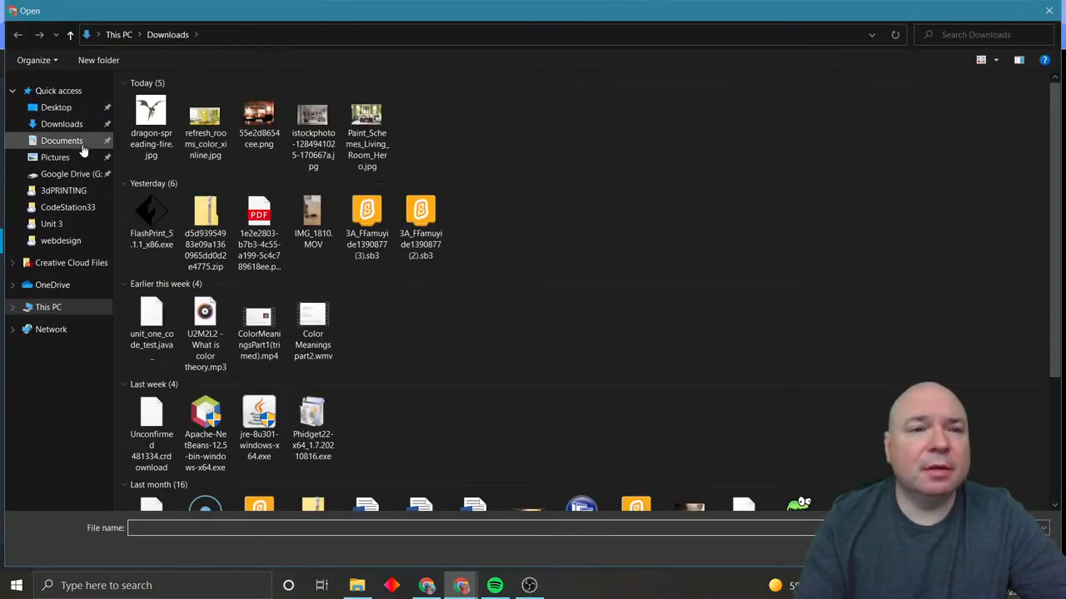
# Step: Browse to dragon-spreading-fire.jpg in Downloads and place it at the banner's left end
pyautogui.click(150, 112)
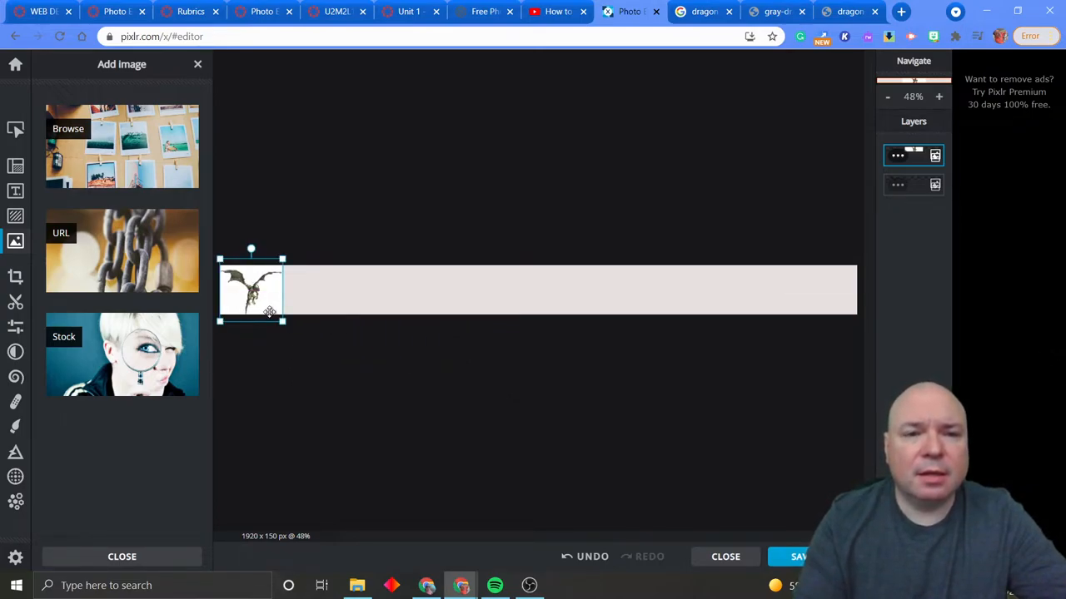
pyautogui.click(364, 340)
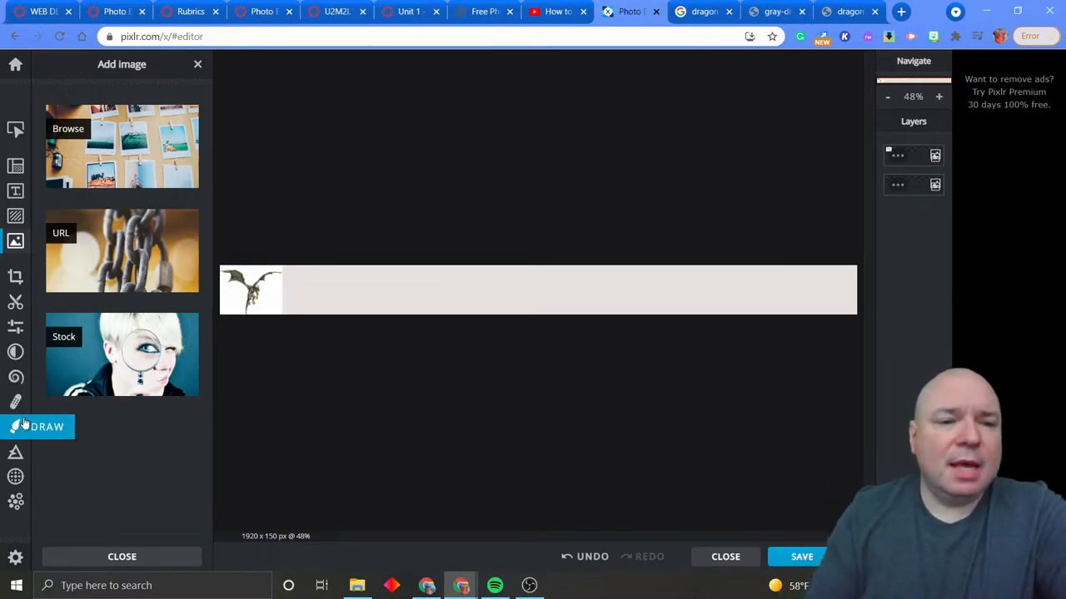
# Step: Open the Retouch and Effect panels, which say they only work on image layers
pyautogui.click(15, 403)
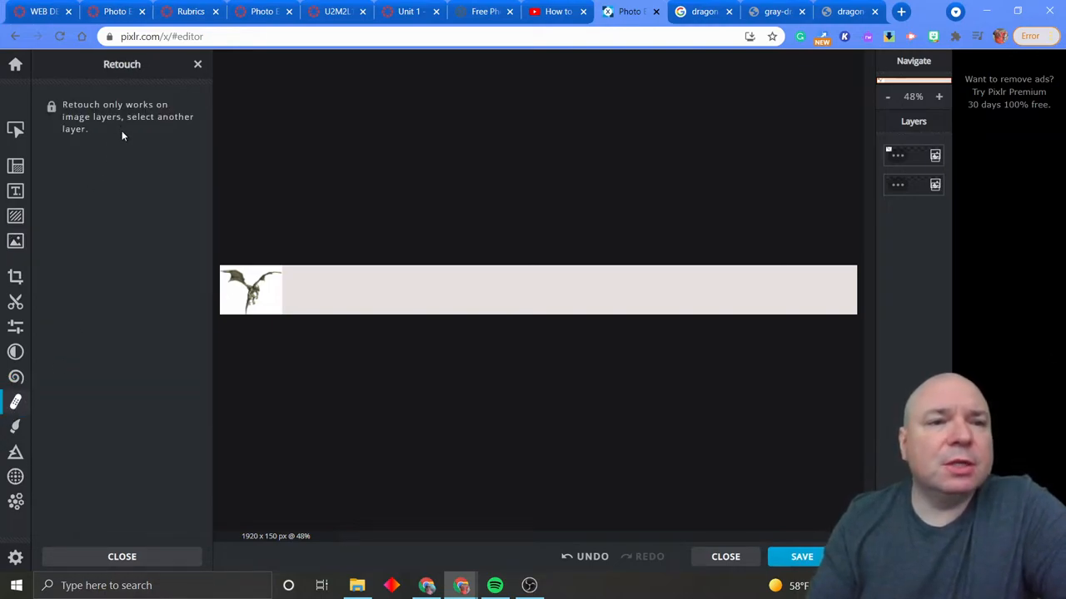
pyautogui.moveTo(93, 384)
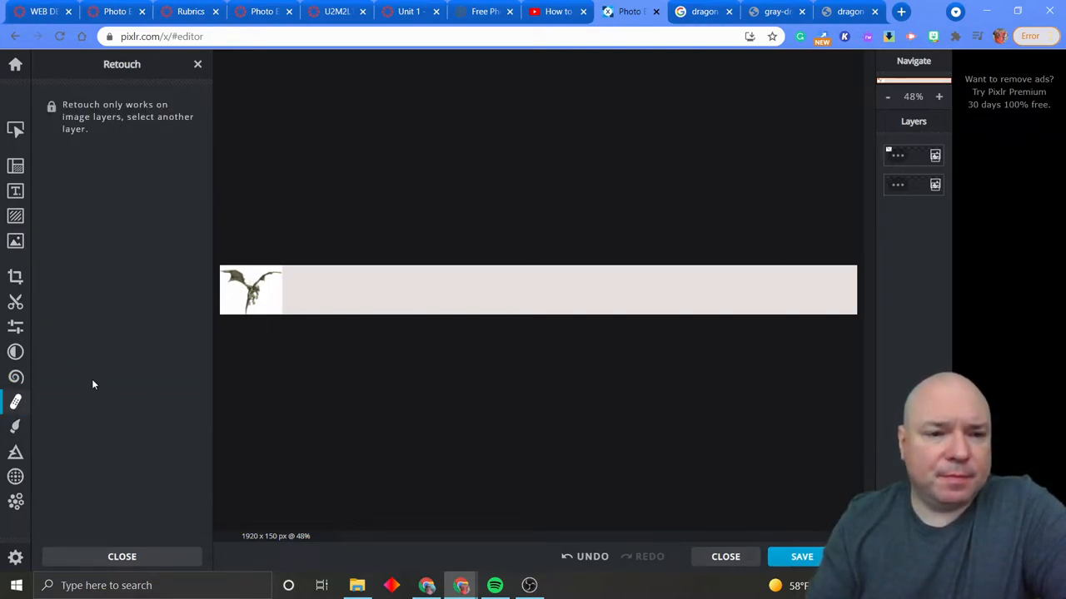
pyautogui.click(15, 351)
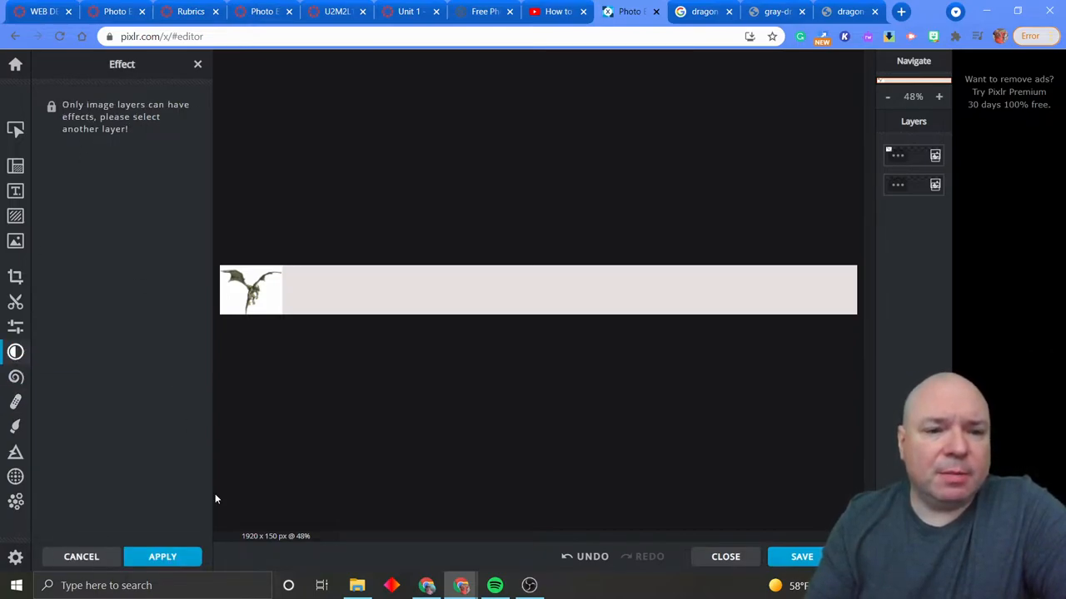
pyautogui.moveTo(15, 166)
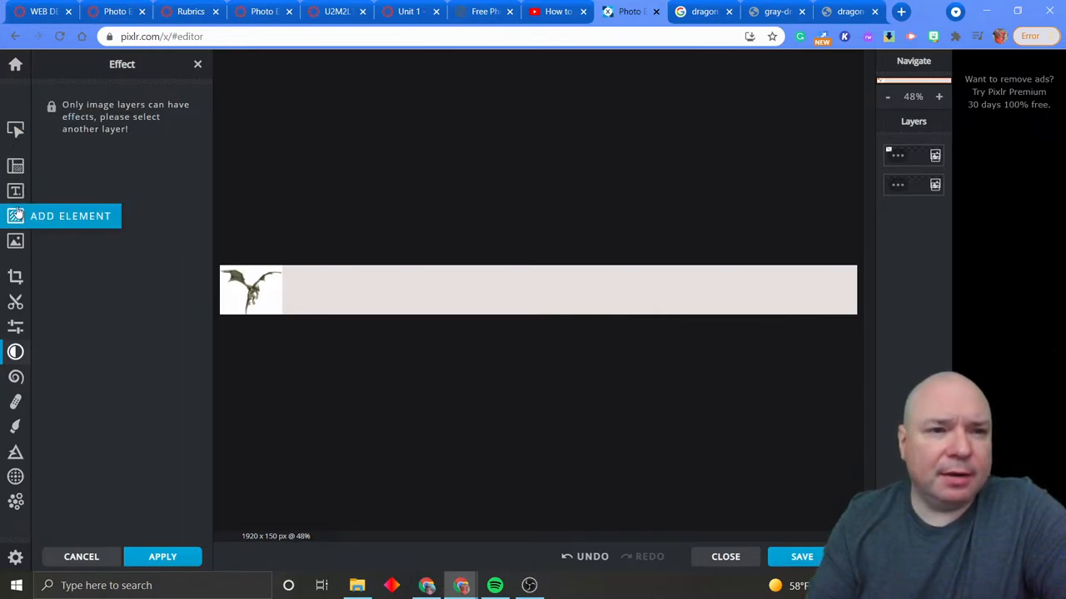
# Step: Switch between Layer 1 and the dragon layer, then show Layer 1's name, blend mode and transparency
pyautogui.click(71, 216)
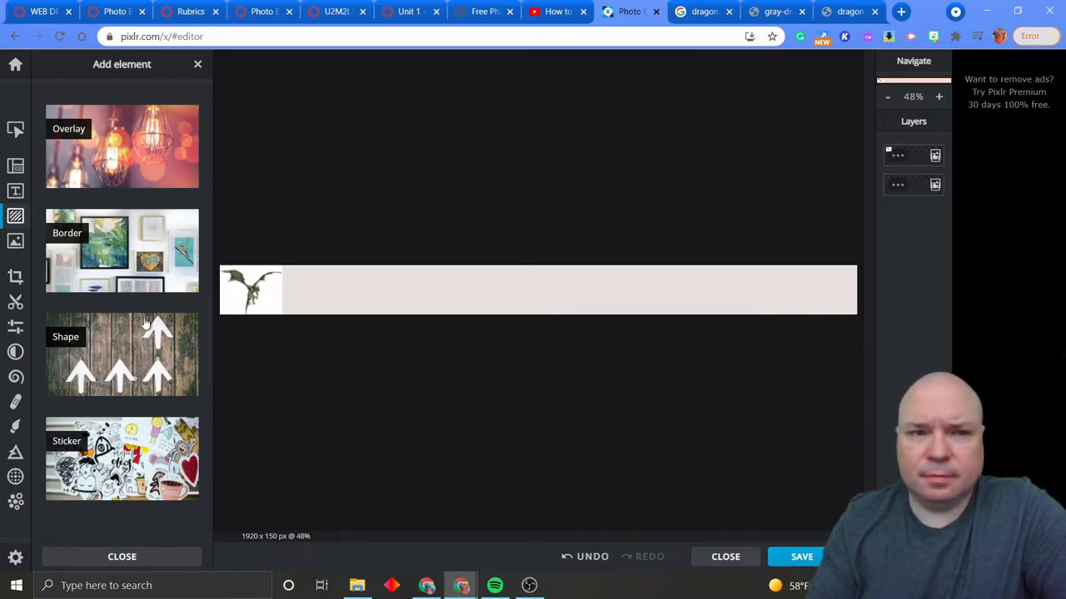
pyautogui.click(913, 184)
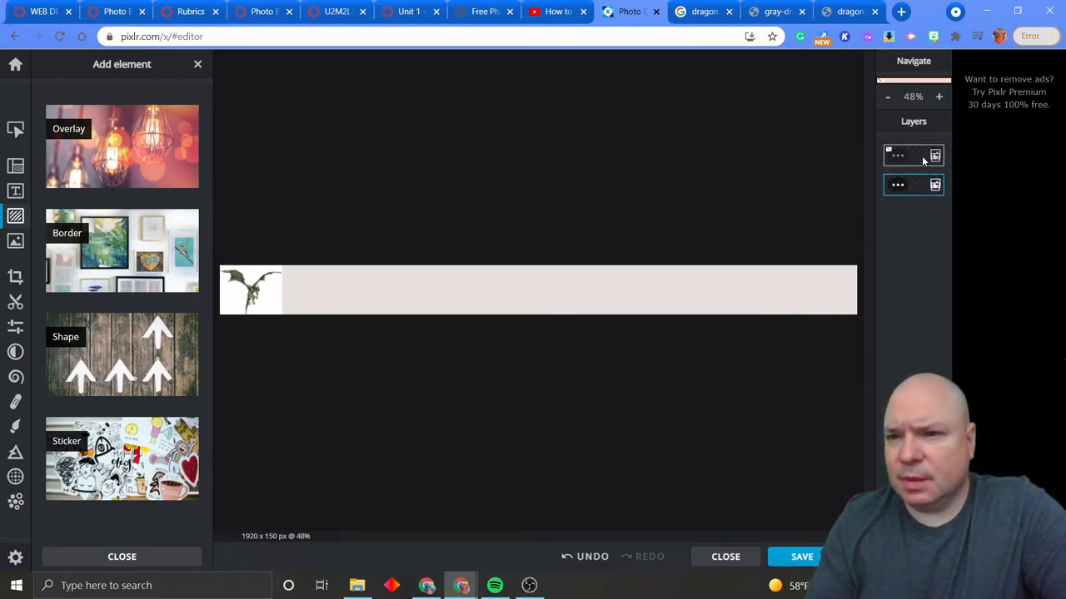
pyautogui.click(912, 155)
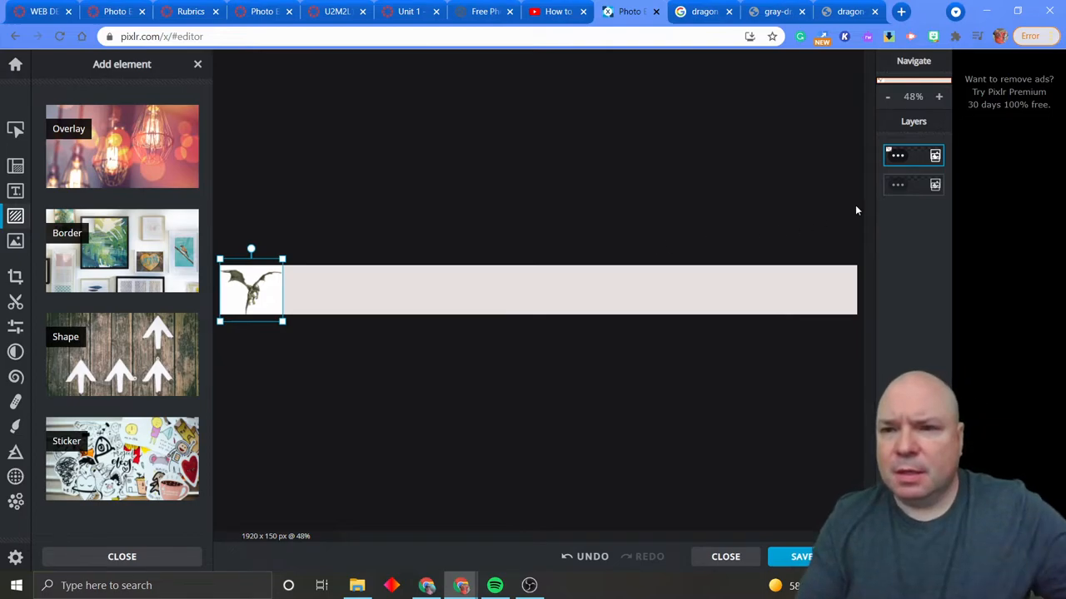
pyautogui.click(913, 184)
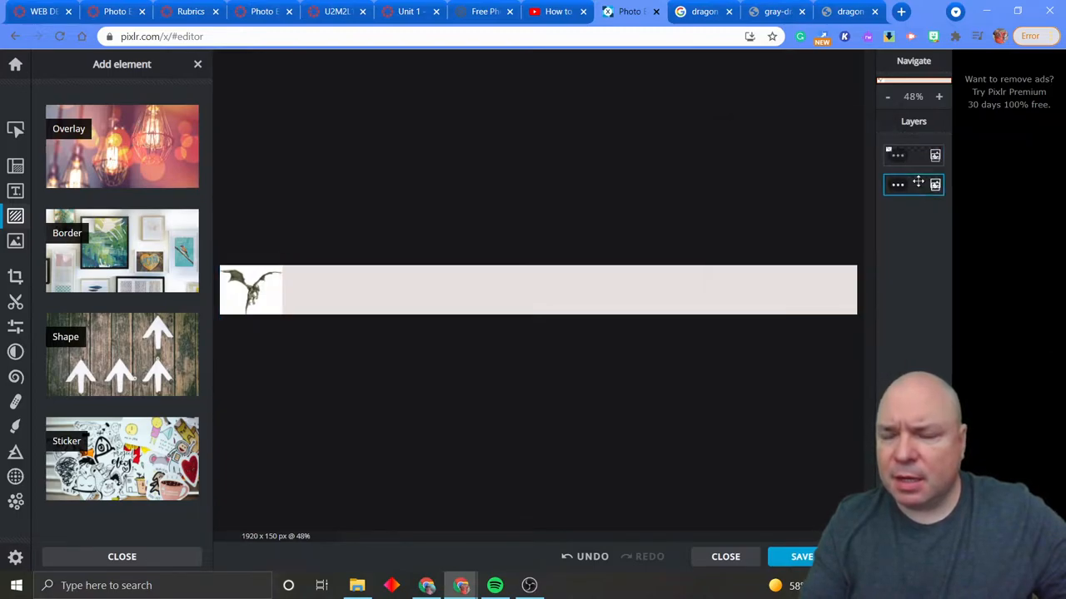
pyautogui.click(897, 184)
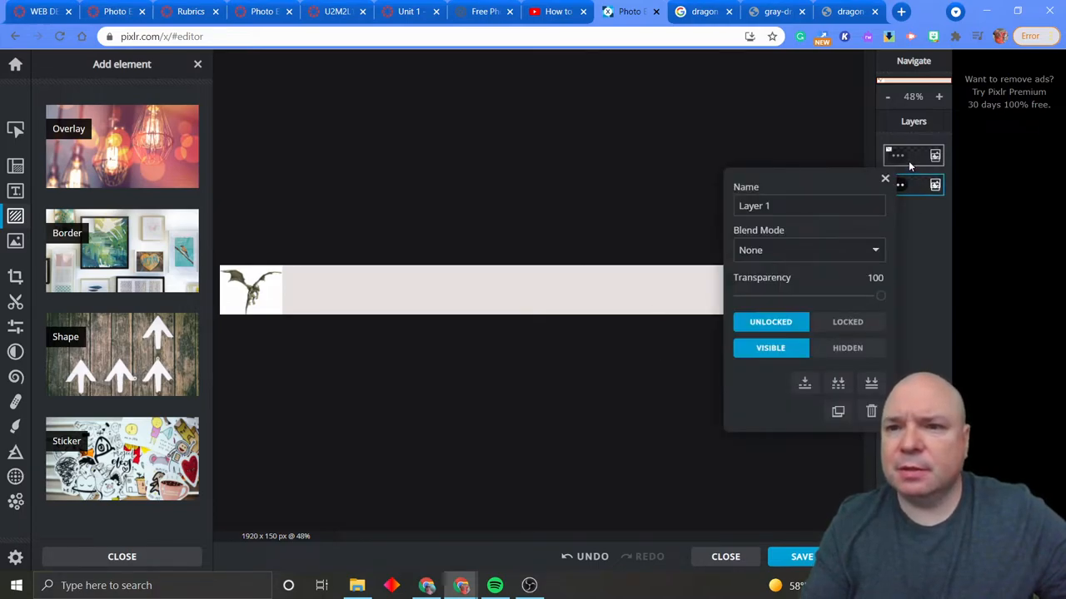
pyautogui.click(912, 155)
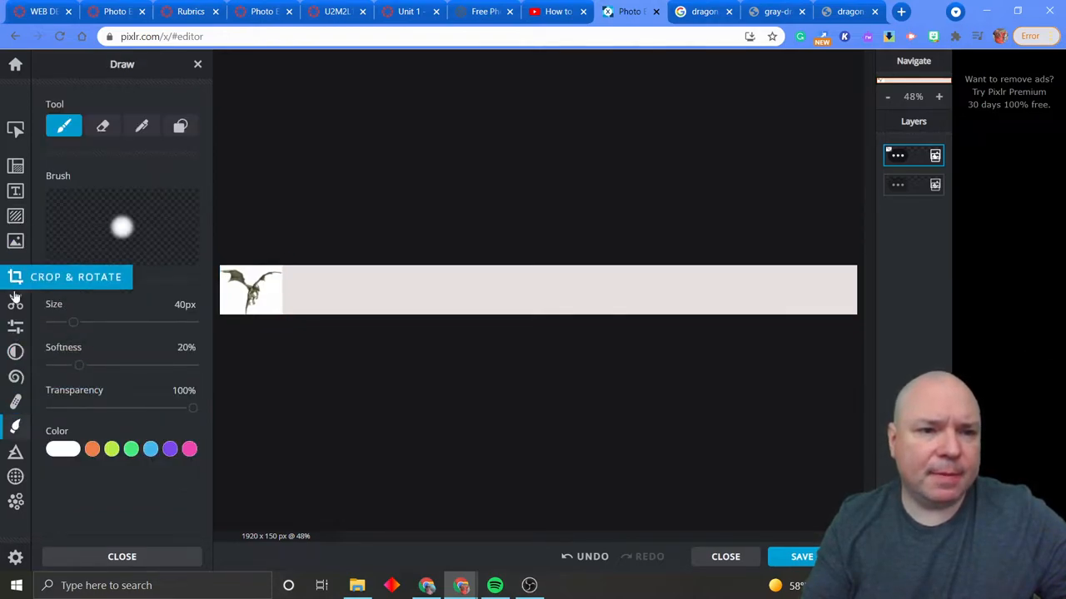
pyautogui.click(15, 402)
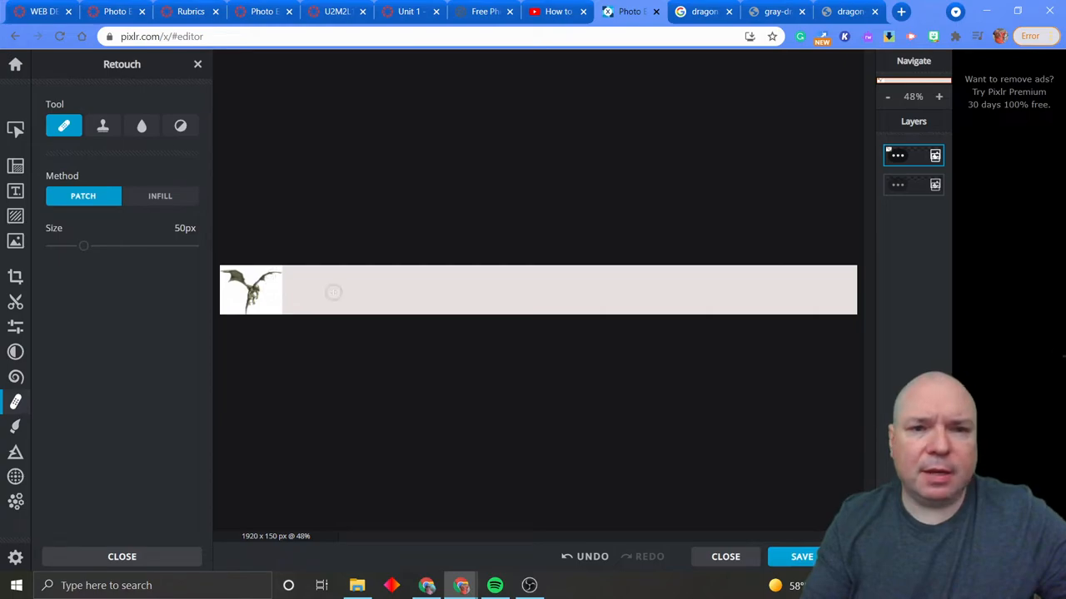
pyautogui.click(897, 184)
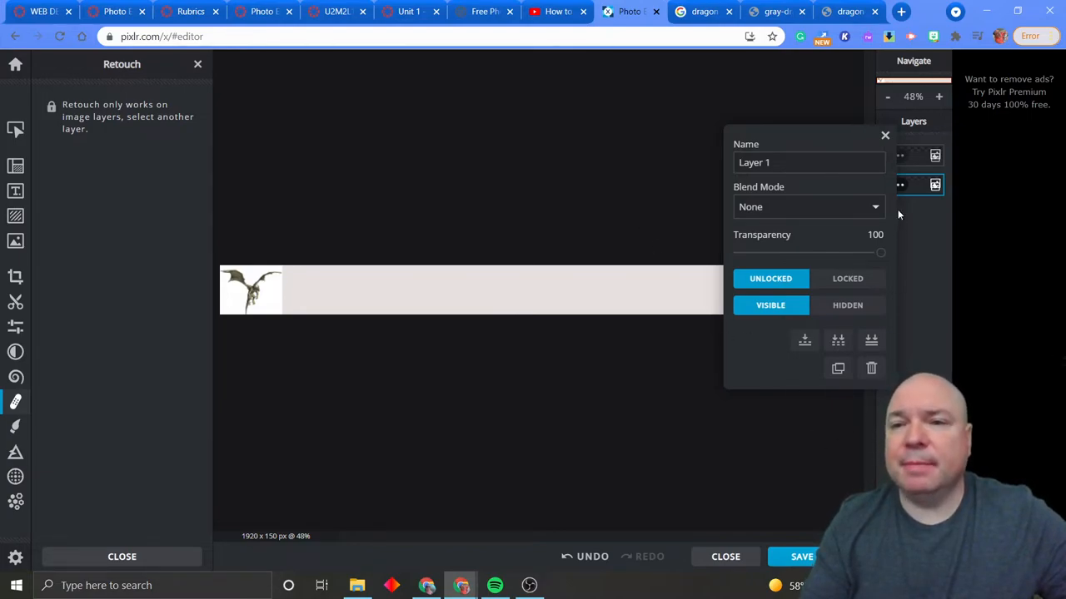
pyautogui.click(885, 135)
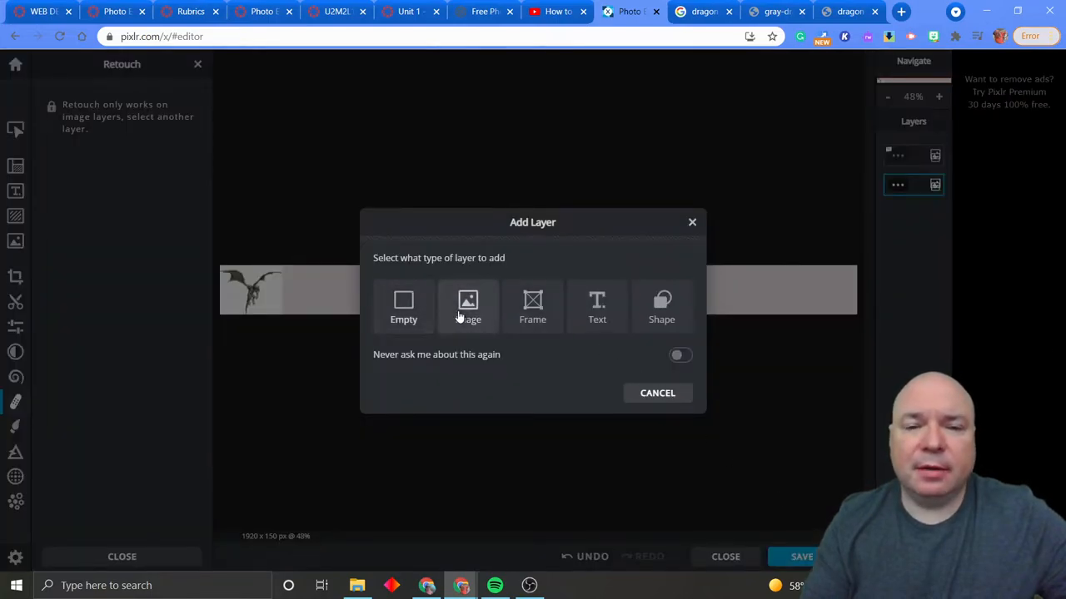
pyautogui.click(467, 306)
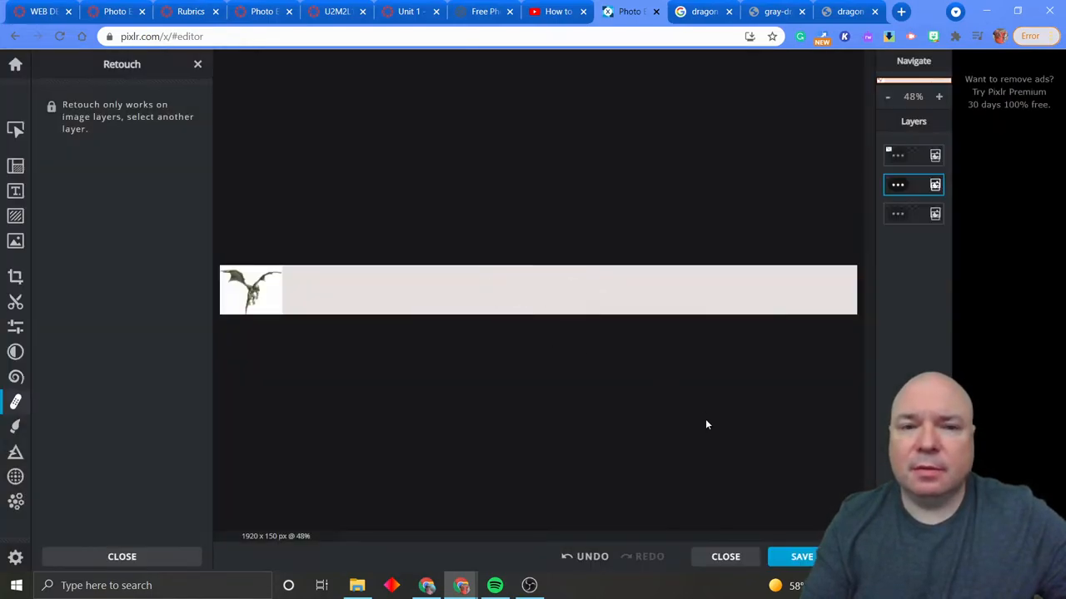
pyautogui.click(913, 155)
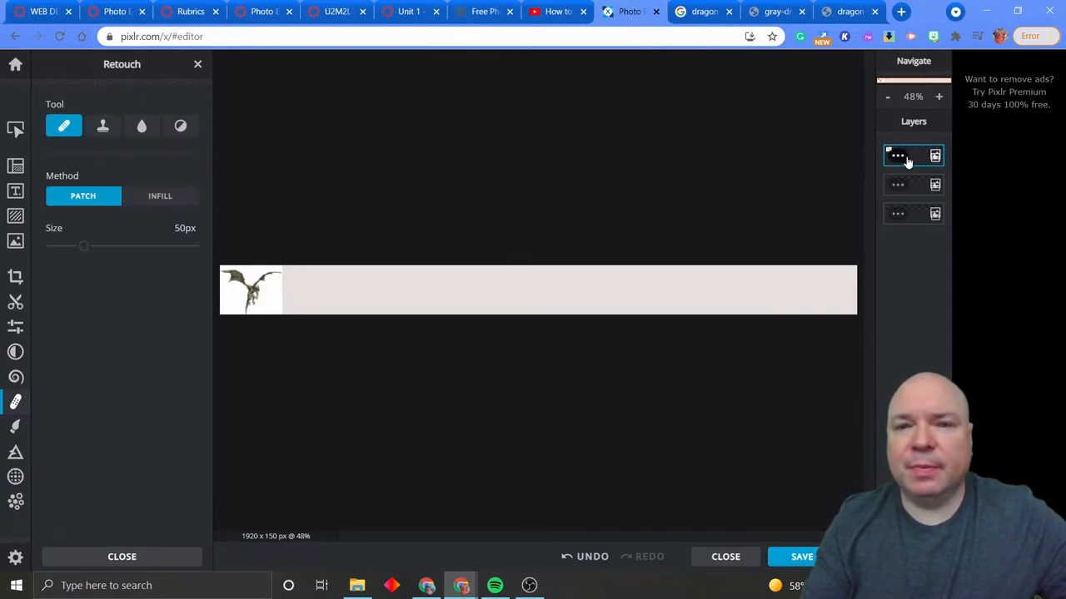
pyautogui.click(913, 184)
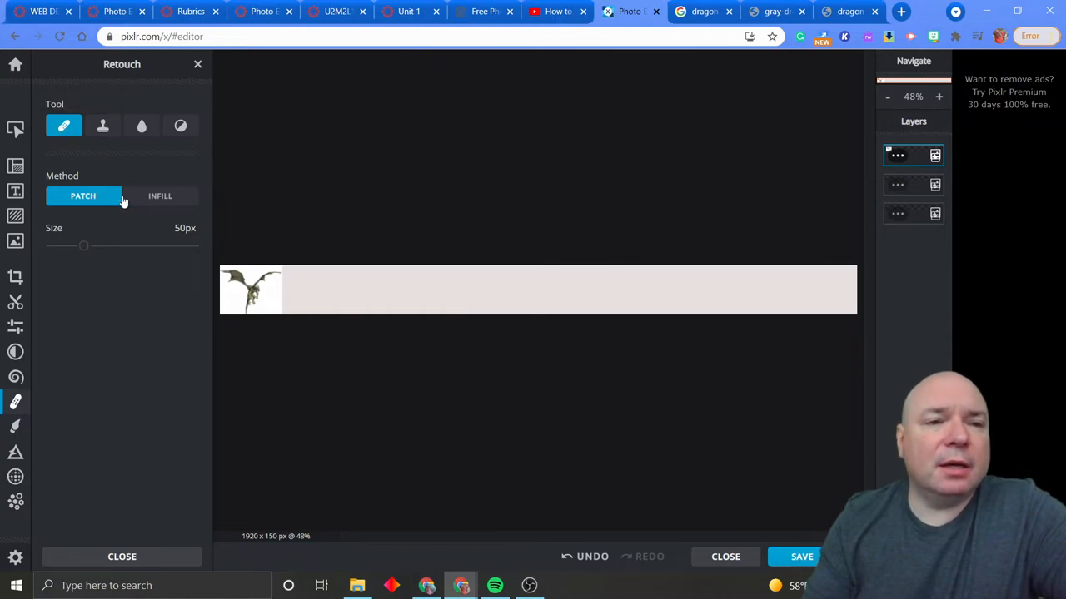
pyautogui.moveTo(142, 125)
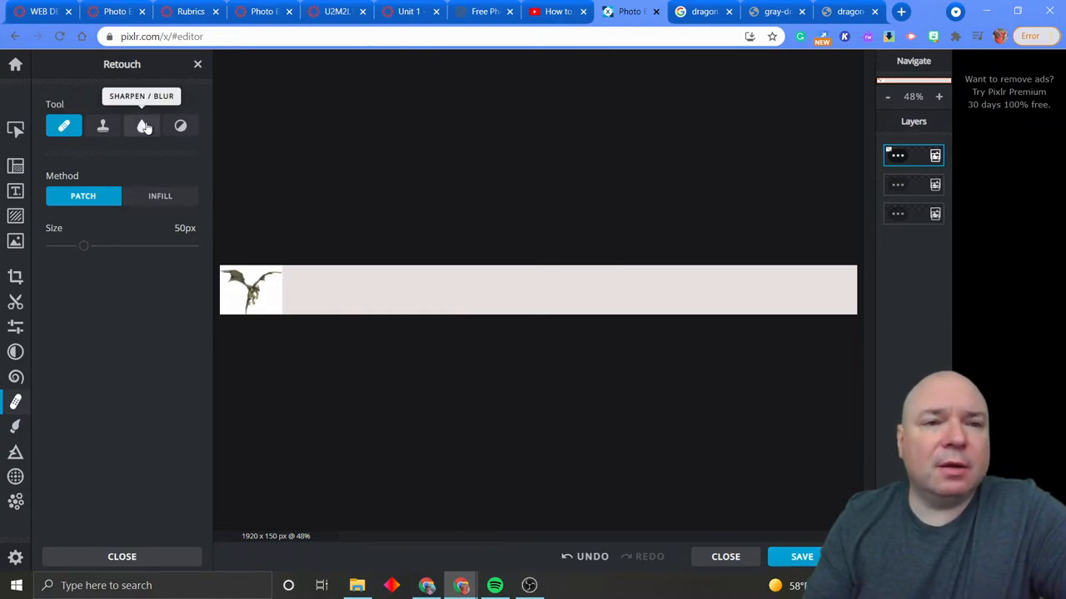
pyautogui.moveTo(180, 126)
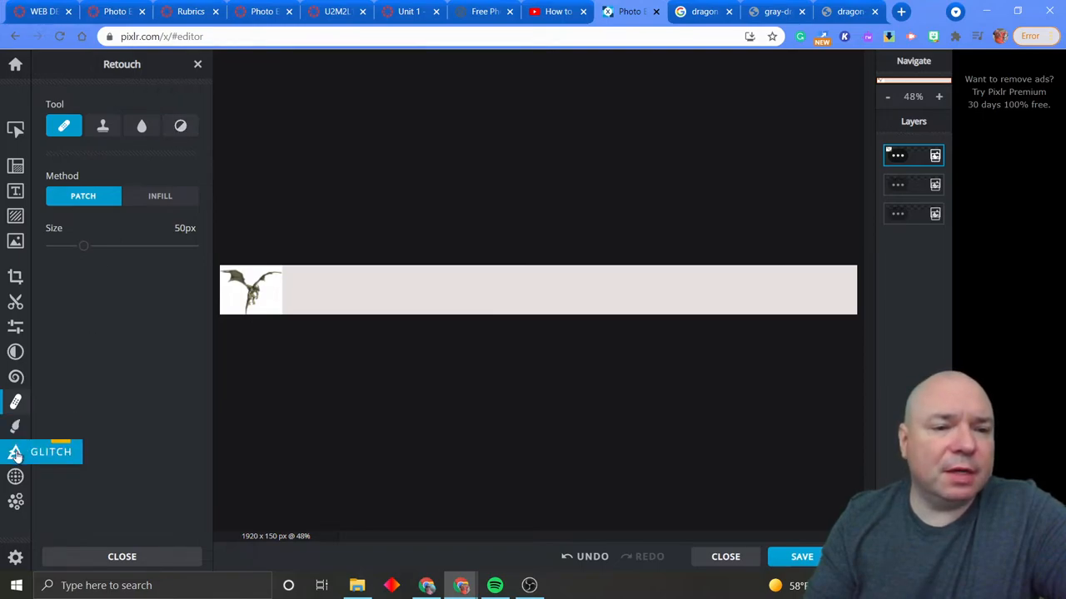
pyautogui.moveTo(15, 352)
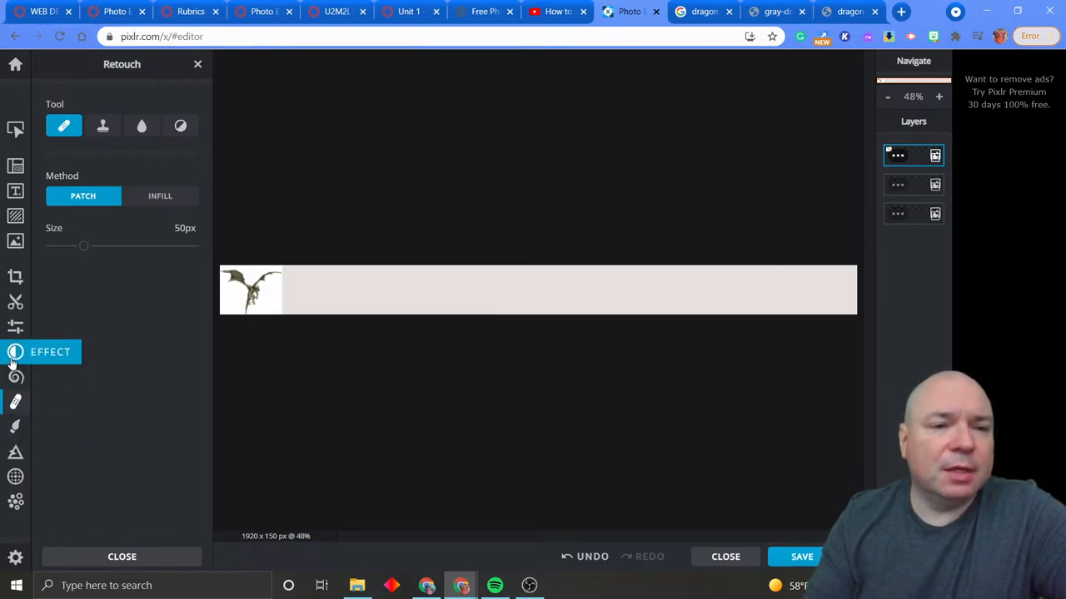
# Step: Browse effect presets like Agnes, Conny and Gordon for the dragon, then cancel without applying
pyautogui.click(42, 351)
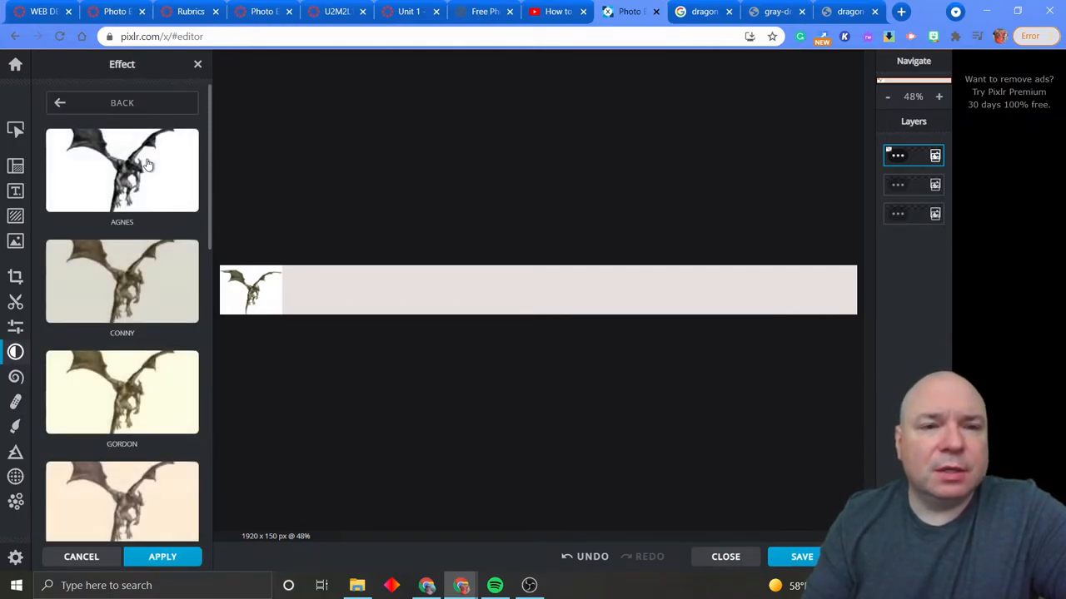
pyautogui.click(122, 170)
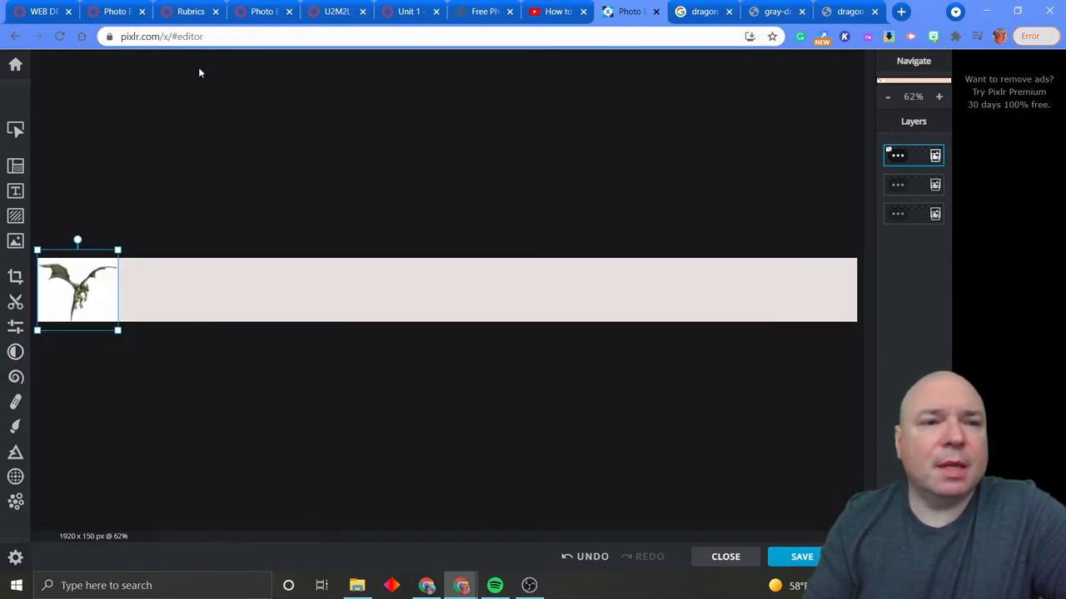
# Step: Add the white script 'Happy holidays' text template and select its text layer for editing
pyautogui.click(15, 191)
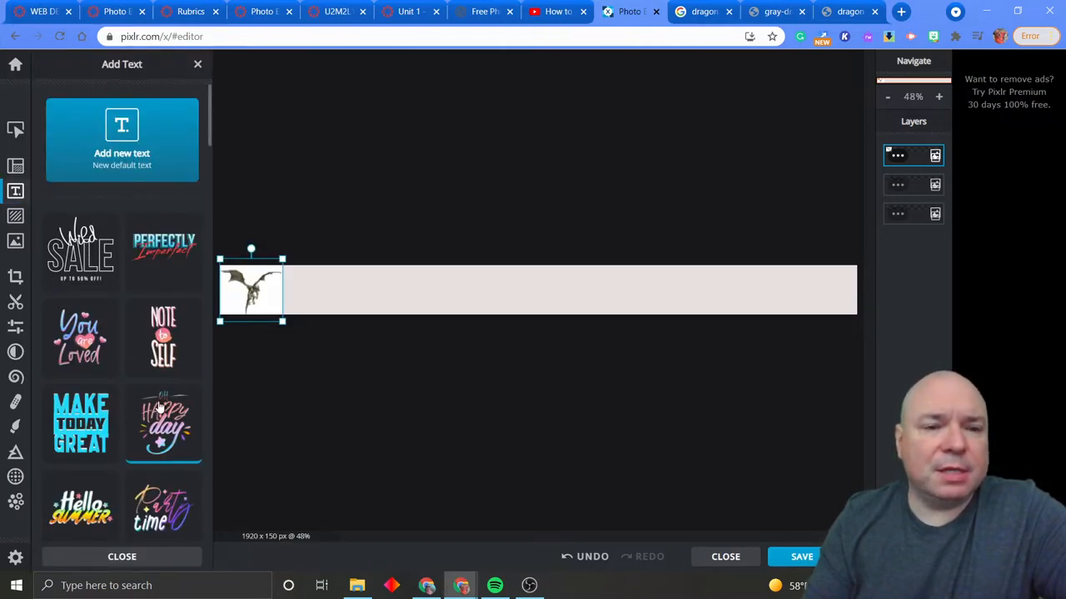
pyautogui.scroll(-3)
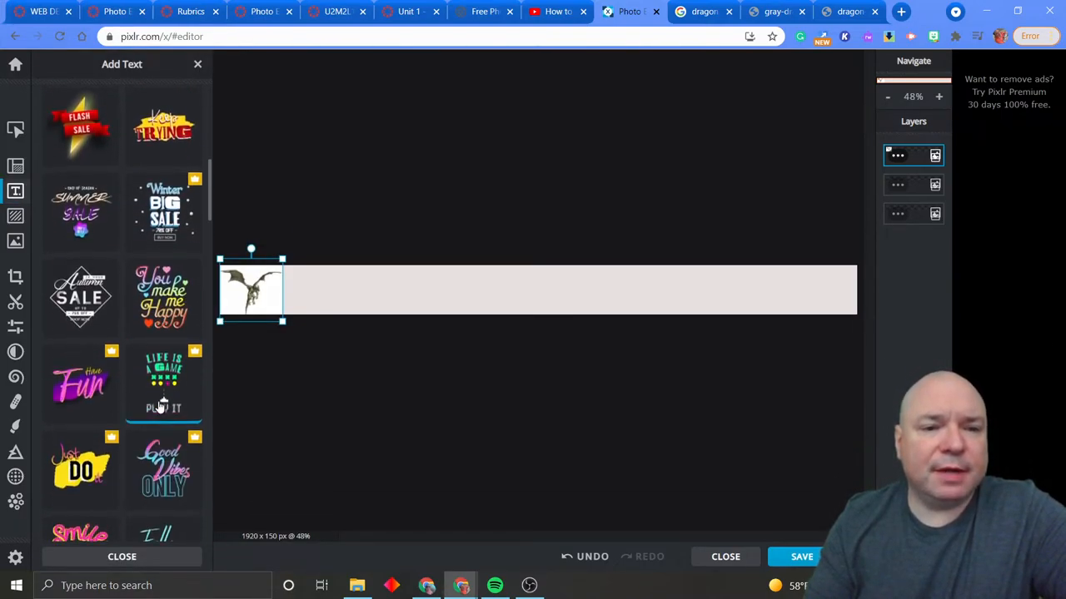
pyautogui.scroll(-3)
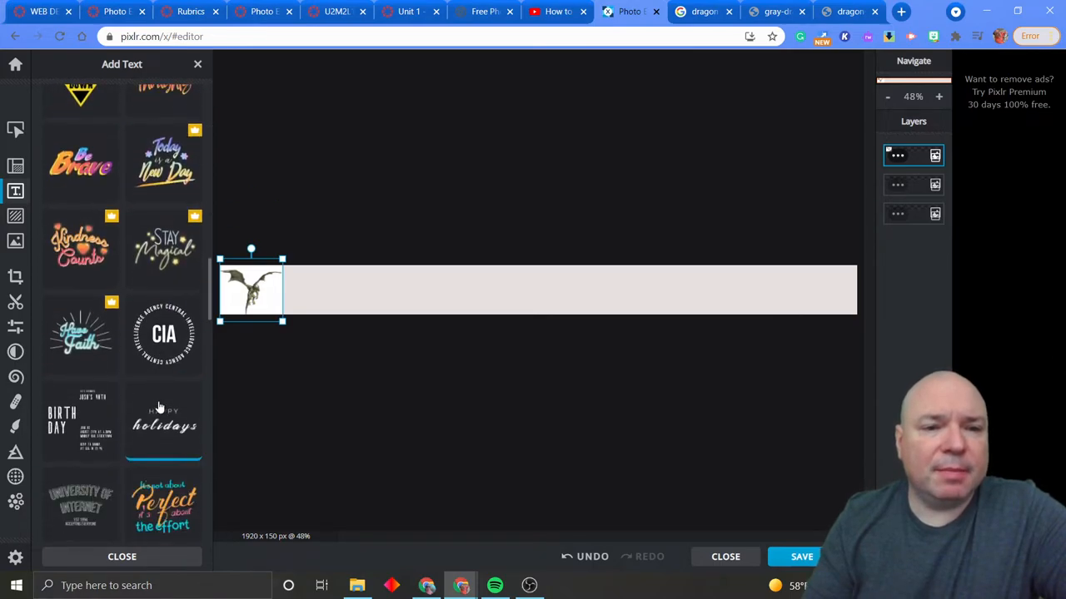
pyautogui.scroll(-3)
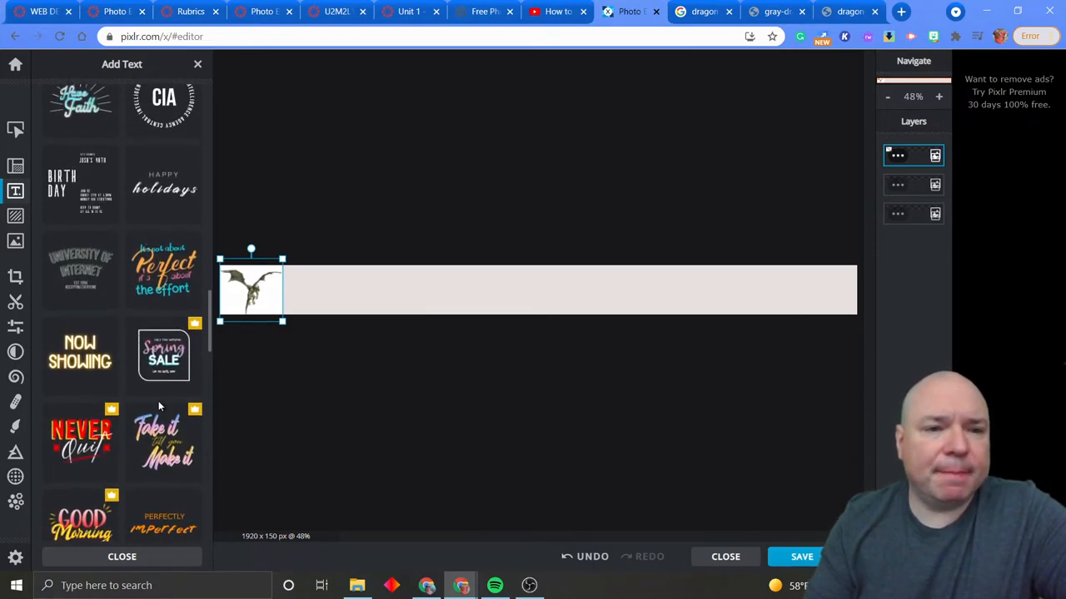
pyautogui.click(164, 187)
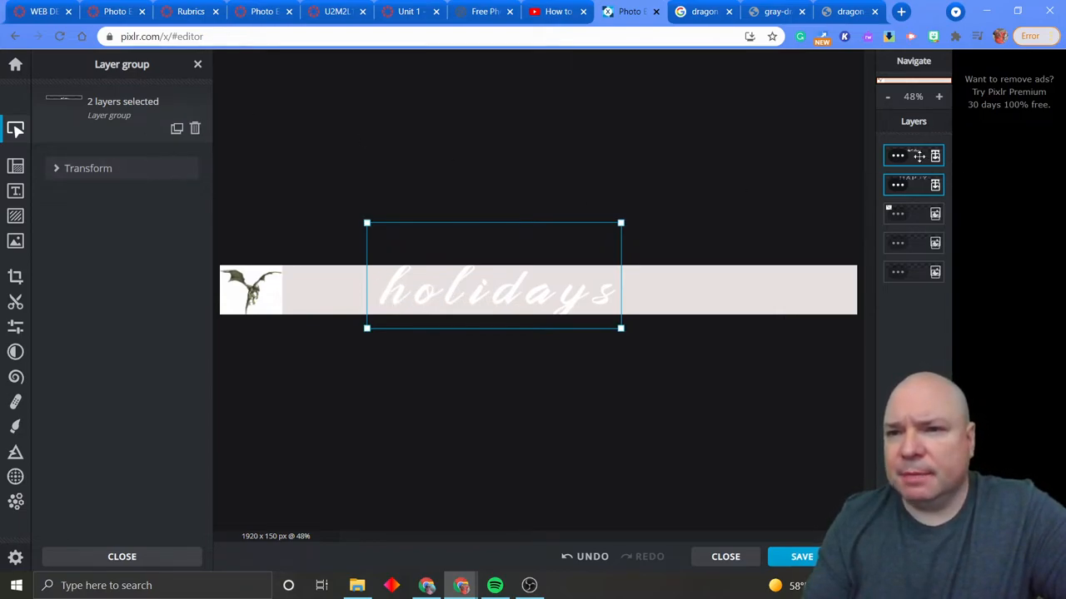
pyautogui.click(913, 156)
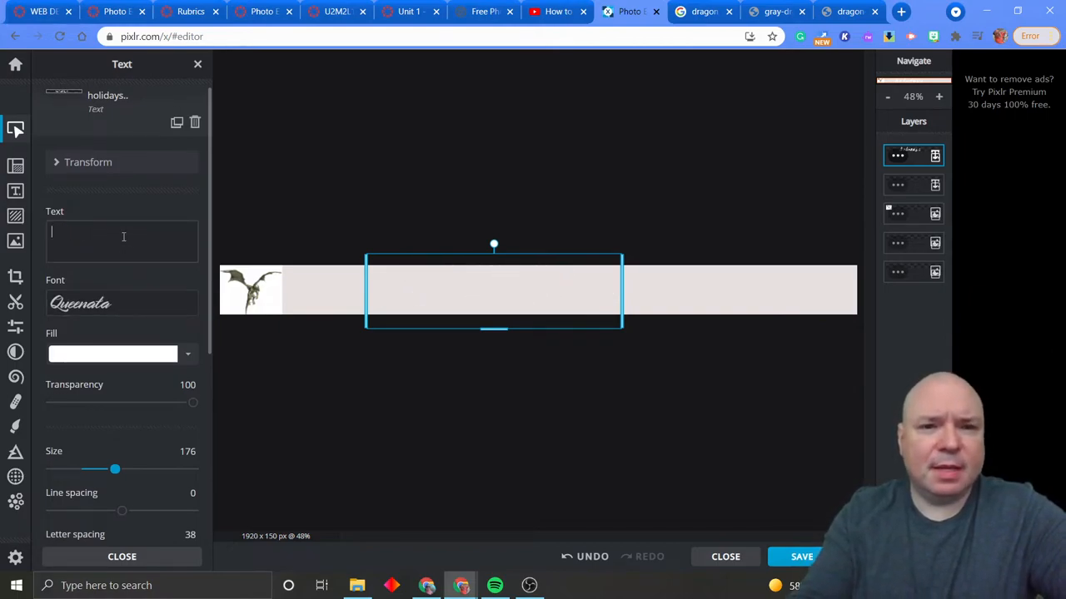
# Step: Type 'Mr. McLaughlin' as the text layer's wording in Queenala at size 176
pyautogui.write('Mr.')
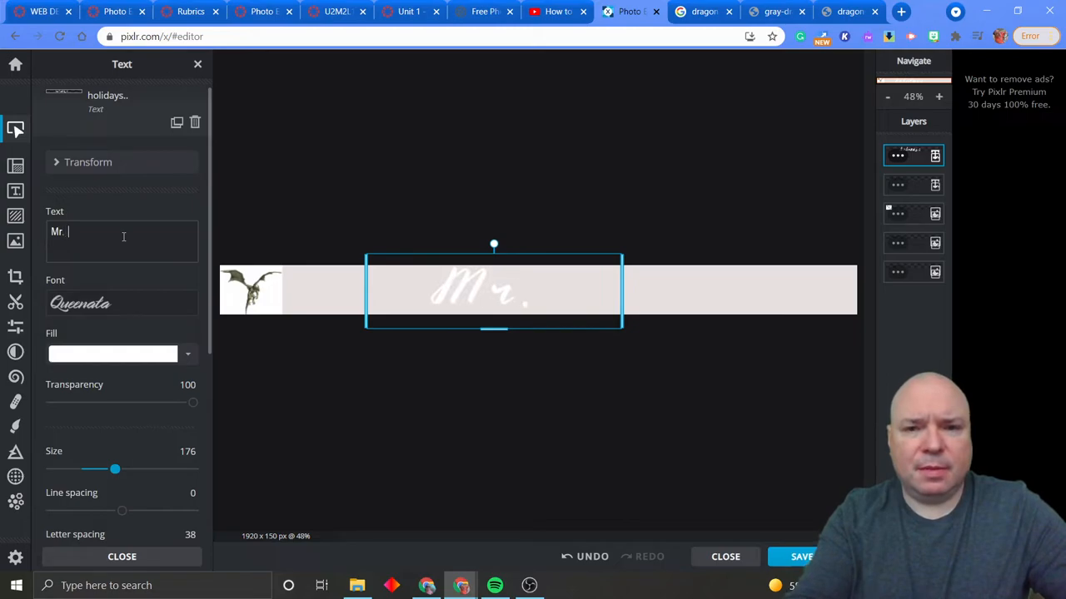
pyautogui.write('McLaughlin')
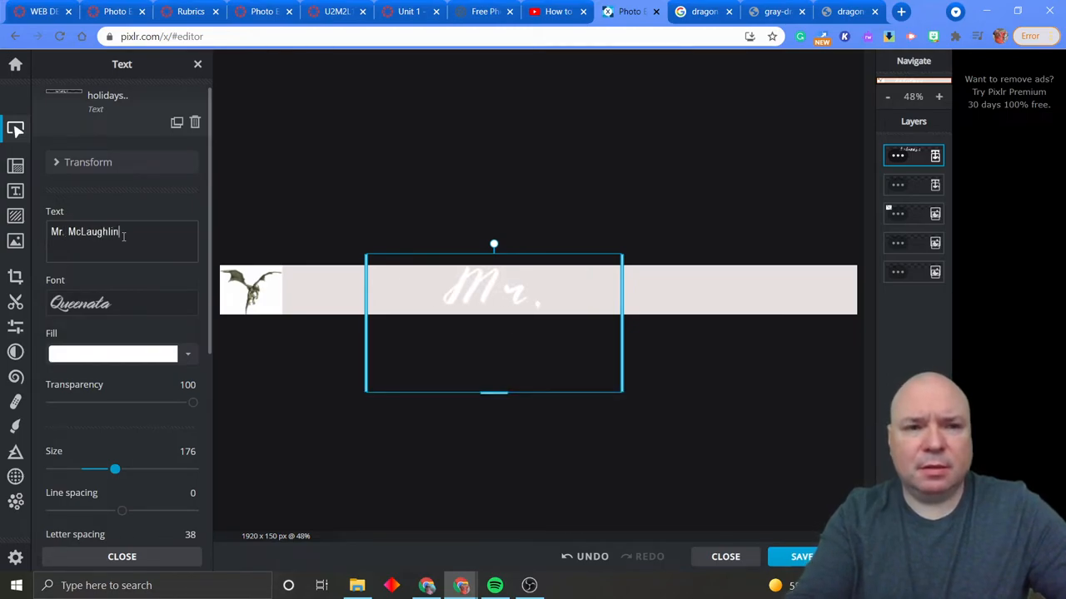
pyautogui.moveTo(627, 345)
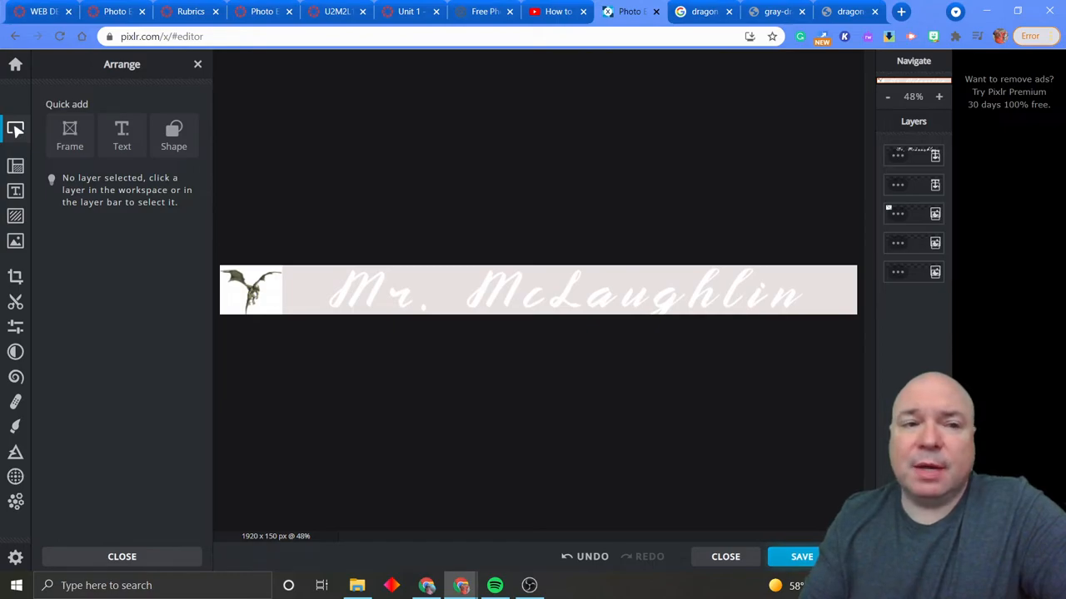
# Step: Download 'Header' as a JPG at LOW 50% quality, then go to the home screen
pyautogui.click(800, 556)
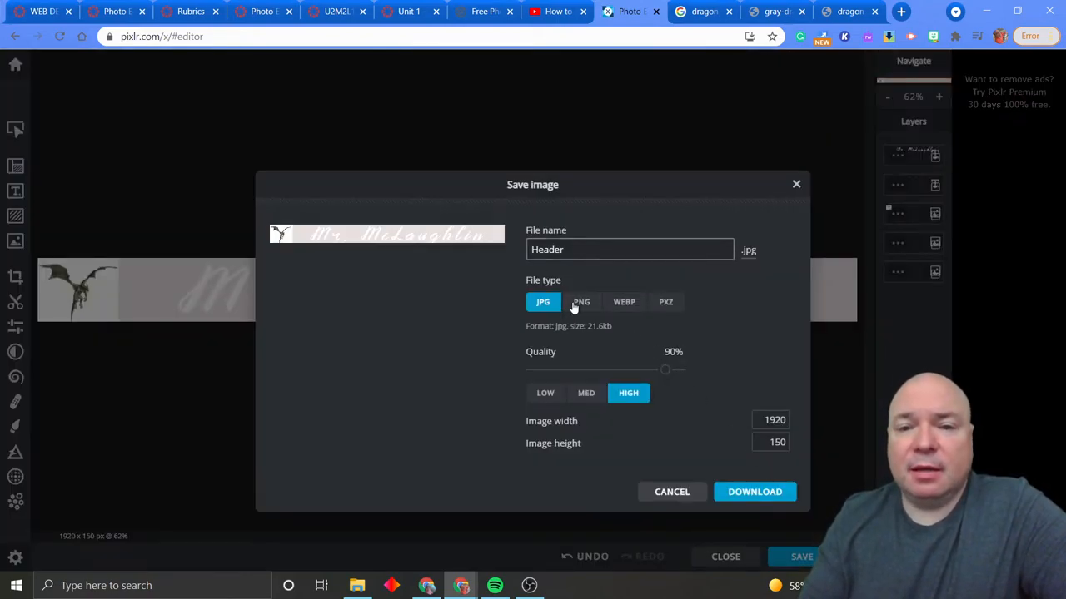
pyautogui.moveTo(374, 292)
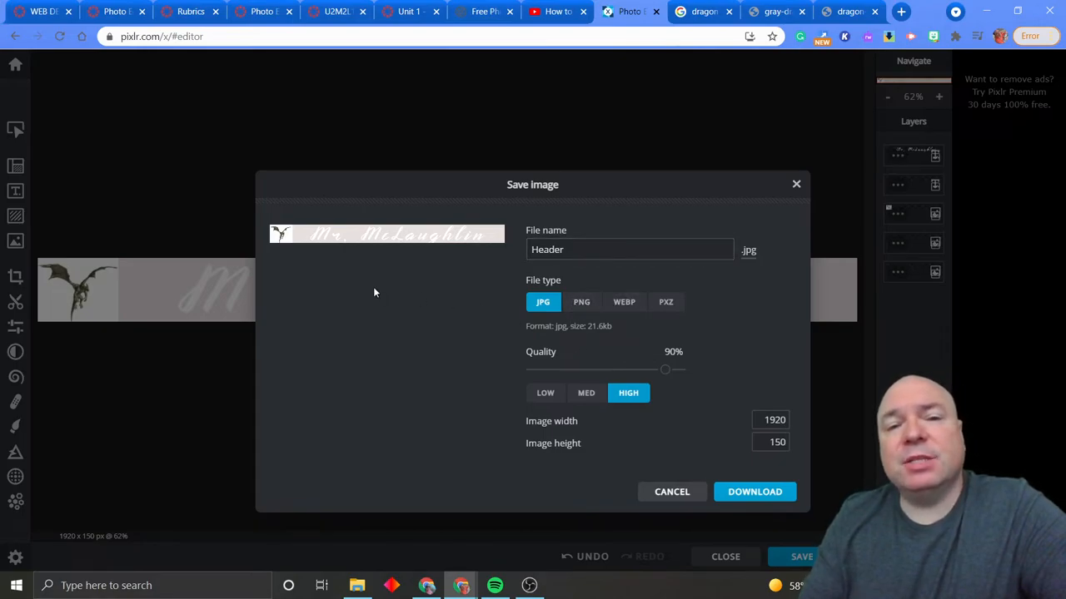
pyautogui.moveTo(470, 322)
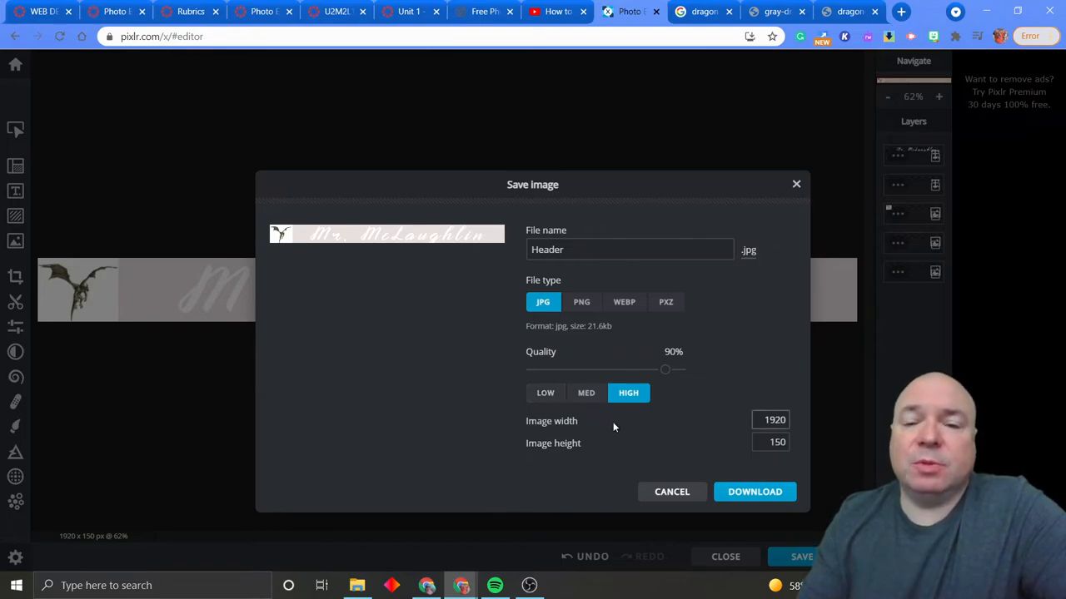
pyautogui.click(585, 393)
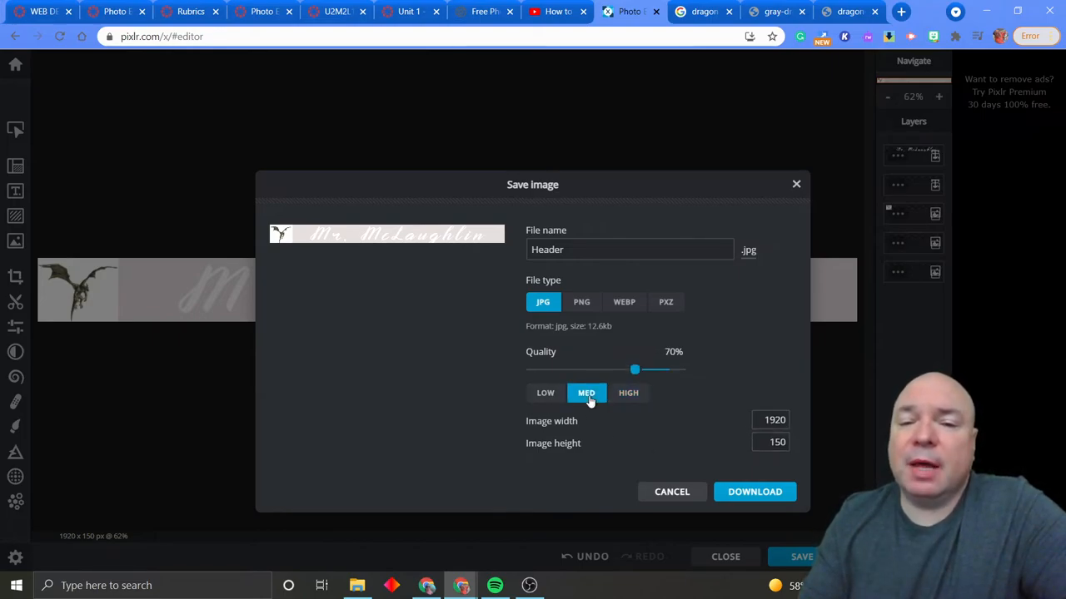
pyautogui.click(546, 392)
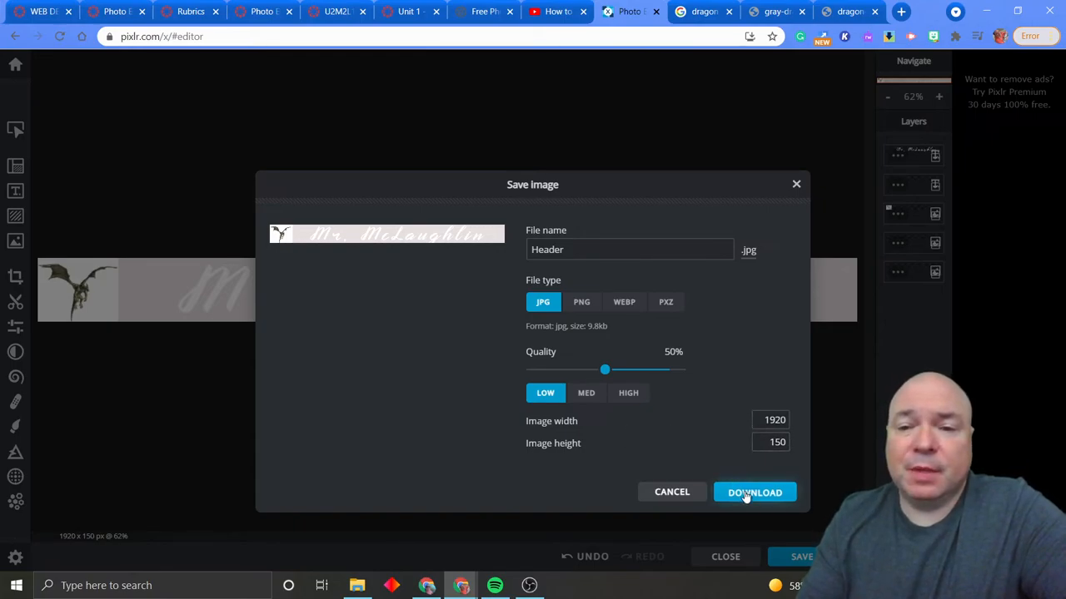
pyautogui.click(754, 492)
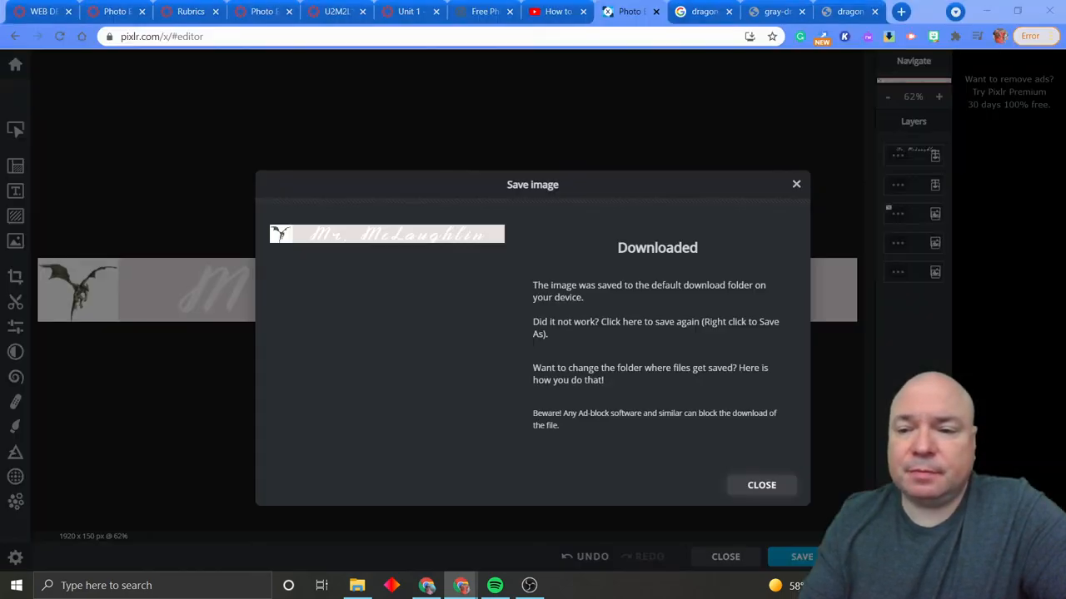
pyautogui.click(761, 485)
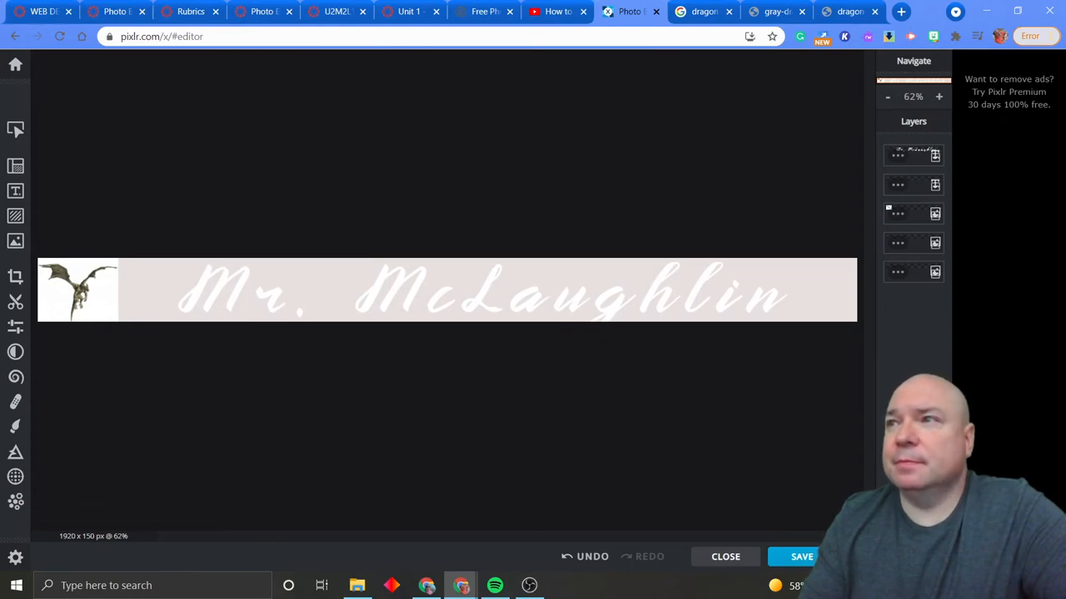
pyautogui.moveTo(15, 64)
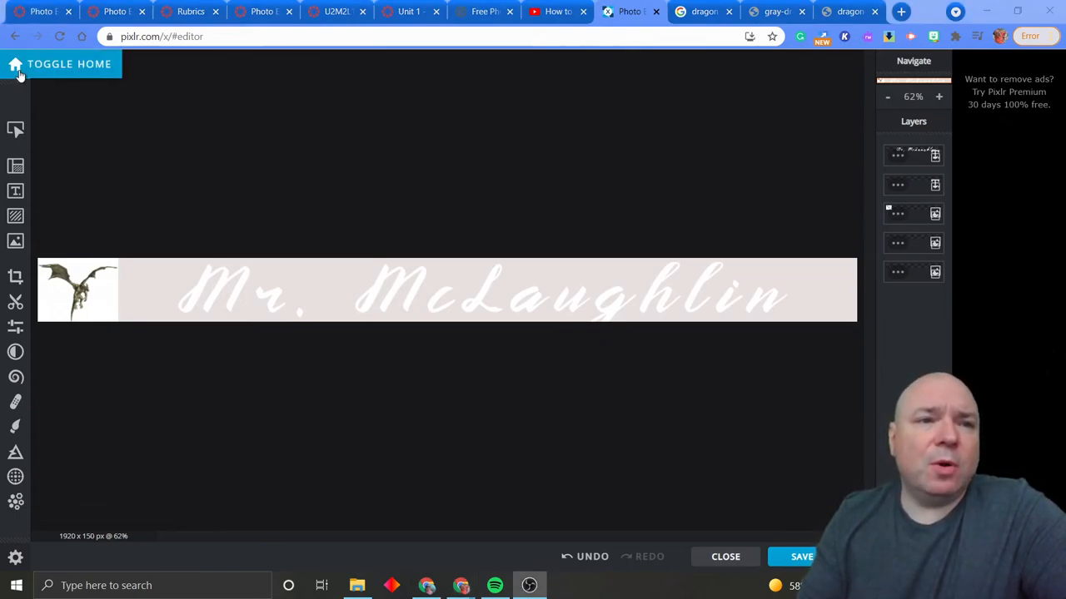
pyautogui.click(69, 64)
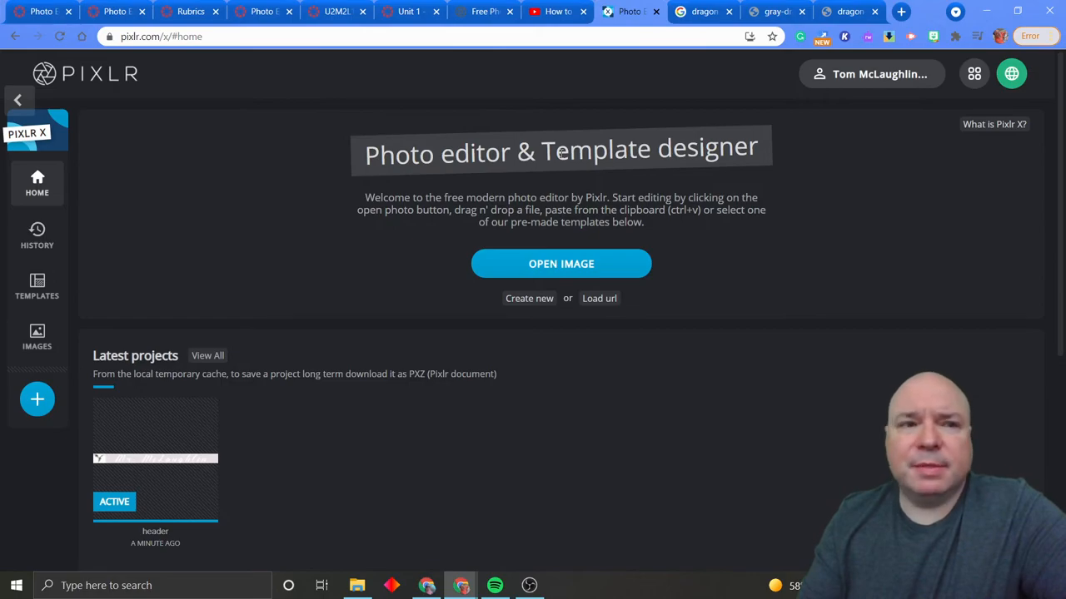
pyautogui.moveTo(254, 291)
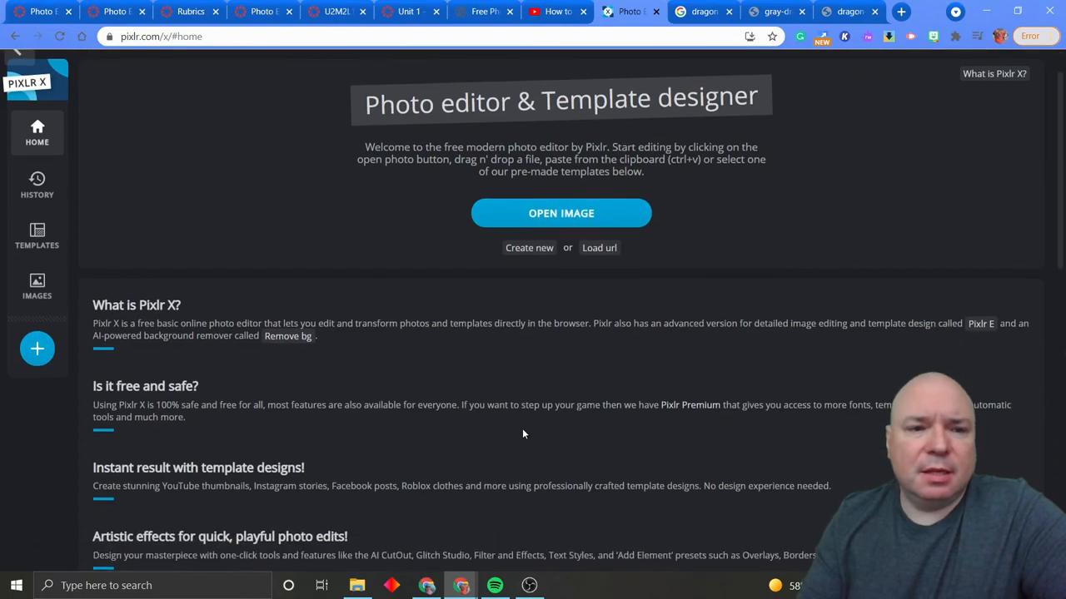
pyautogui.scroll(-3)
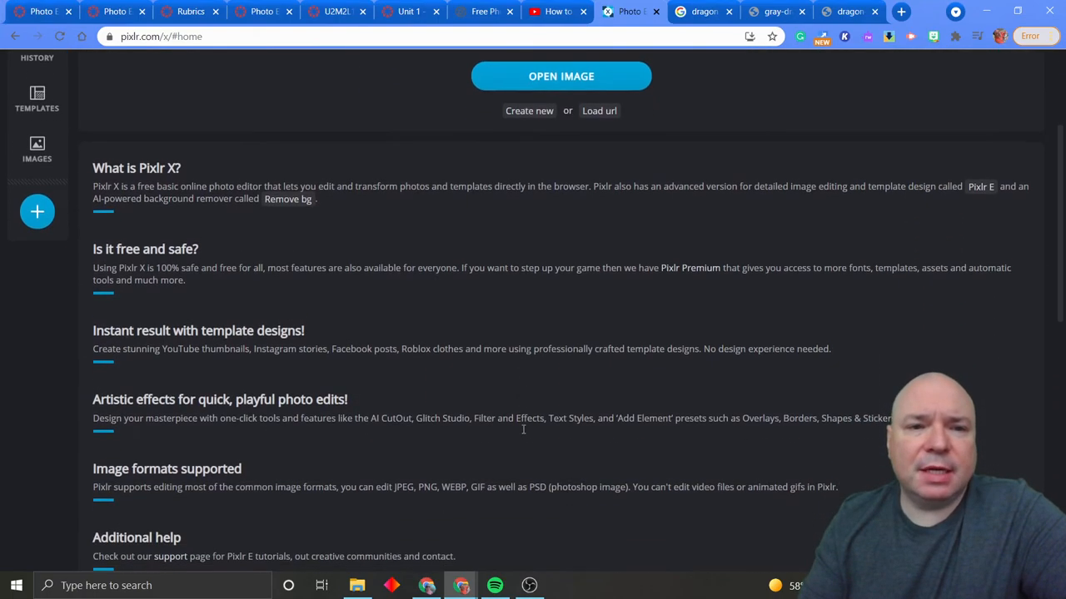
pyautogui.scroll(-3)
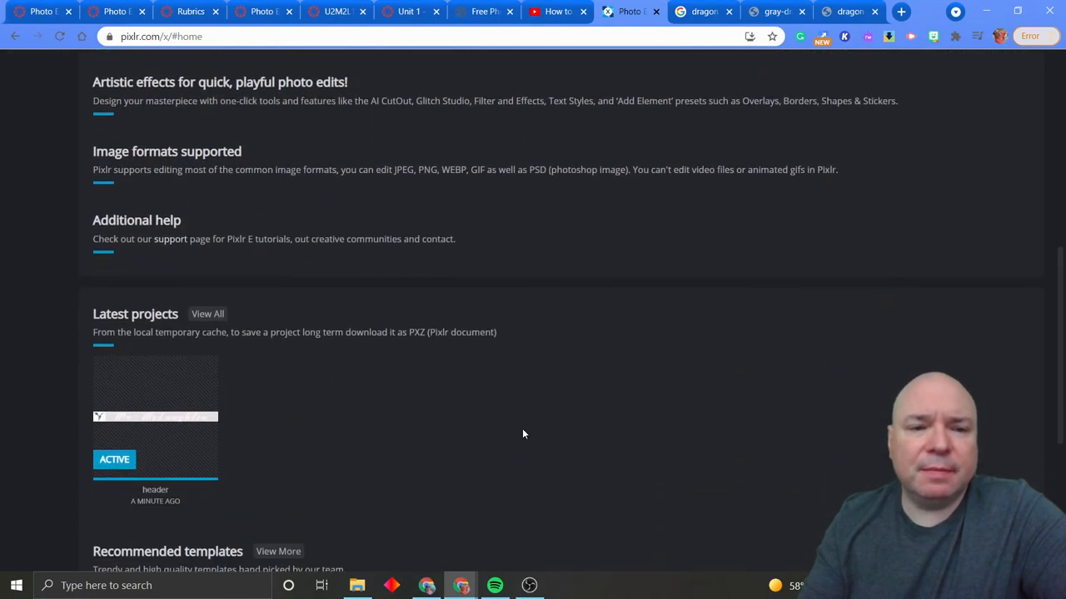
pyautogui.scroll(-3)
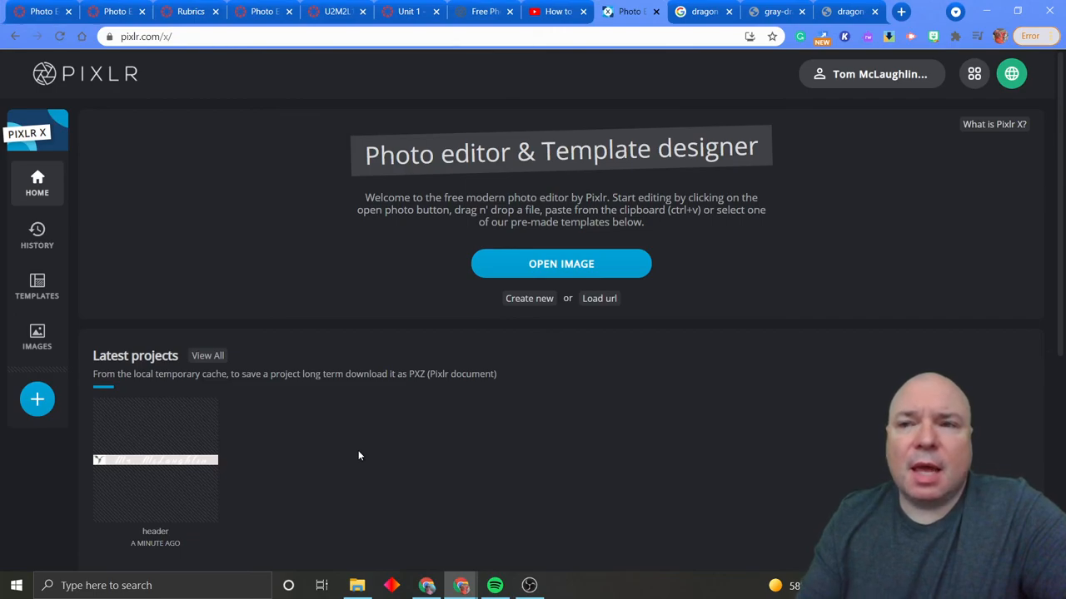
pyautogui.moveTo(133, 120)
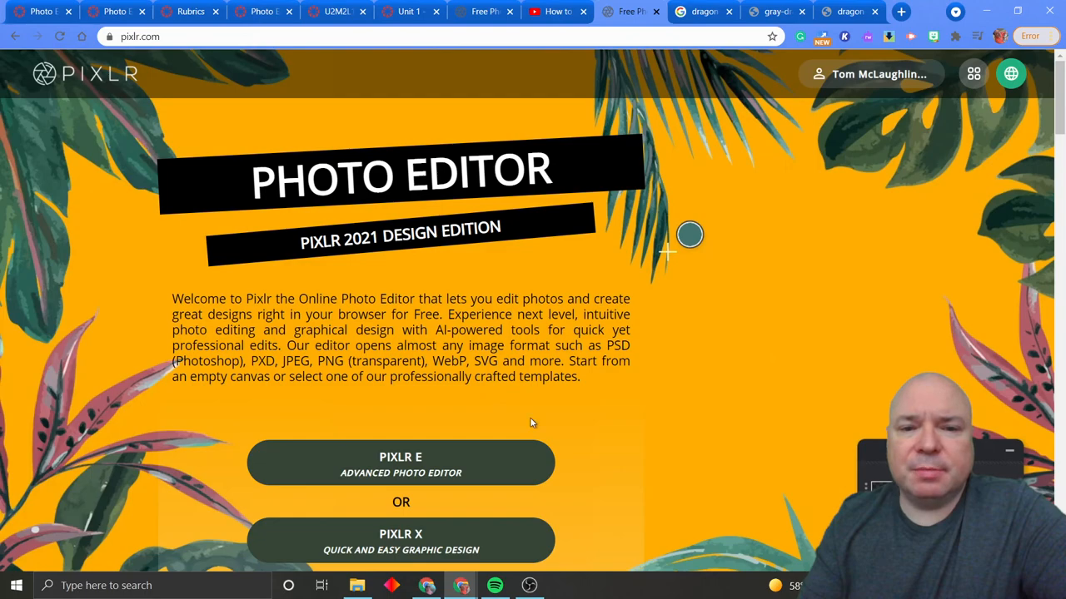
# Step: Scroll down the pixlr.com landing page offering Pixlr E and Pixlr X
pyautogui.scroll(-3)
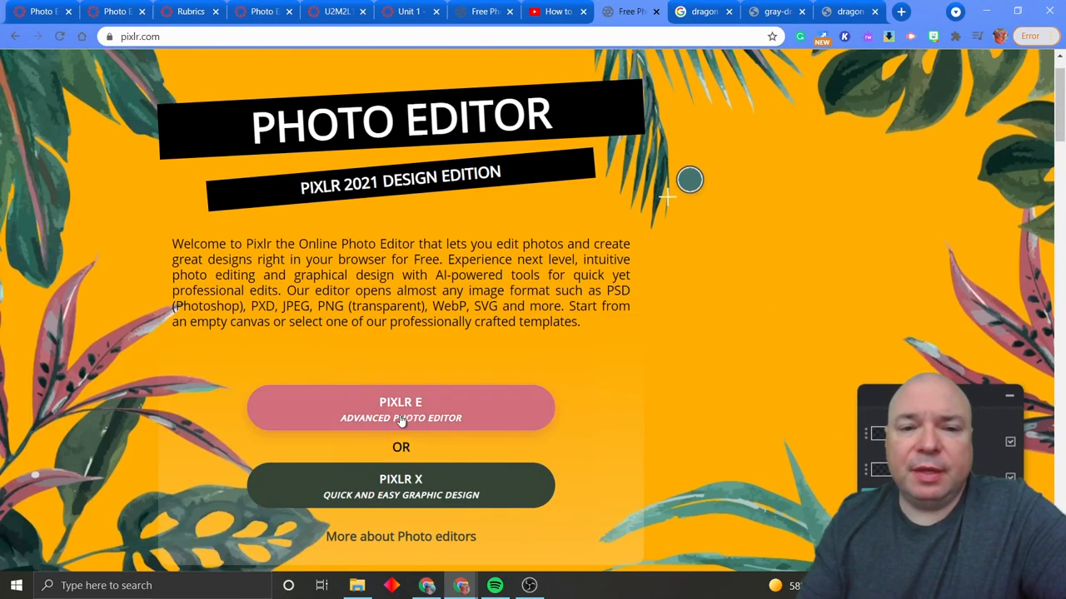
pyautogui.moveTo(400, 408)
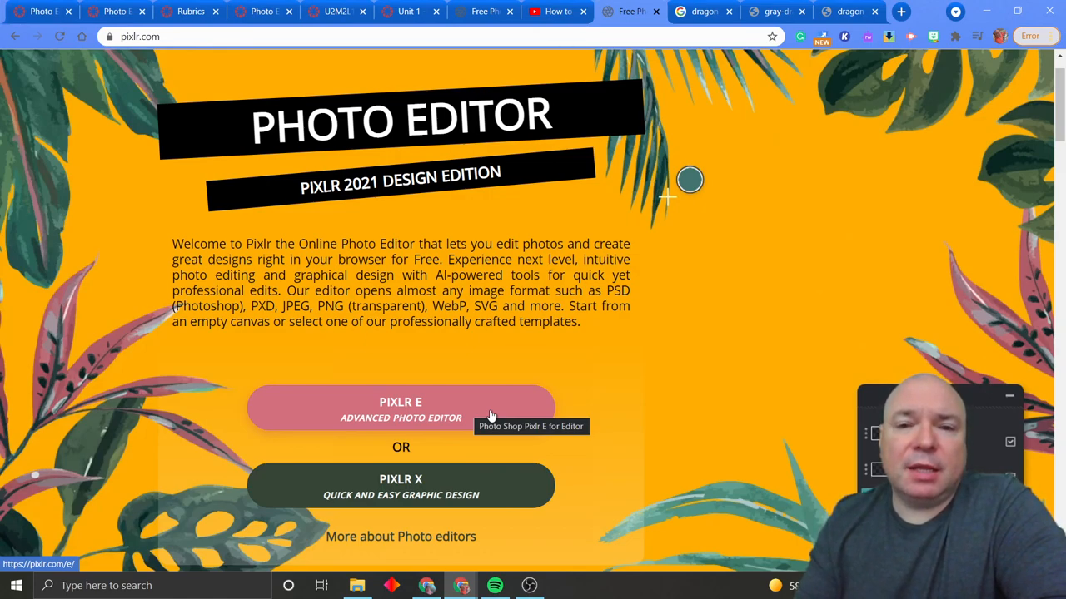
pyautogui.moveTo(619, 367)
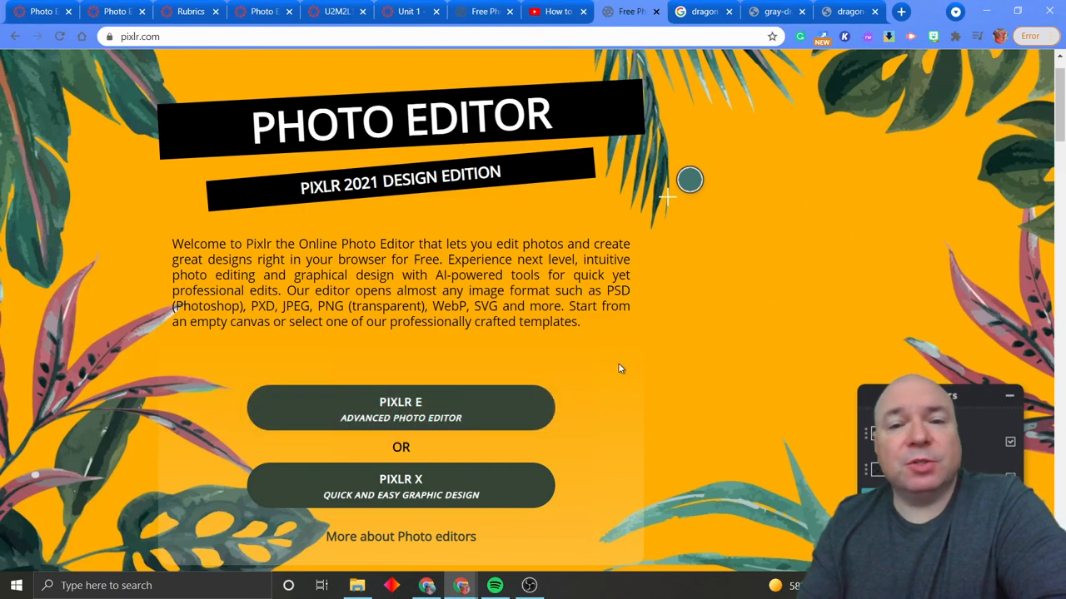